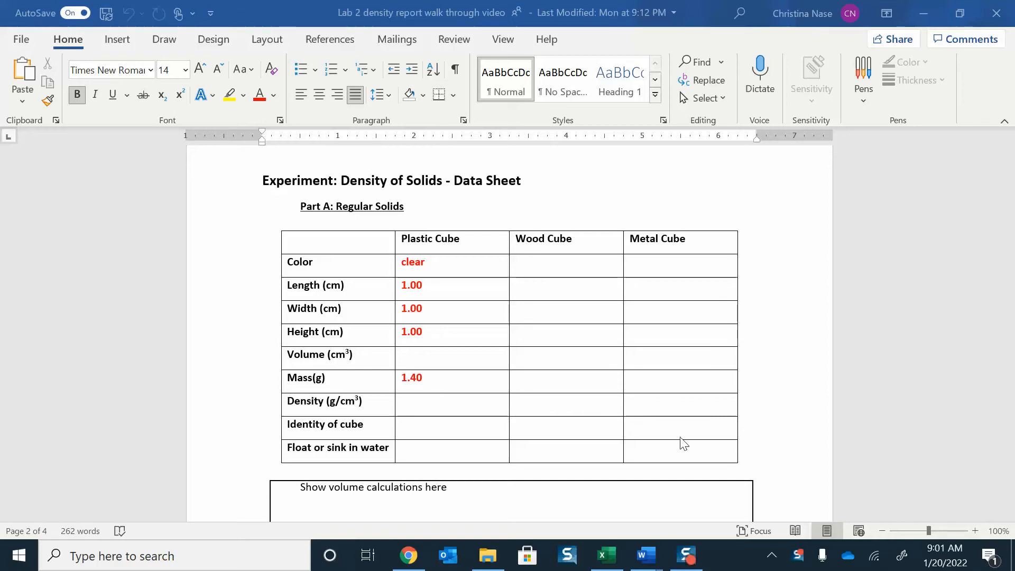
mouse_move(460, 218)
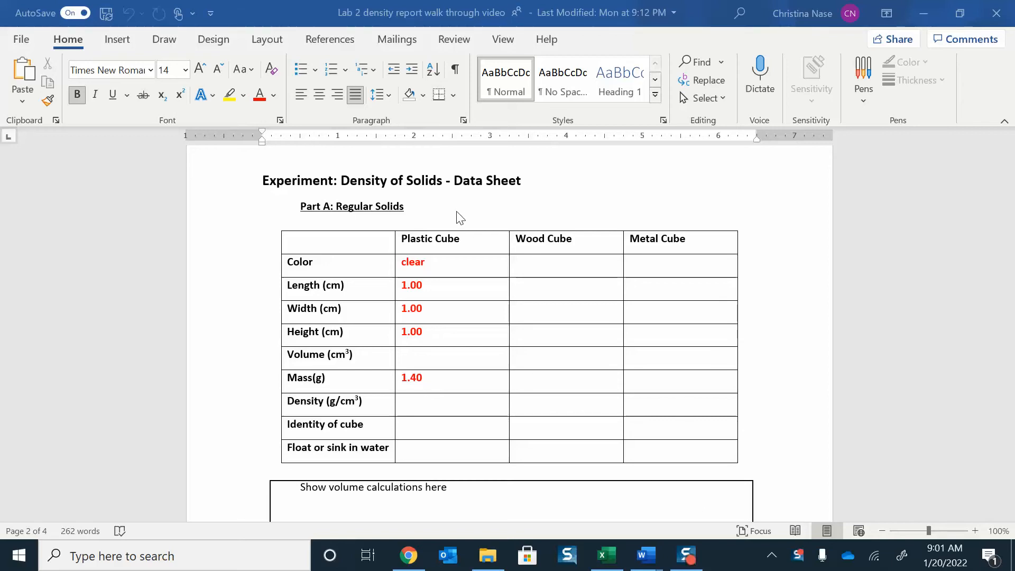
mouse_move(442, 251)
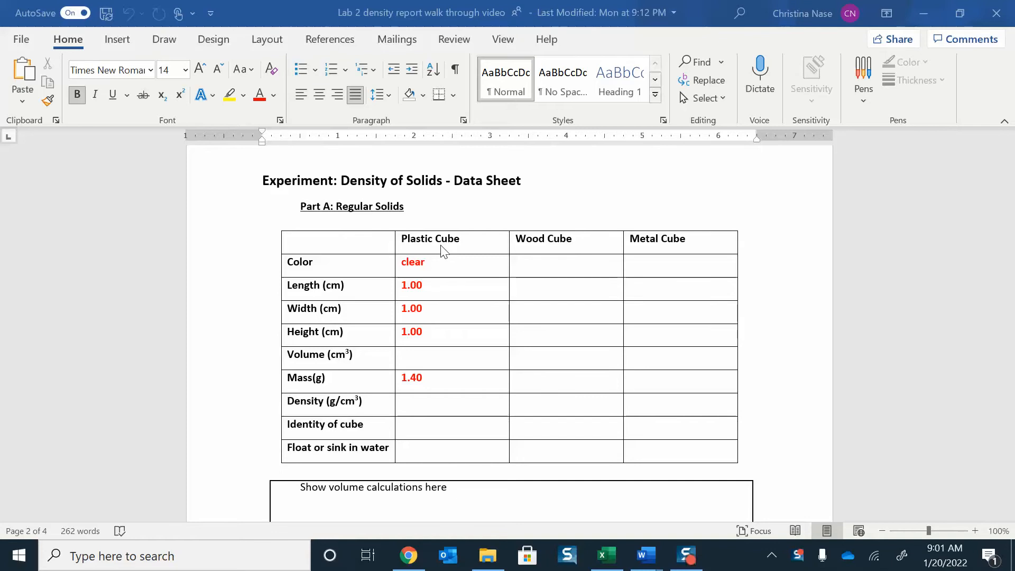
mouse_move(447, 290)
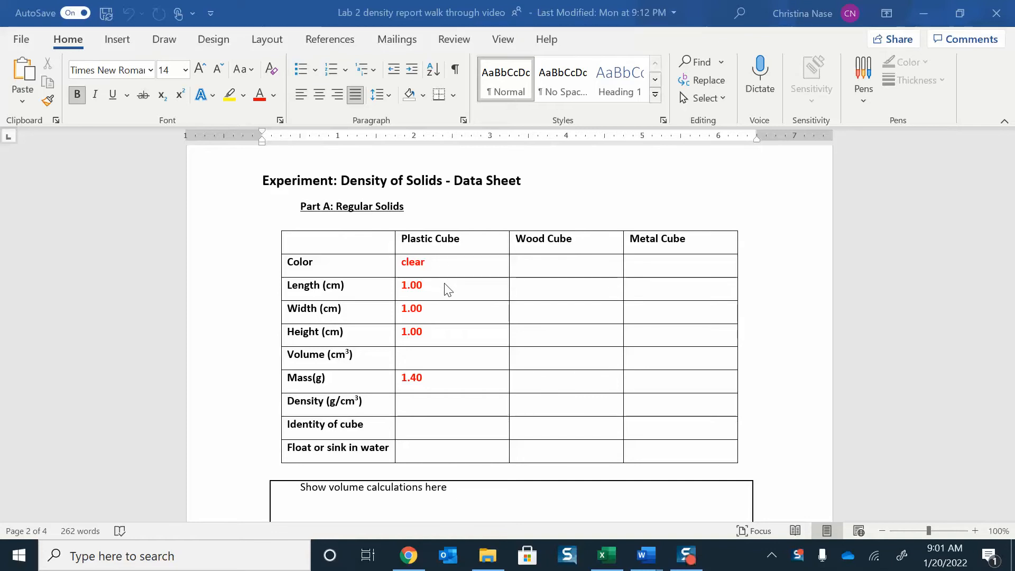
mouse_move(649, 275)
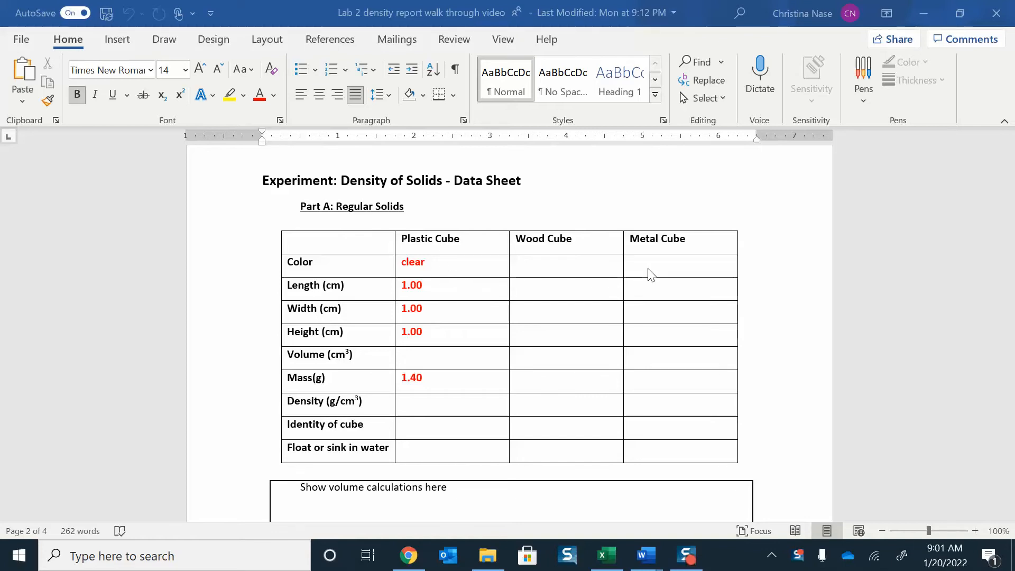
mouse_move(445, 293)
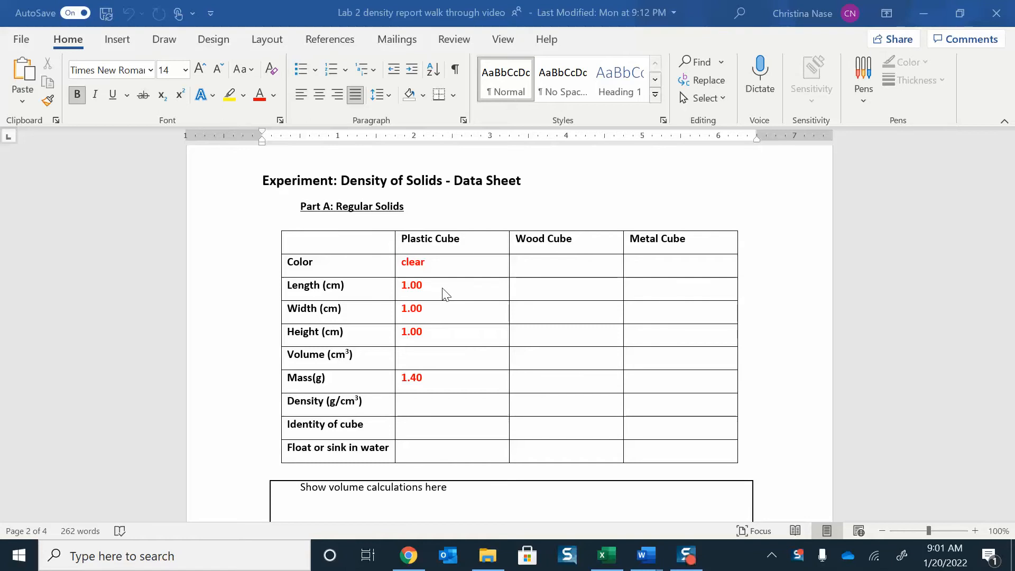
mouse_move(454, 331)
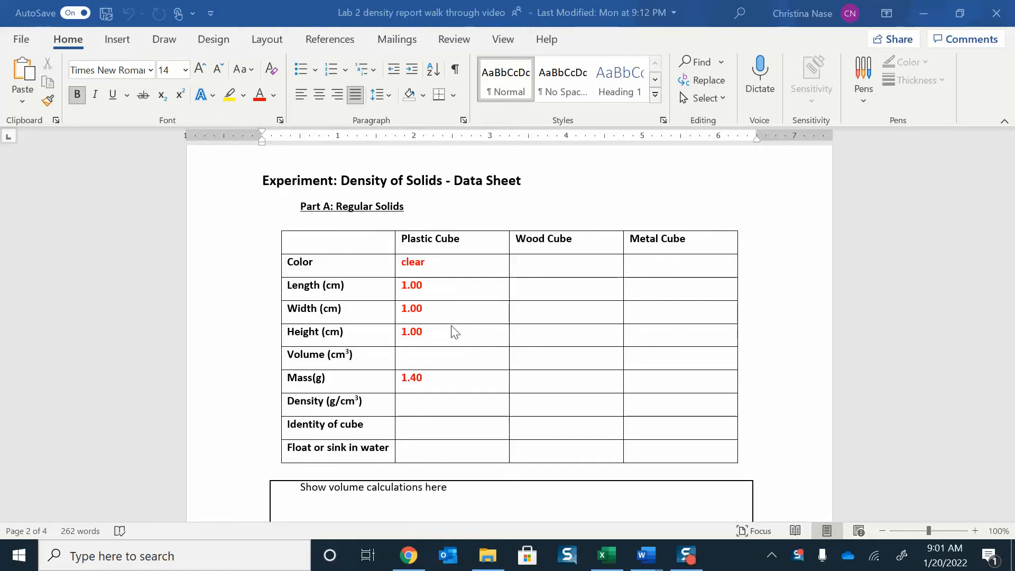
mouse_move(449, 318)
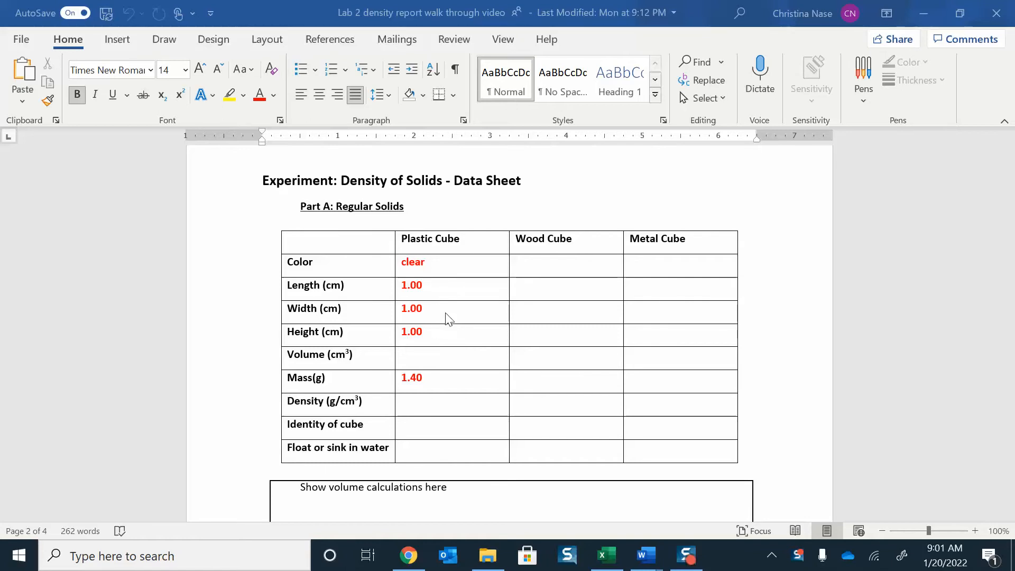
mouse_move(435, 370)
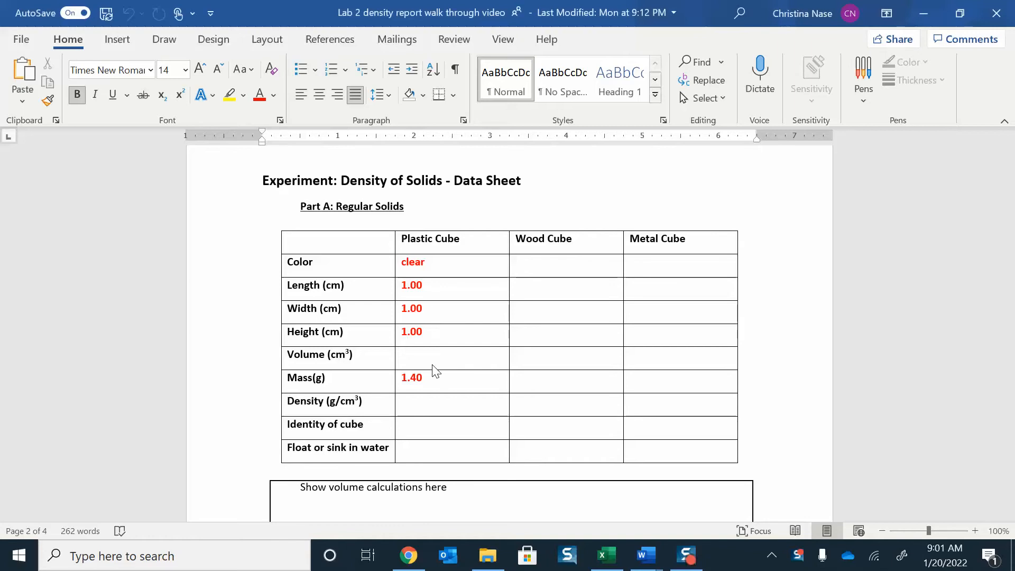
Step: Enter (1.00)*(1.00)*(1.00)=1.00 as the plastic cube's volume in the data sheet table
click(527, 292)
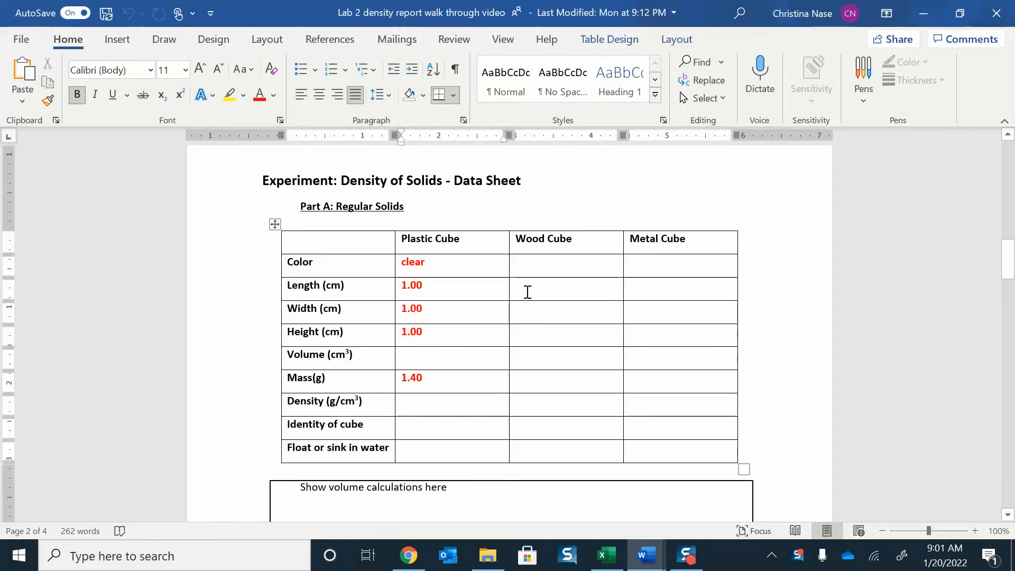
click(427, 354)
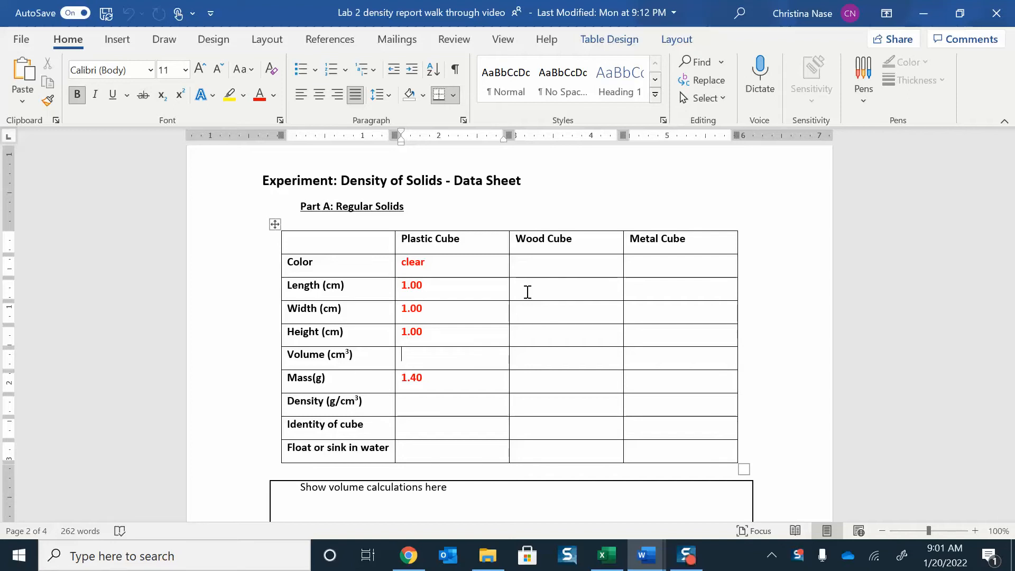
mouse_move(442, 321)
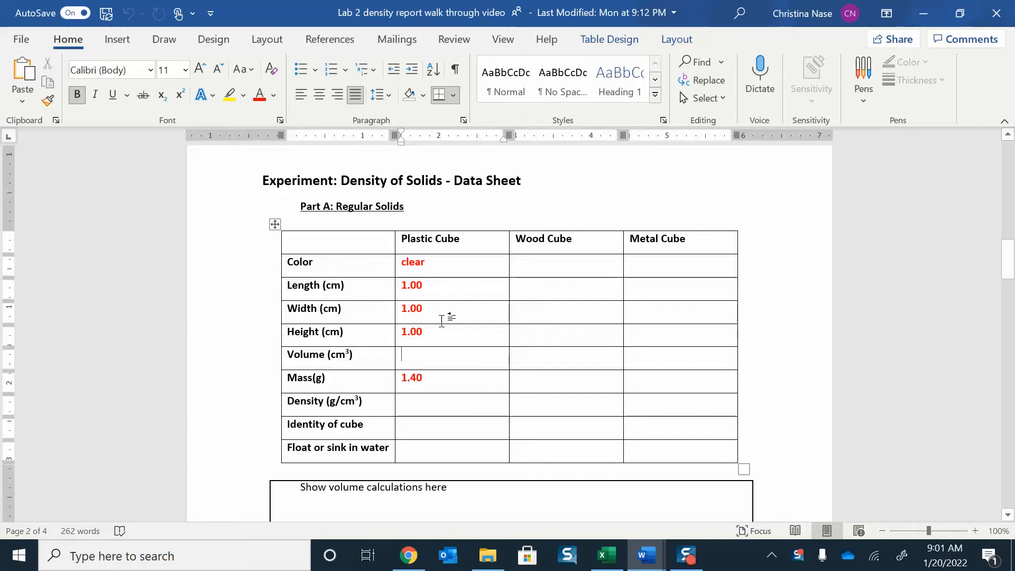
text((1.00)*)
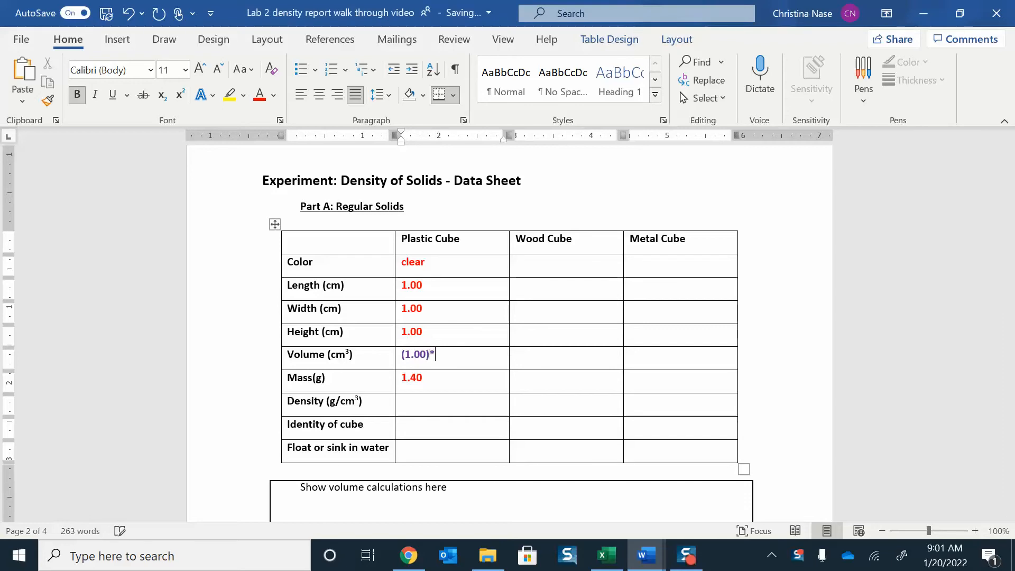
text((1.00))
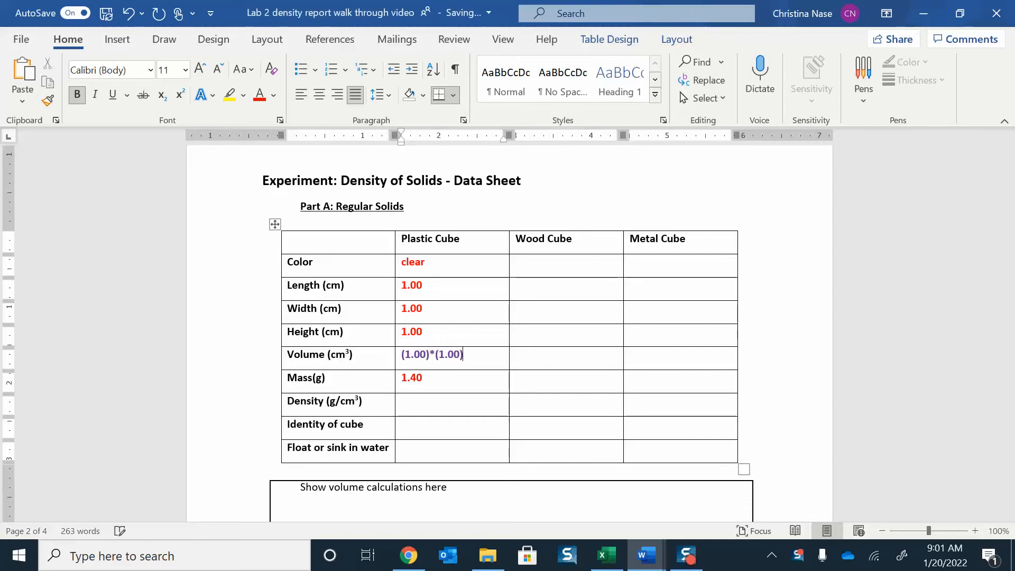
text(*1)
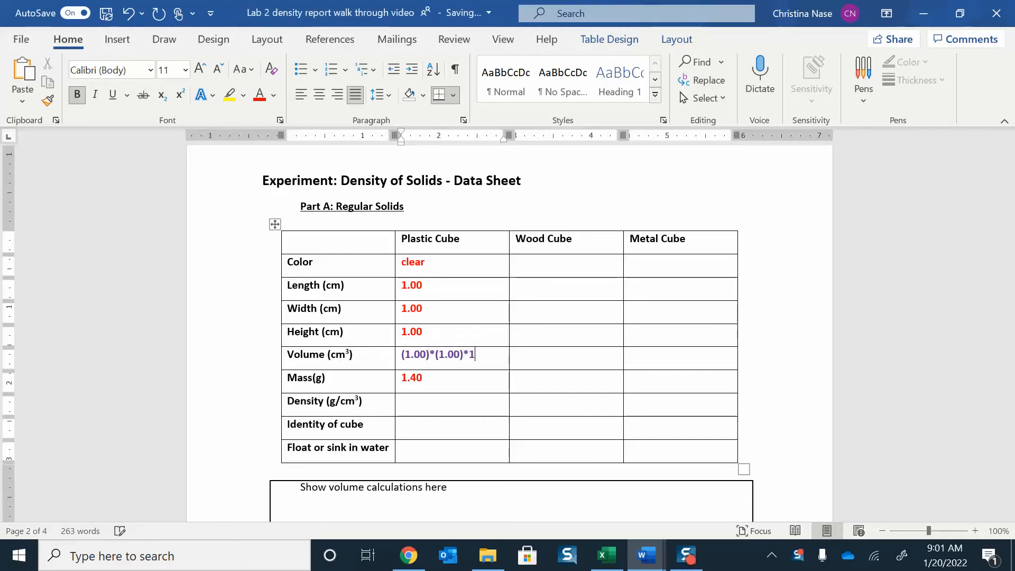
text(.00))
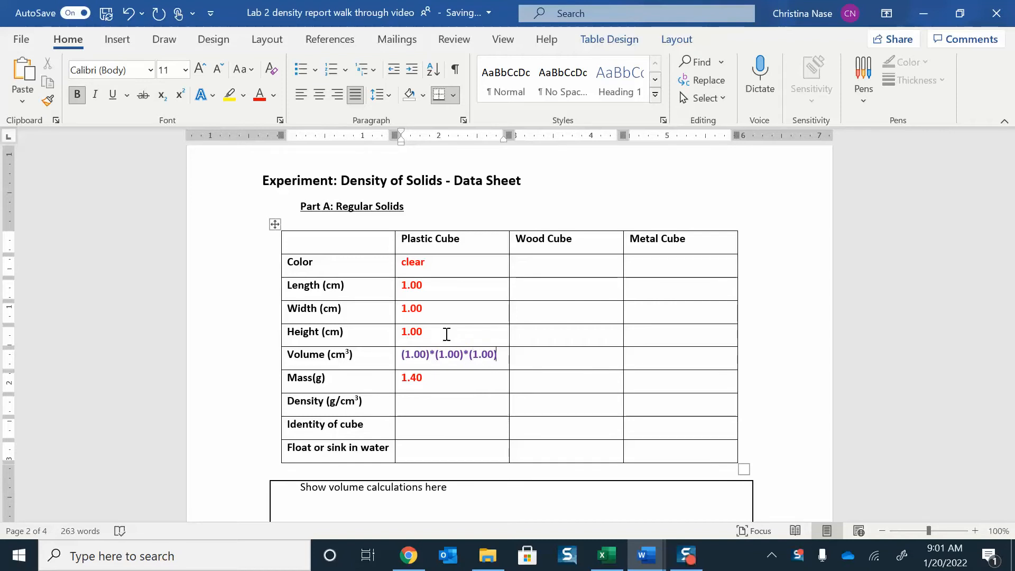
text(=1)
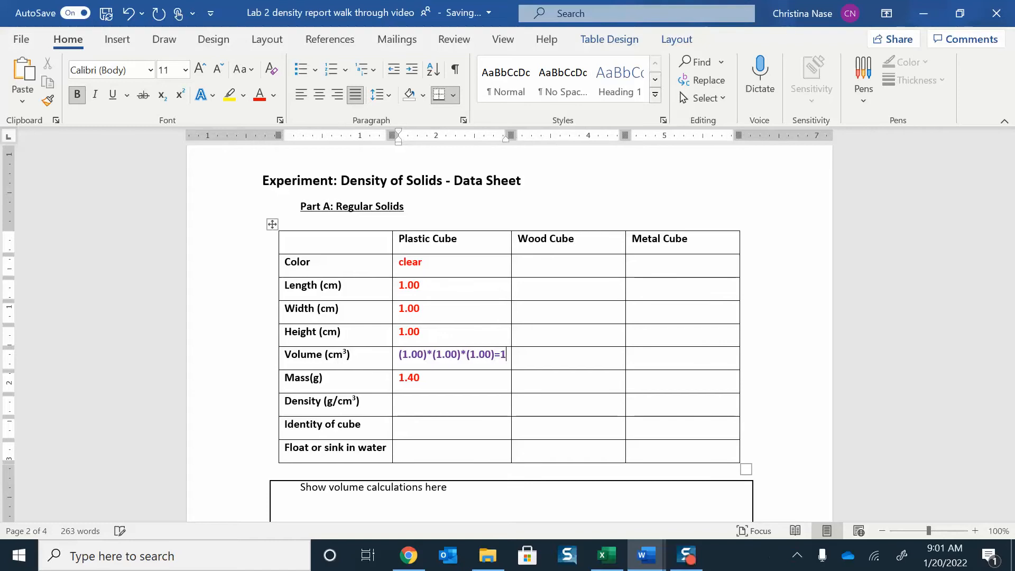
text(00)
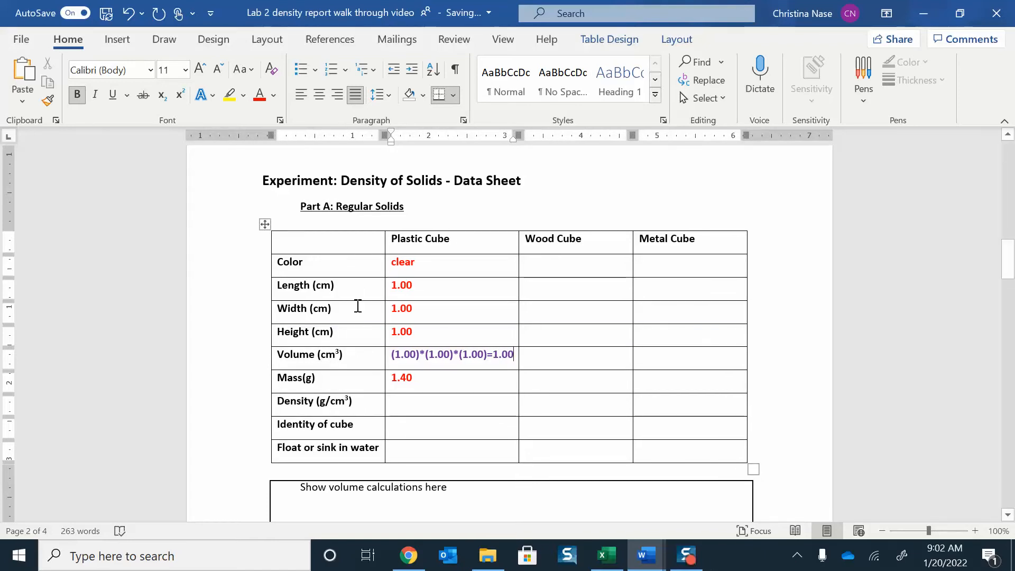
mouse_move(354, 331)
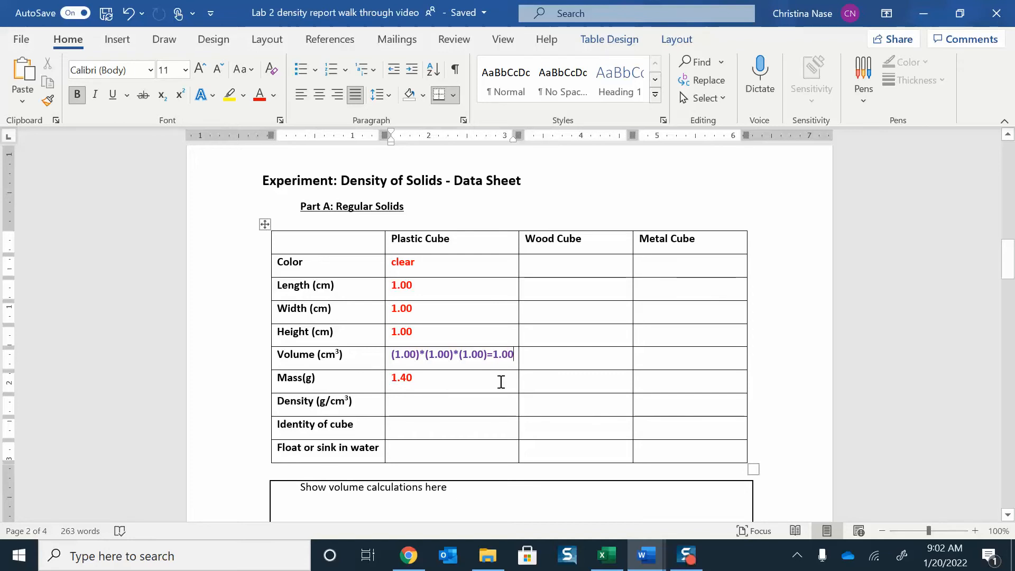
mouse_move(454, 386)
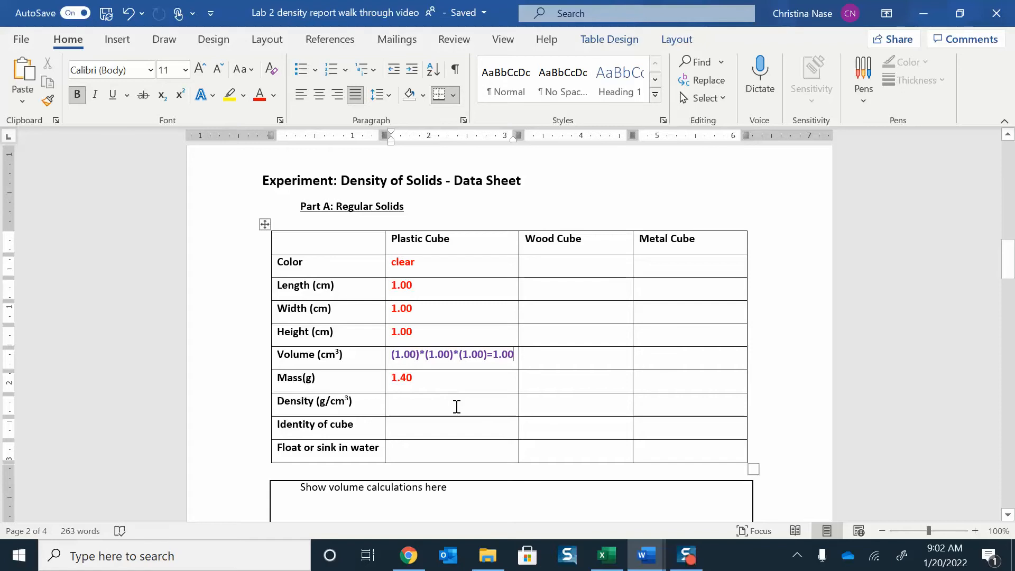
Step: Enter 1.40g/1.00cm³ = 1.40 g/cm³ as the plastic cube's density, then move to its identity cell
click(454, 400)
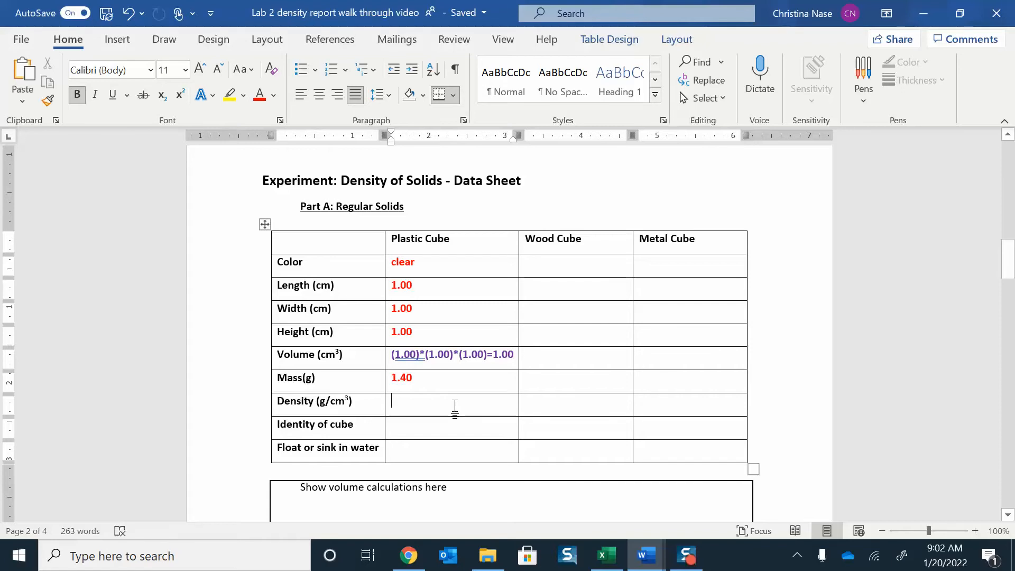
text(1.40)
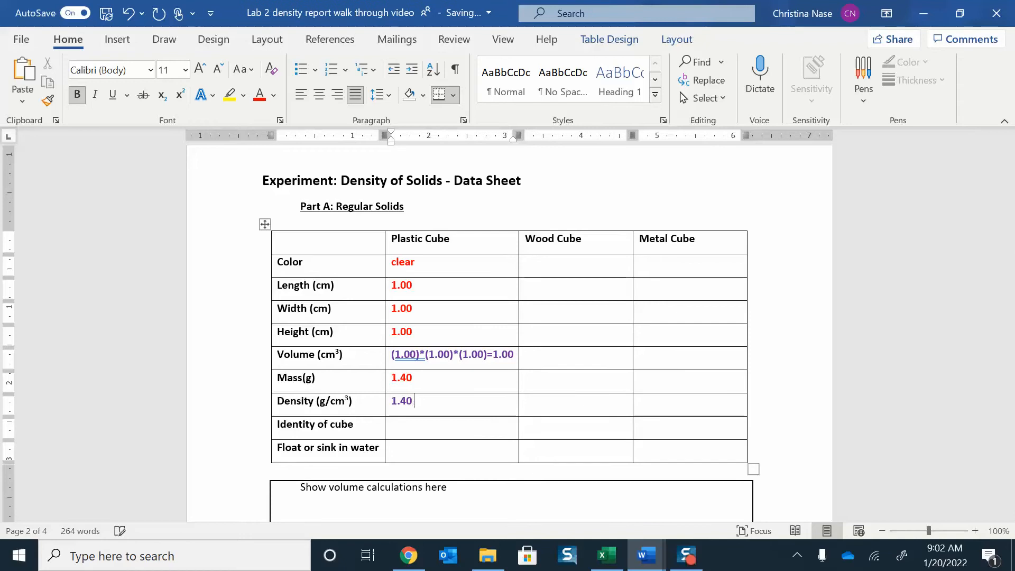
text(g/1.00)
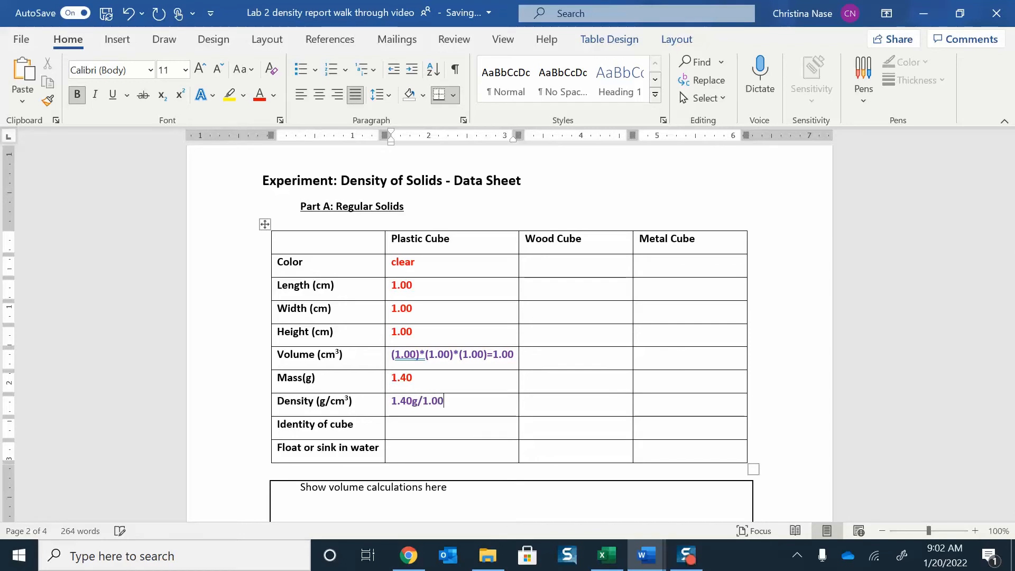
text(cm3)
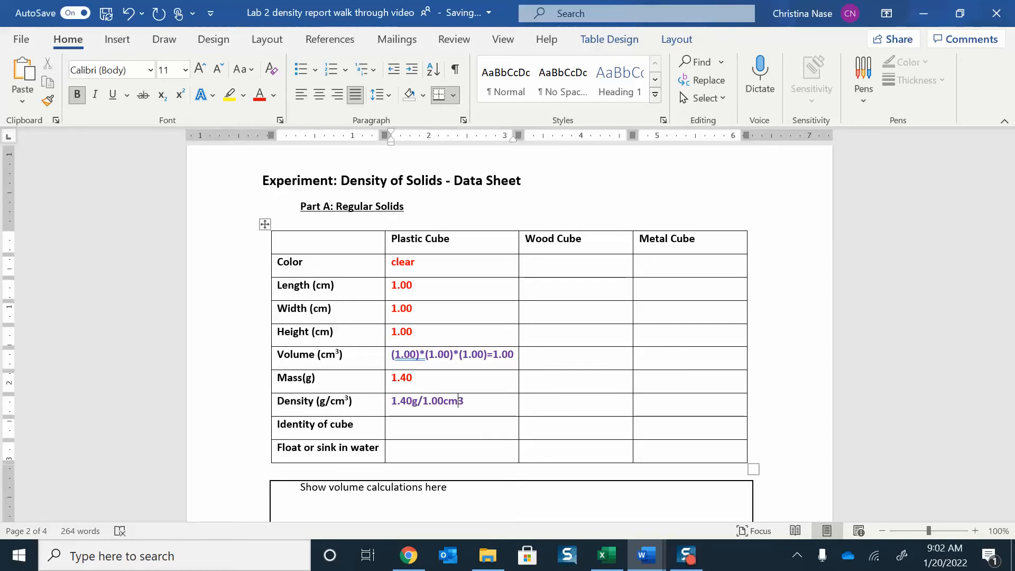
text(=)
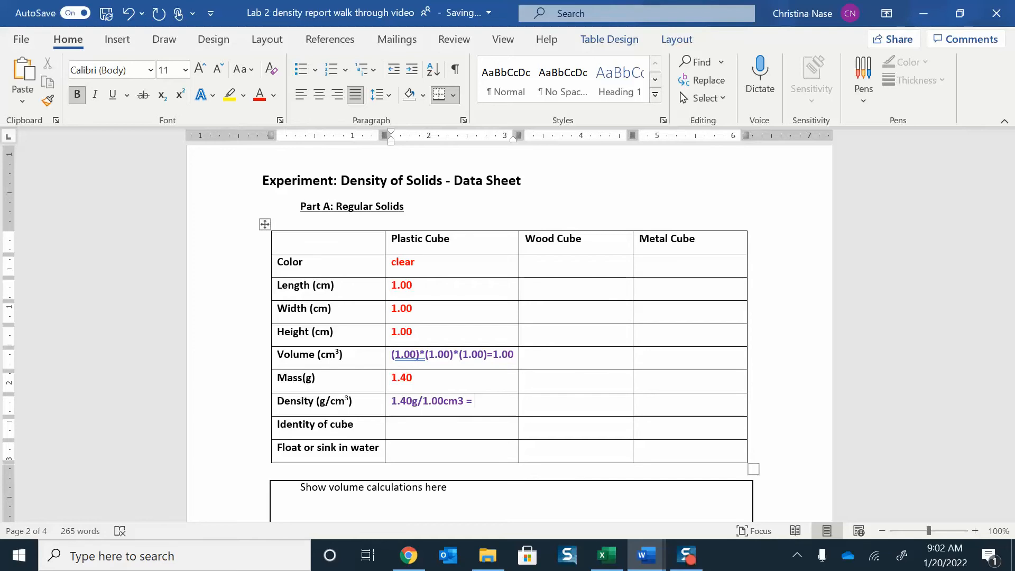
text(1)
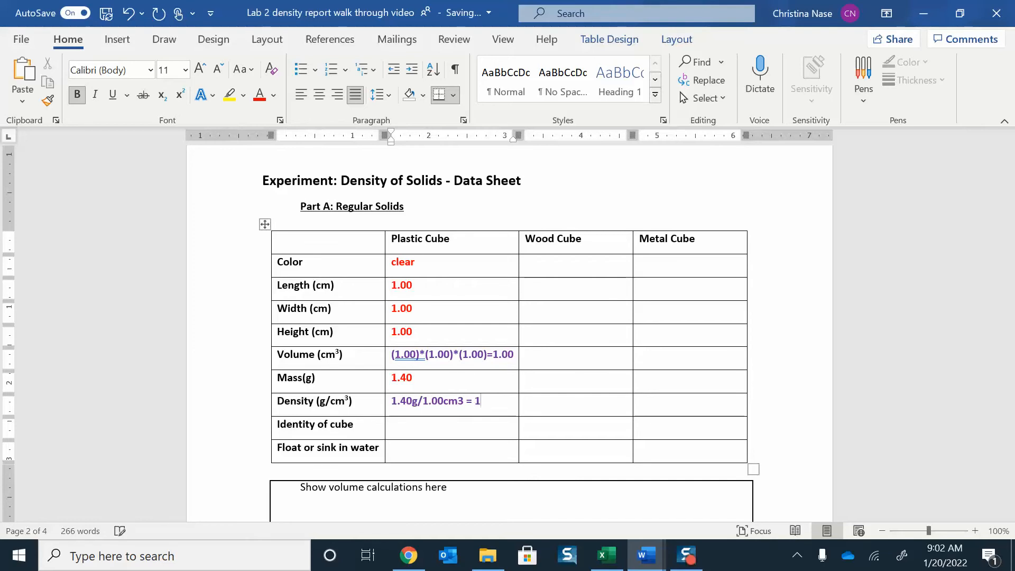
text(1.40 g/cm3)
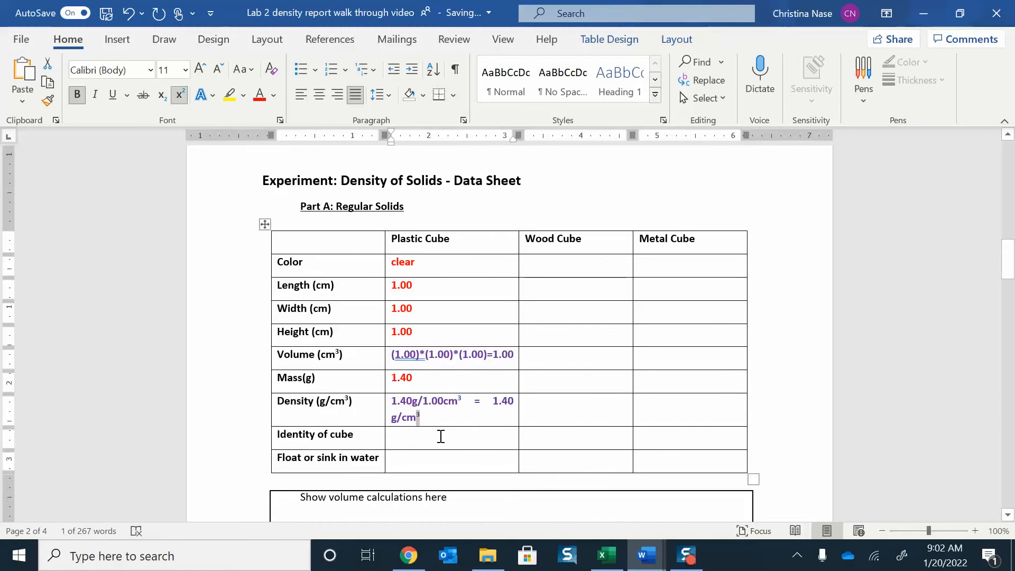
click(454, 435)
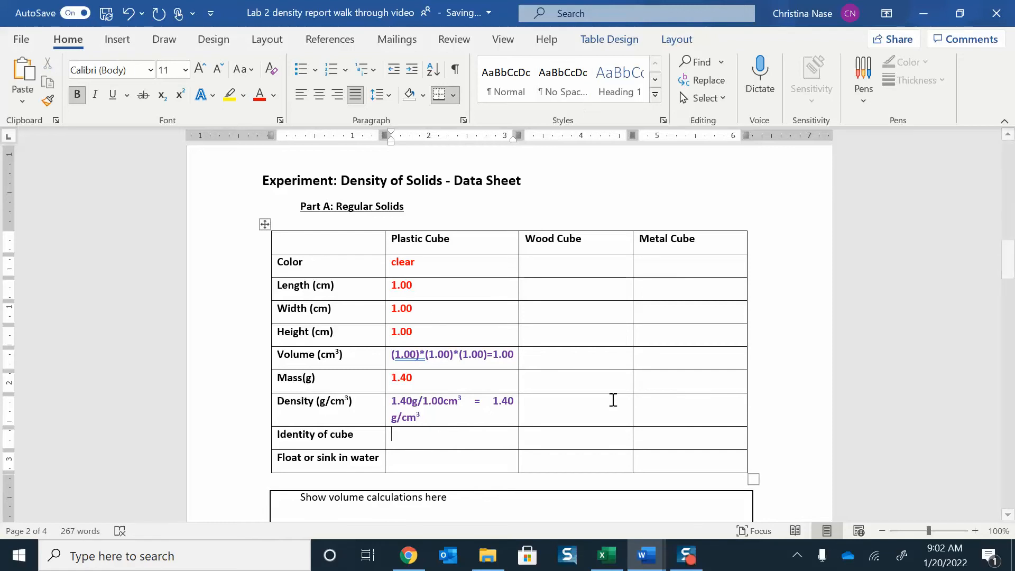
Step: Switch to the density procedure document and scroll to Table 1 listing PVC at 1.40 g/cm³
click(644, 555)
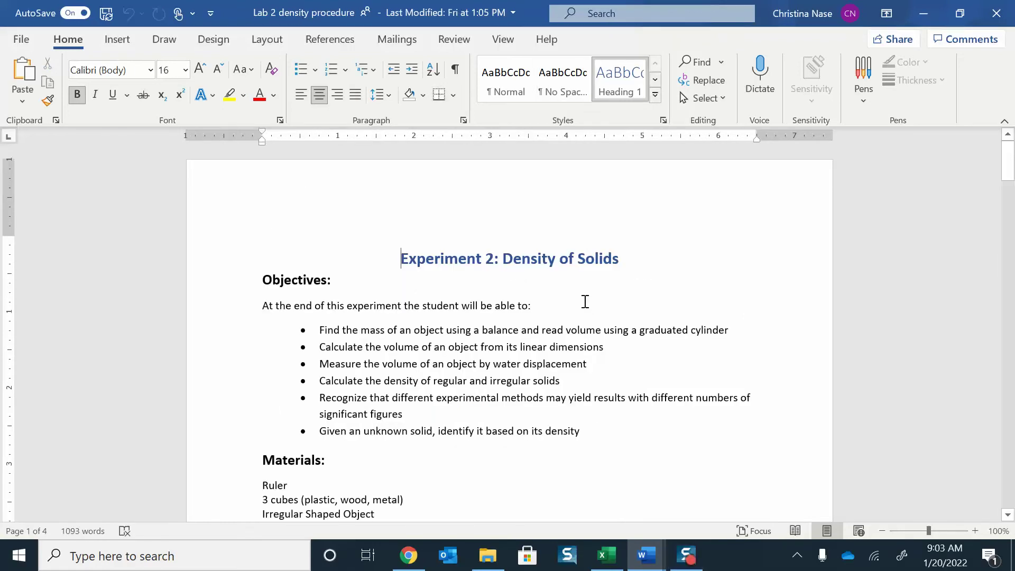
scroll(down, 3)
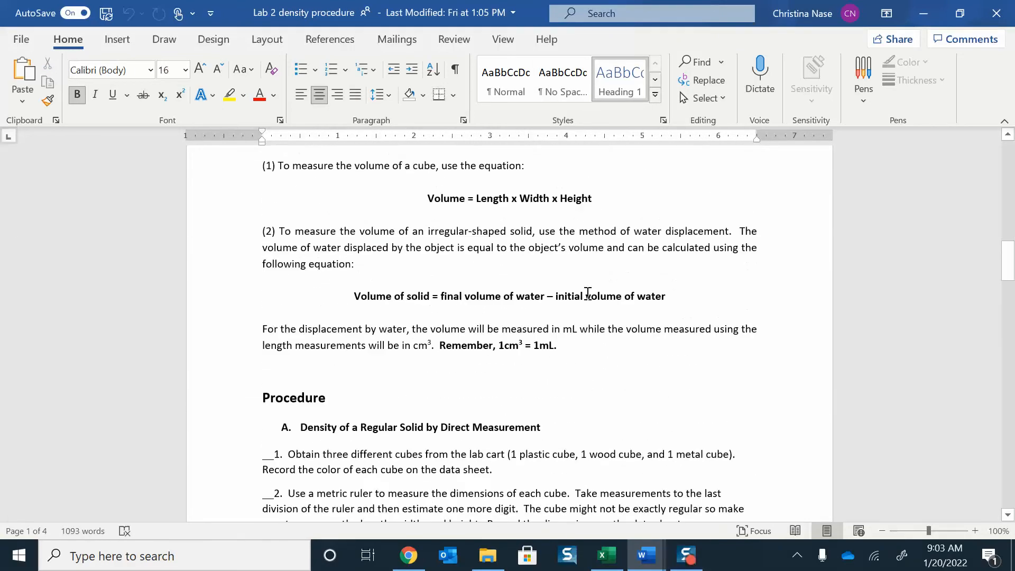
scroll(down, 3)
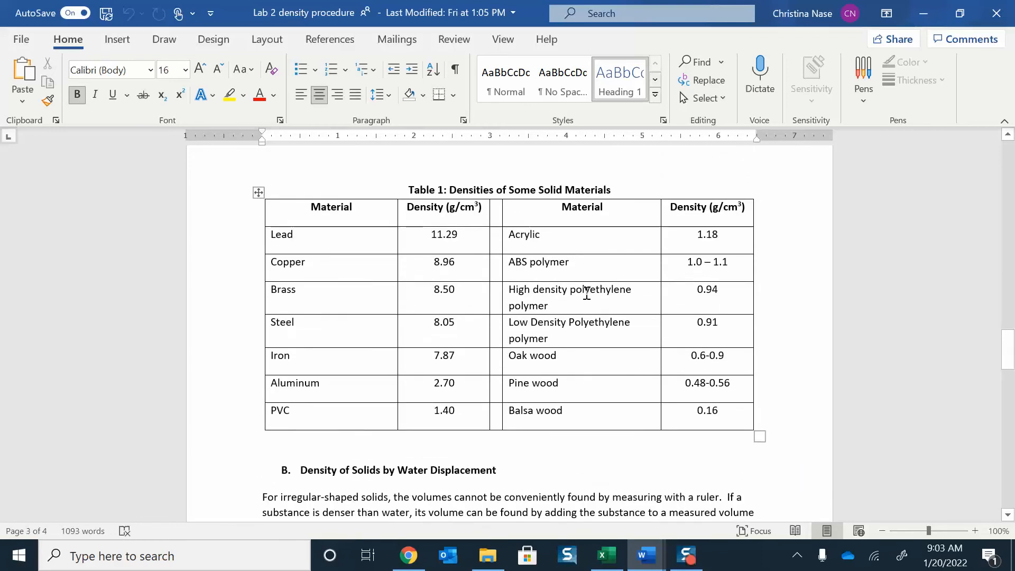
mouse_move(319, 189)
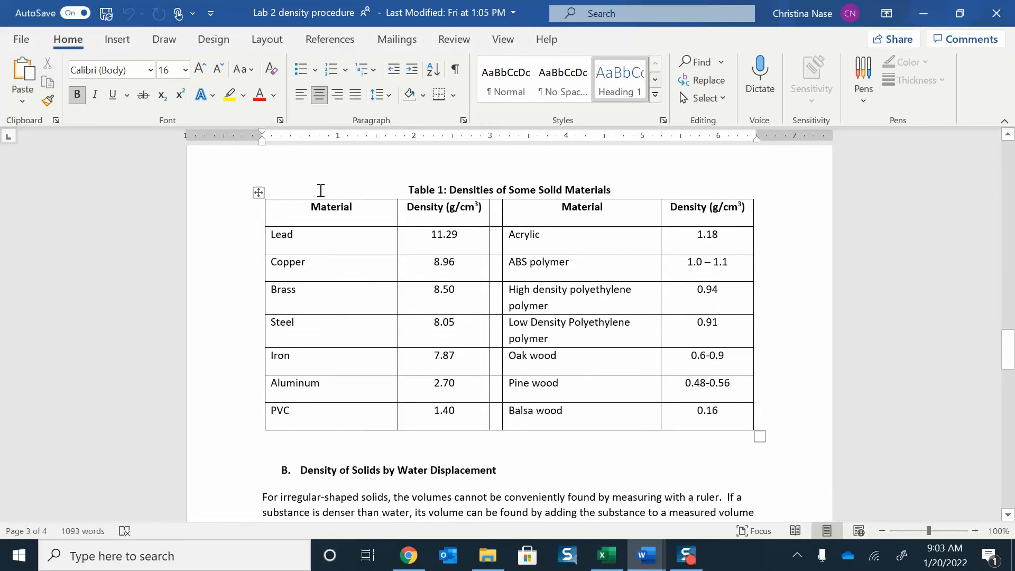
mouse_move(332, 399)
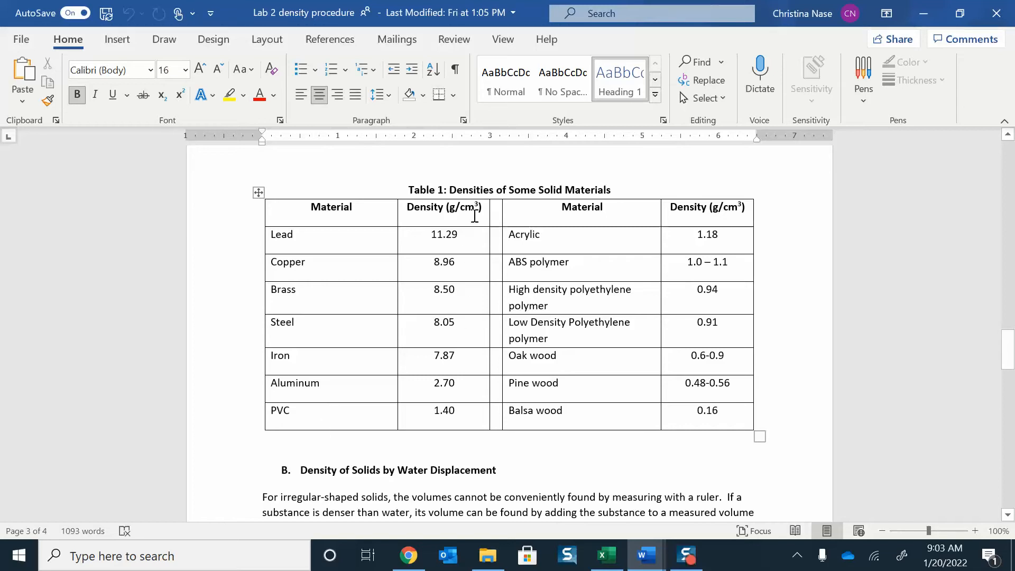
mouse_move(461, 412)
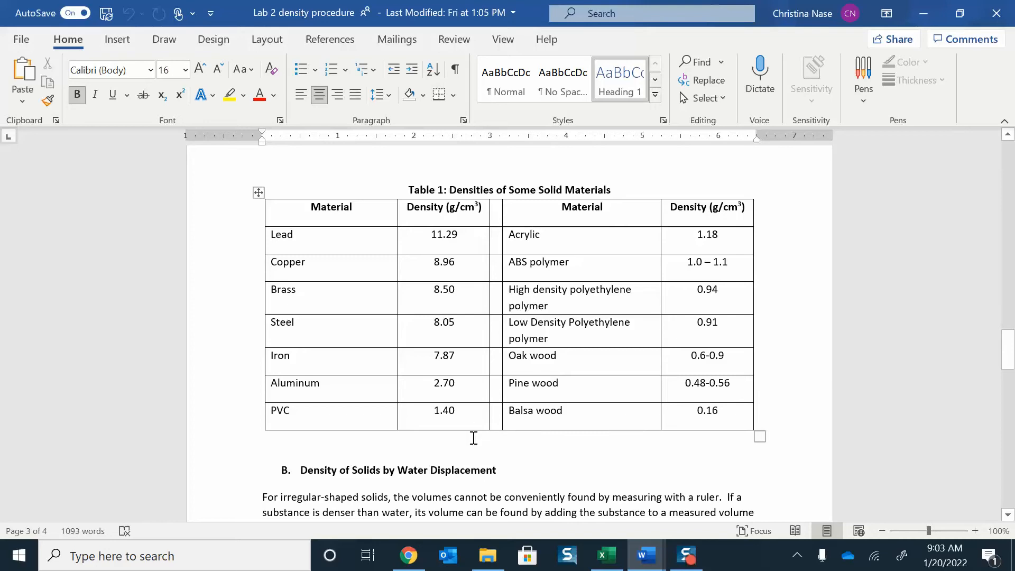
mouse_move(343, 414)
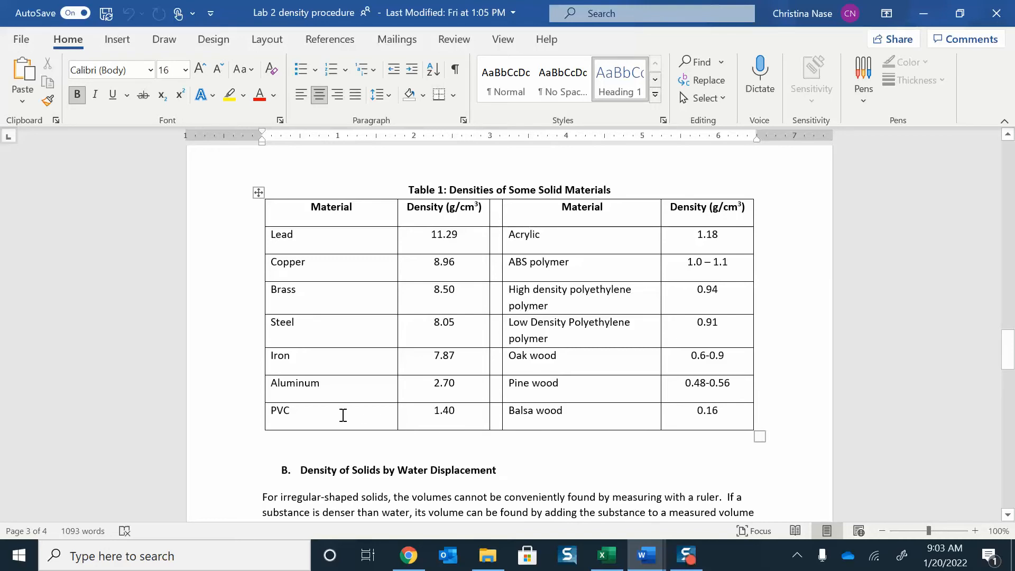
mouse_move(299, 415)
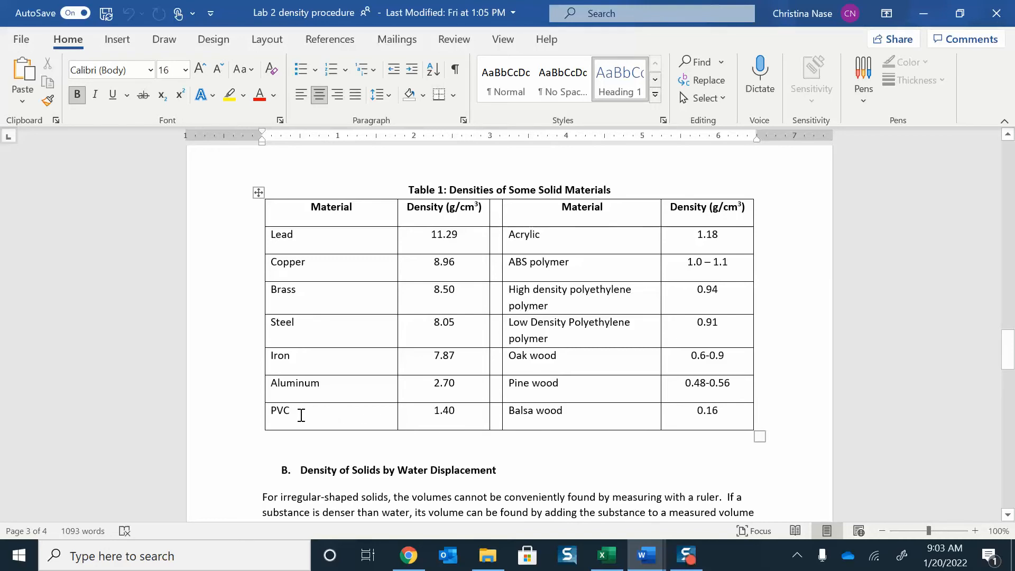
mouse_move(512, 402)
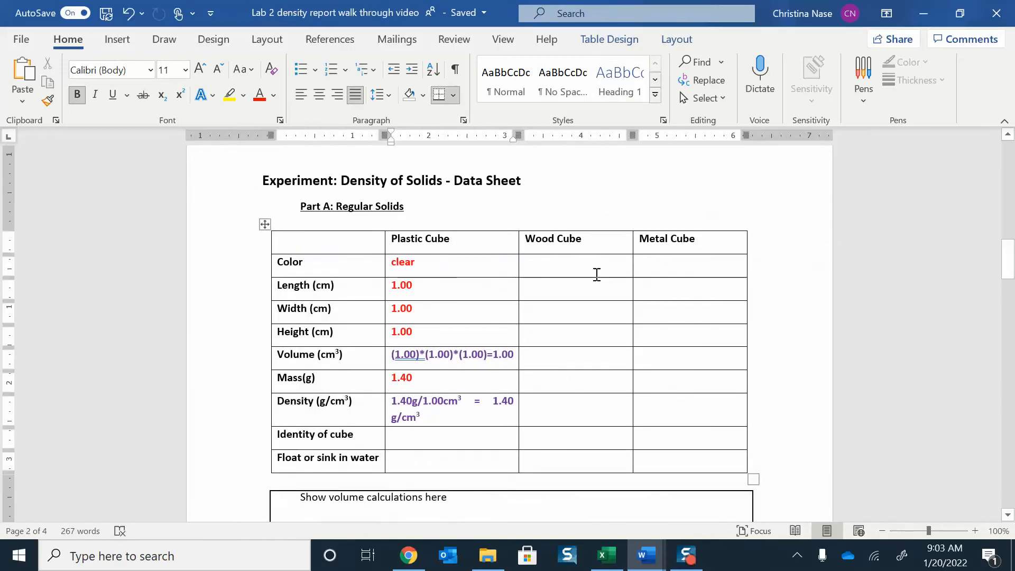
Step: Record the plastic cube's identity as PVC and its float-or-sink result as sink
click(408, 435)
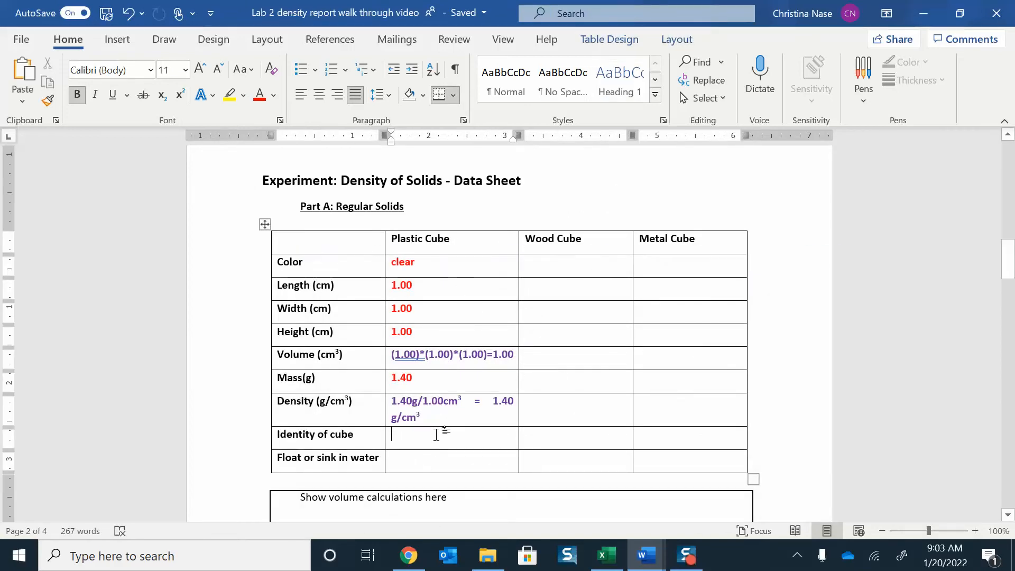
text(PVC)
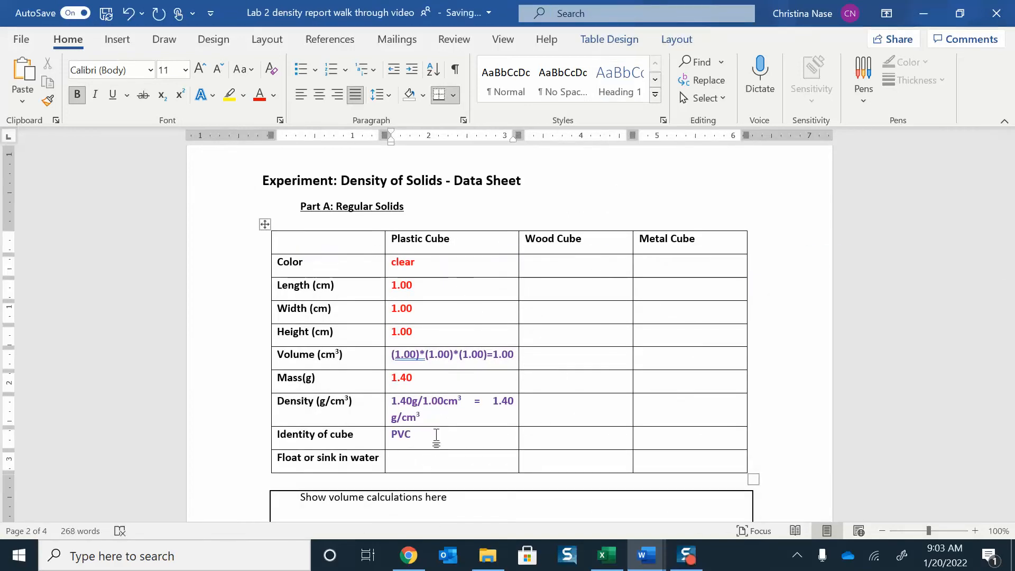
mouse_move(438, 428)
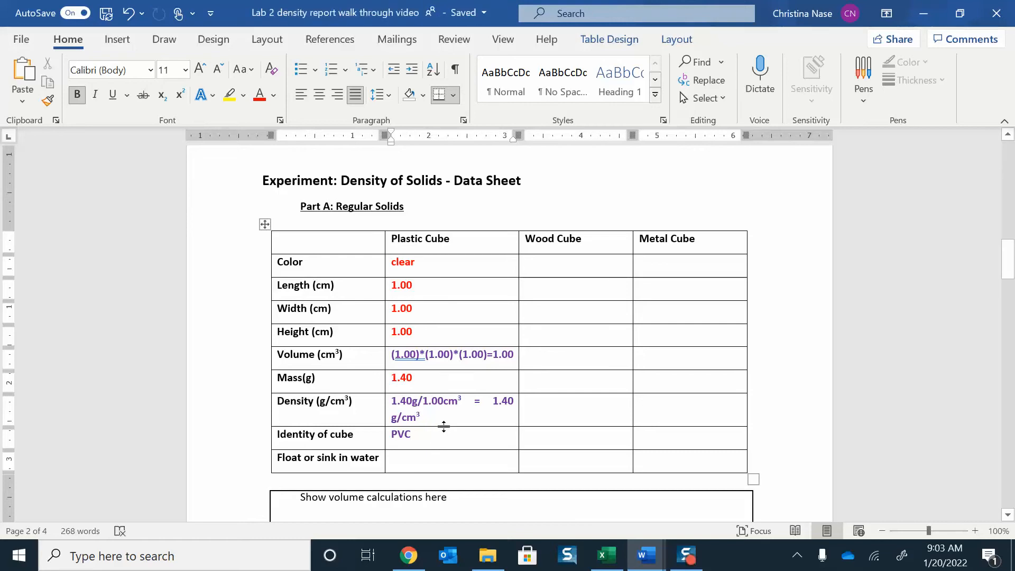
click(410, 434)
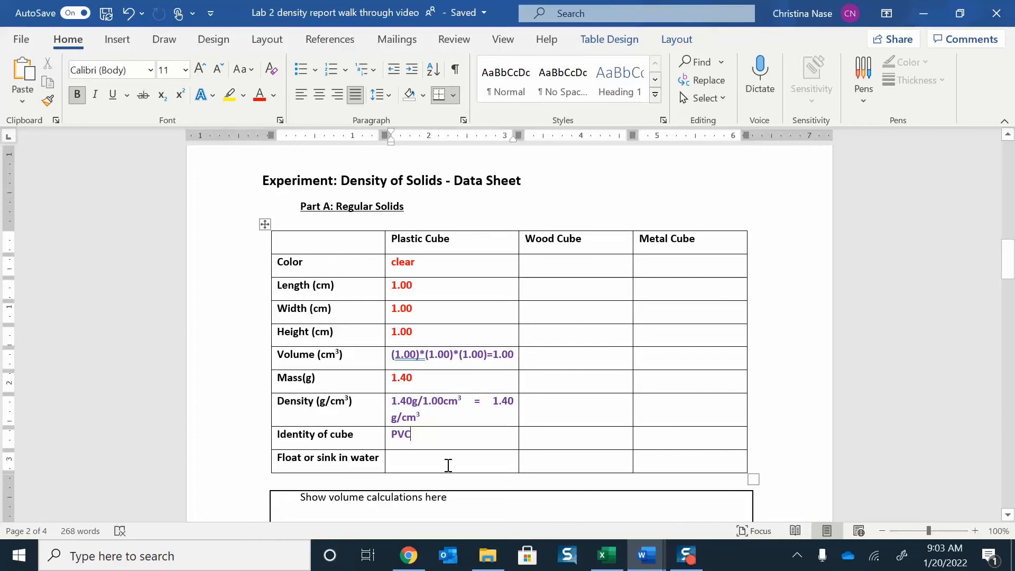
text(sink)
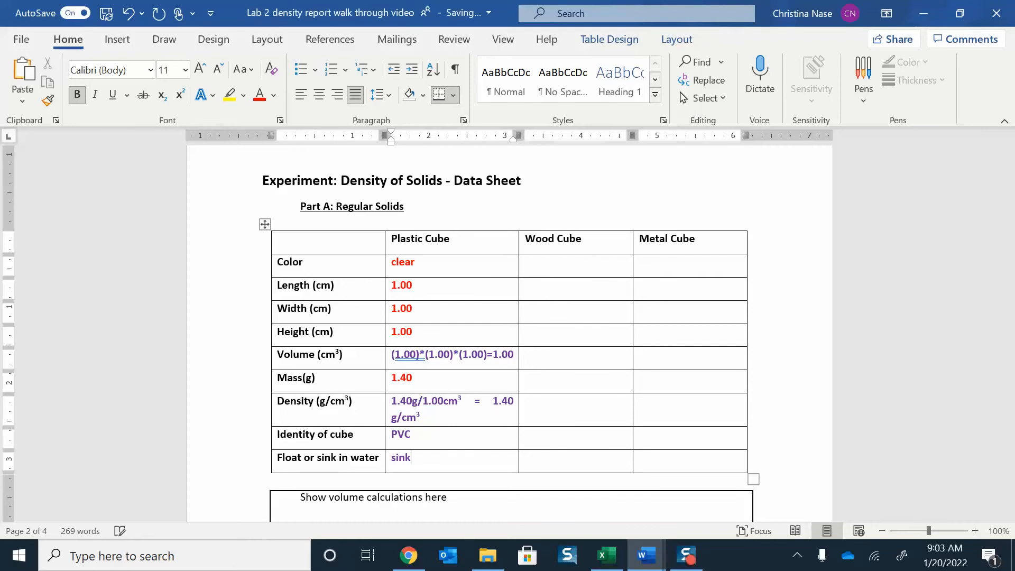
scroll(down, 3)
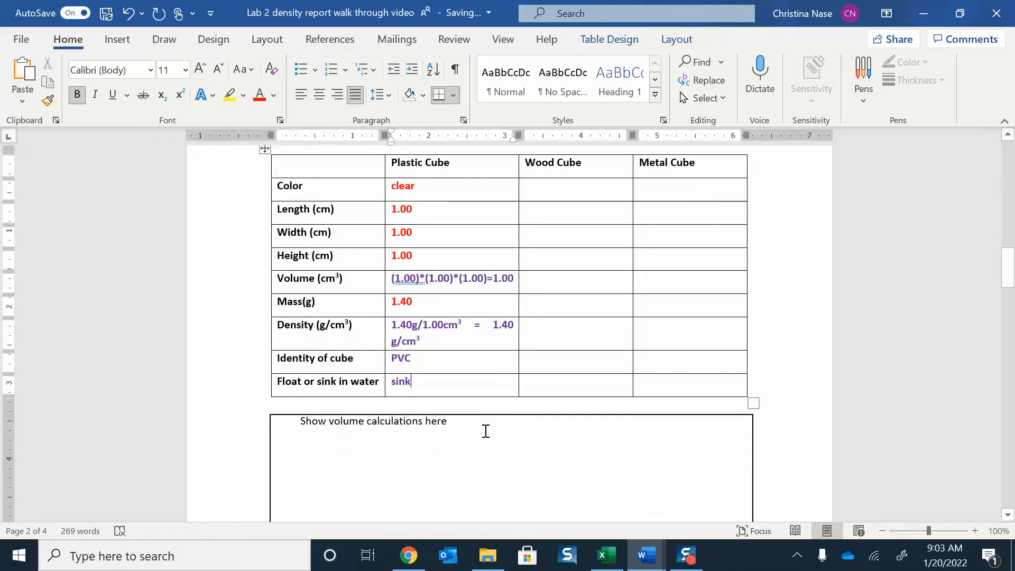
scroll(down, 3)
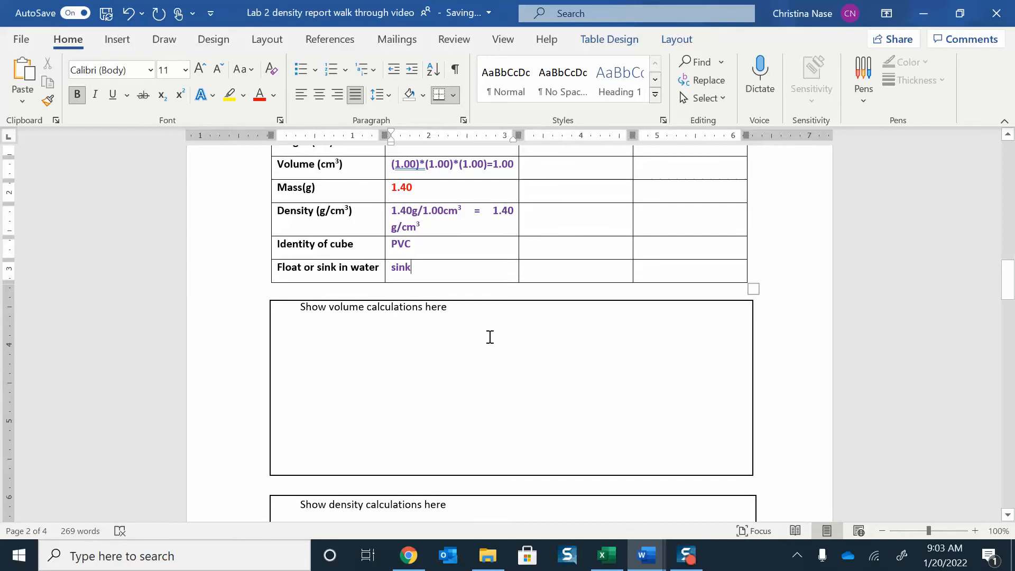
scroll(down, 3)
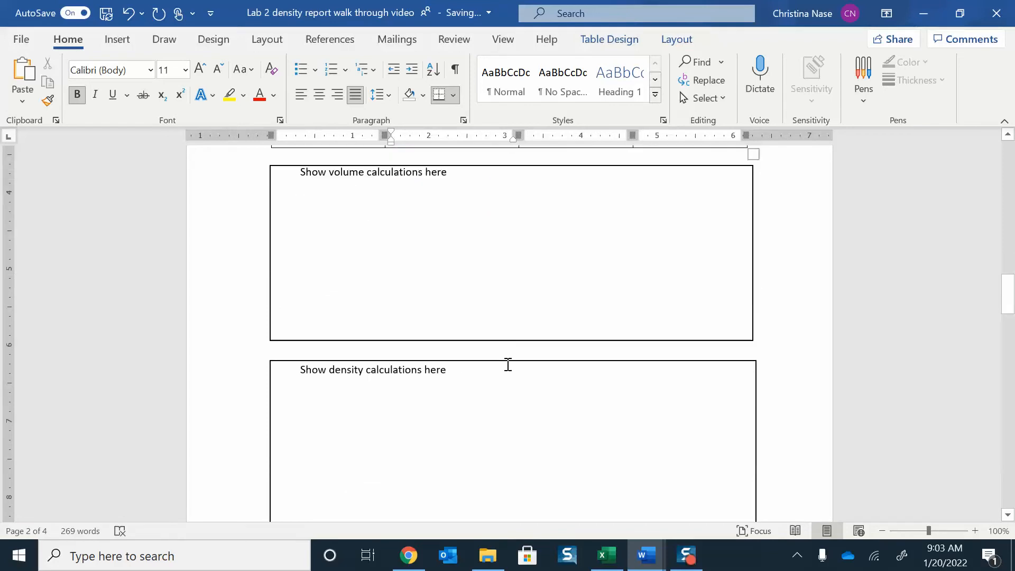
scroll(down, 3)
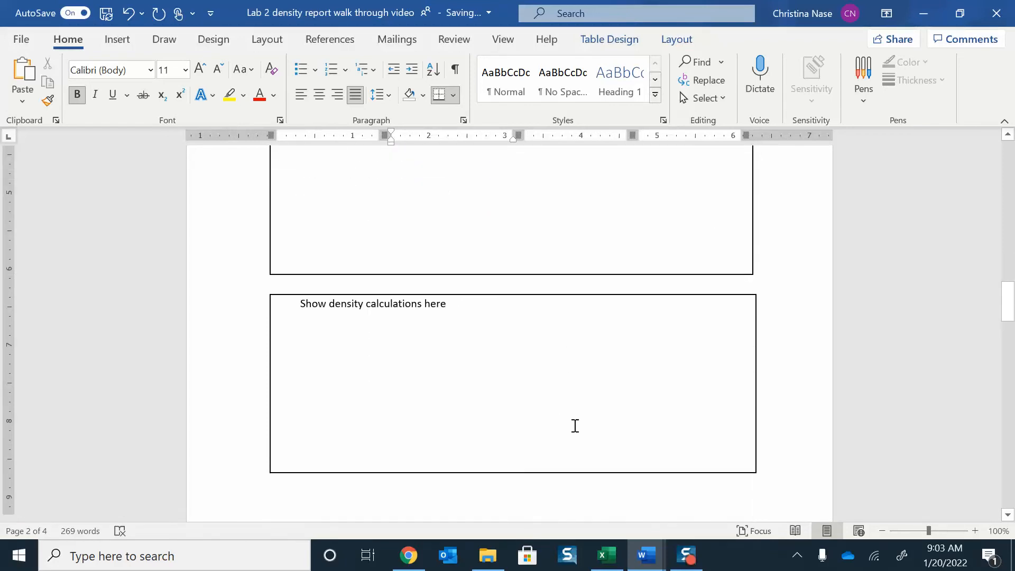
scroll(up, 3)
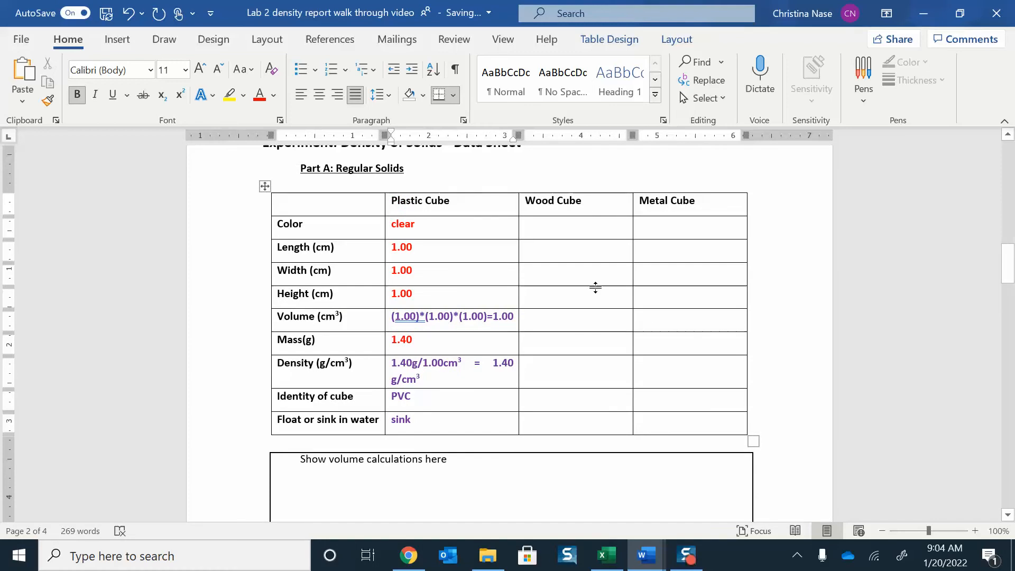
scroll(down, 3)
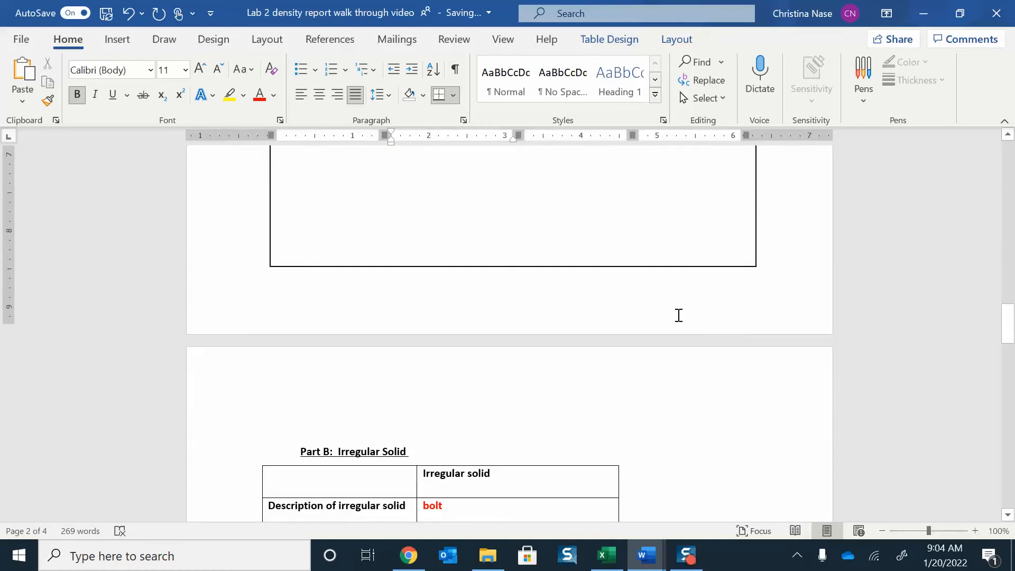
scroll(up, 3)
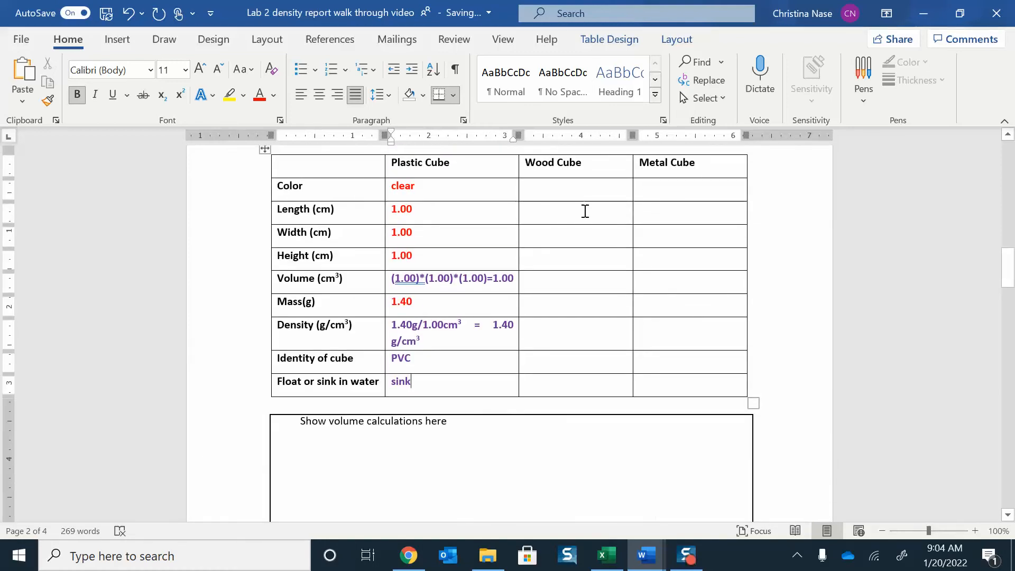
mouse_move(571, 287)
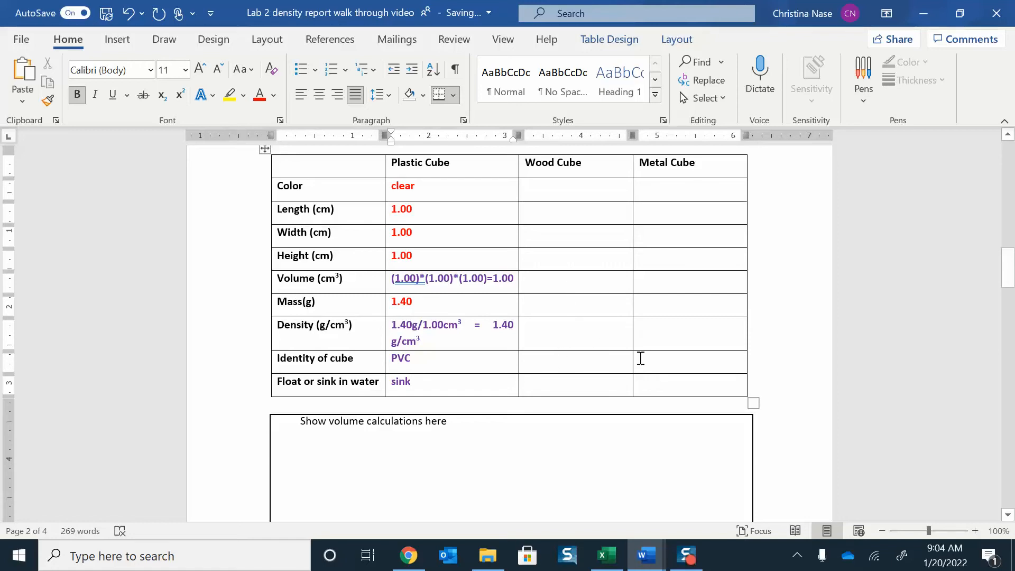
mouse_move(636, 381)
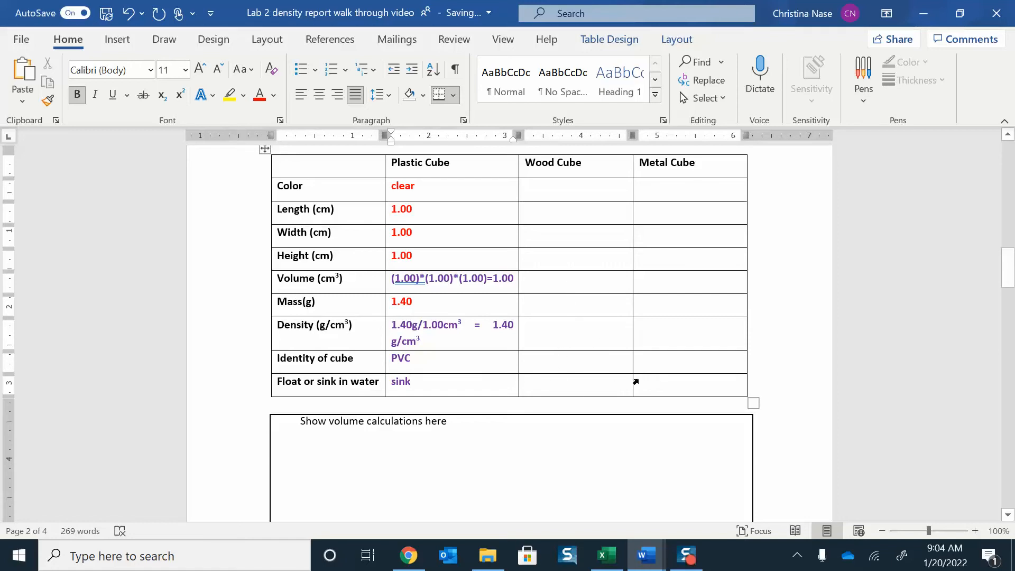
scroll(down, 3)
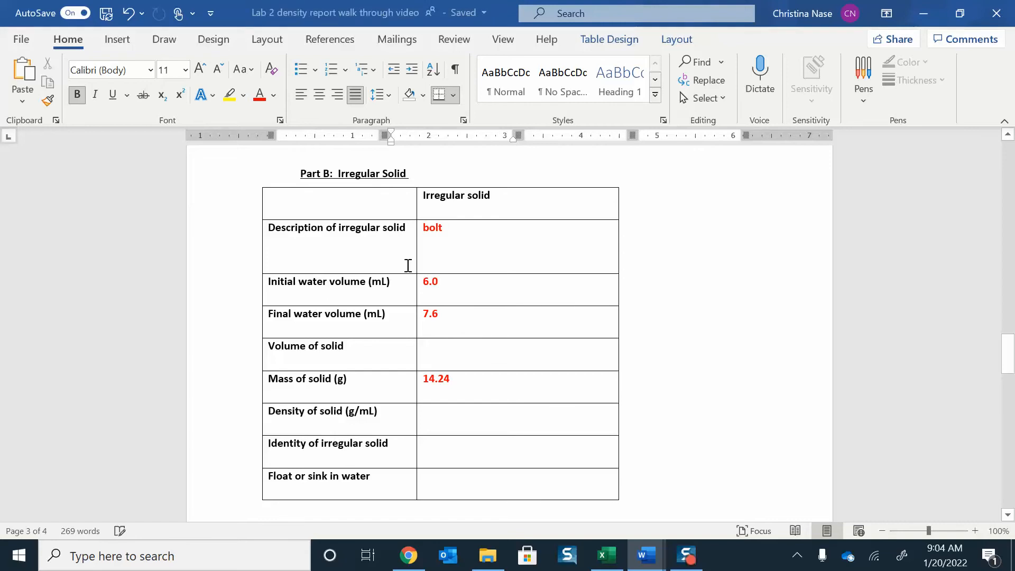
mouse_move(401, 244)
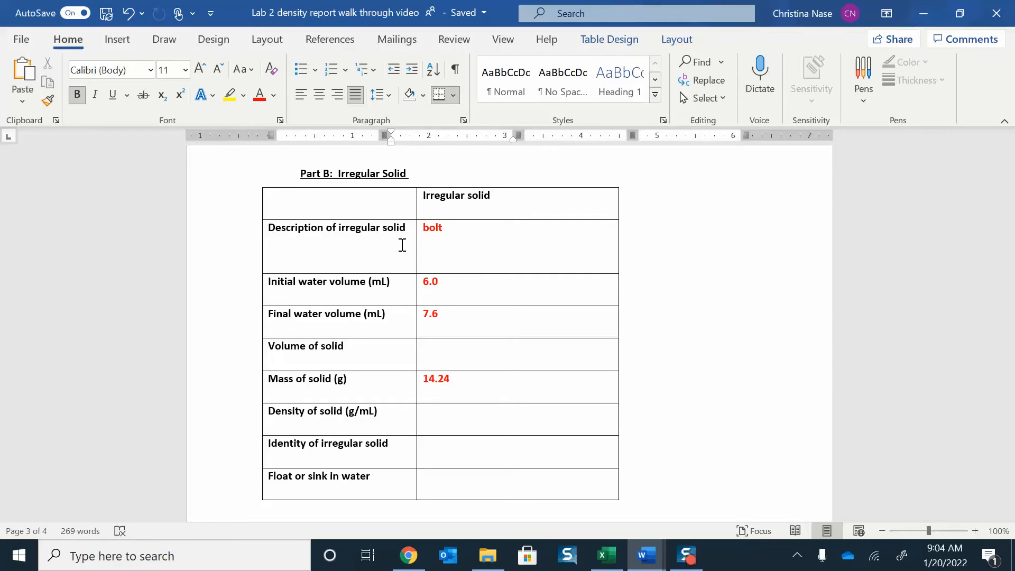
mouse_move(473, 214)
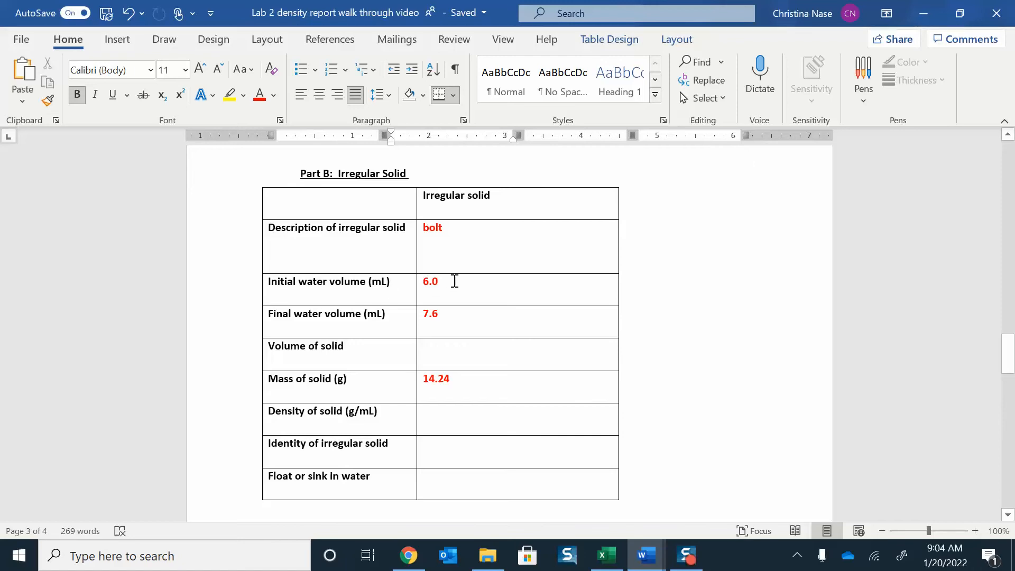
mouse_move(461, 305)
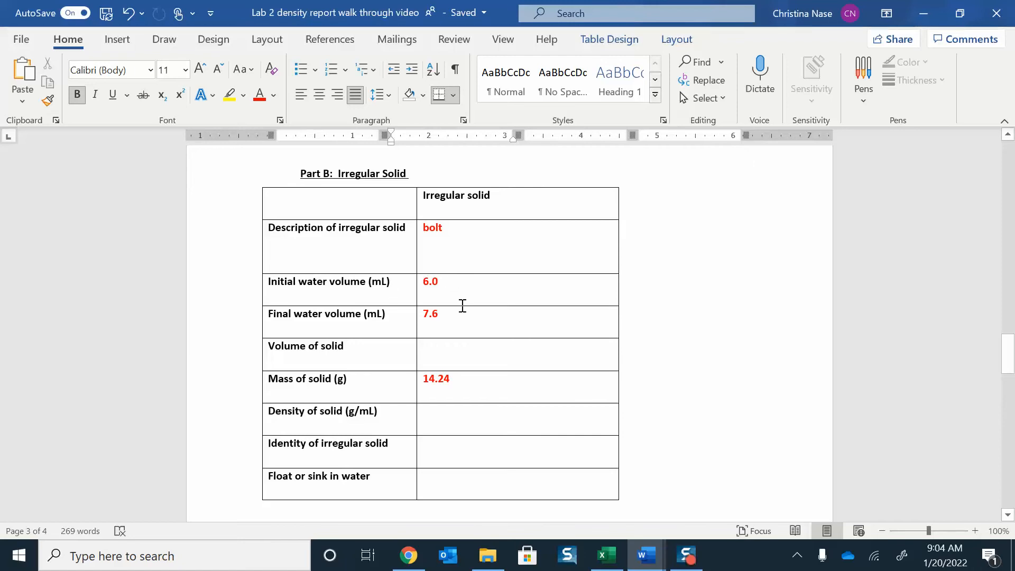
mouse_move(460, 313)
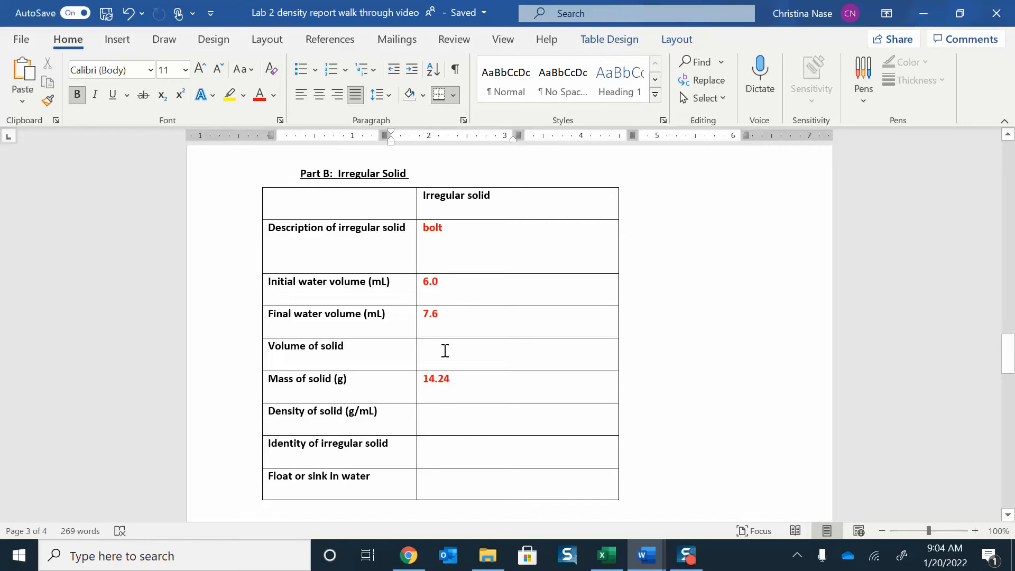
Step: Enter 7.6-6.0 = 1.6 mL as the solid's volume, then move to the next row
click(444, 350)
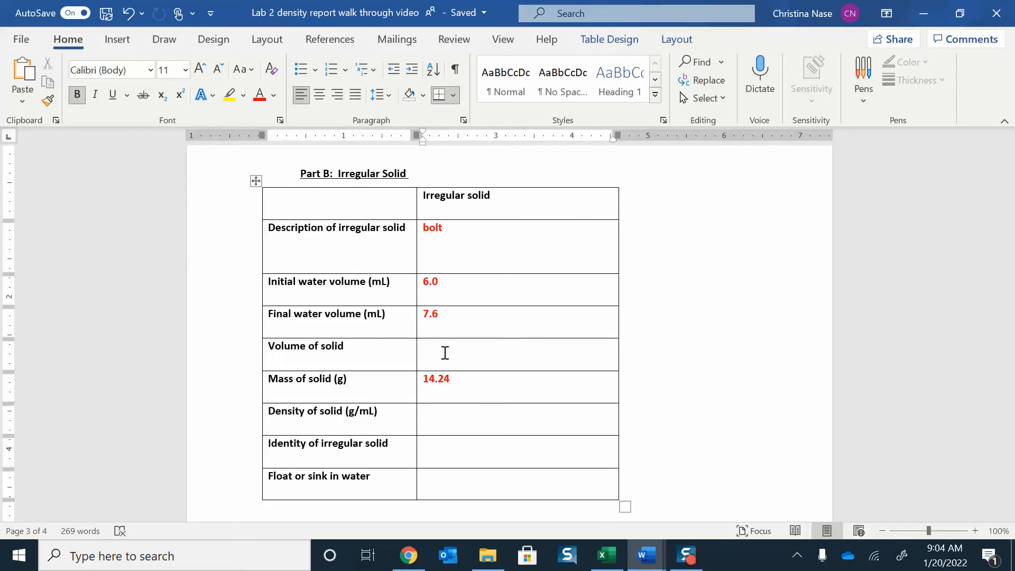
text(7.6)
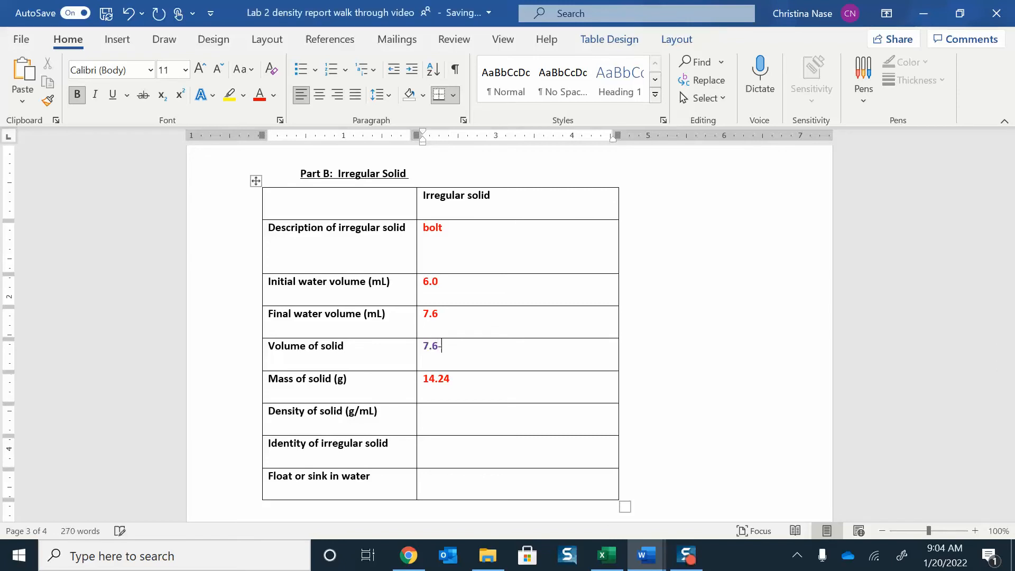
text(-6.0)
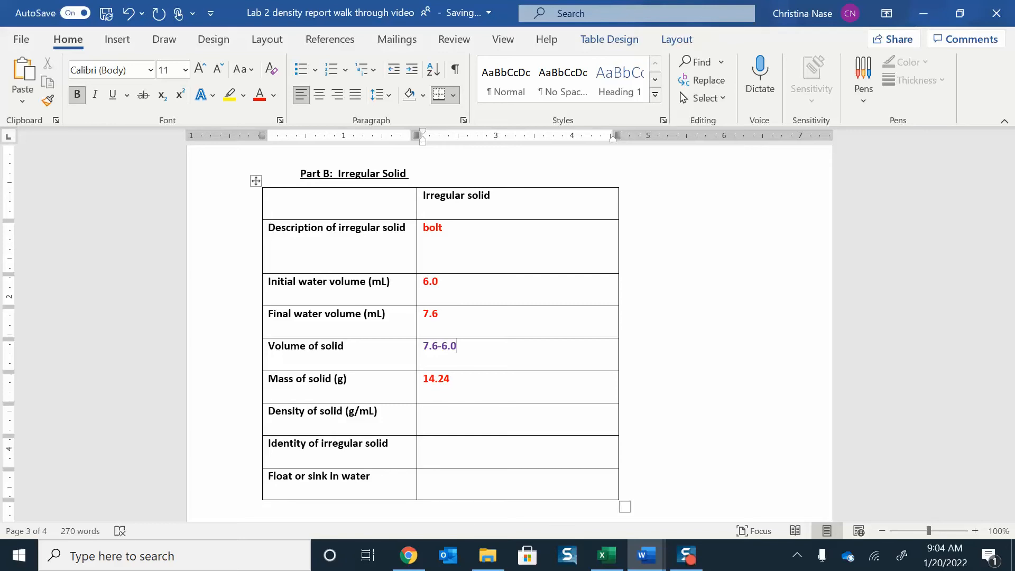
text(=)
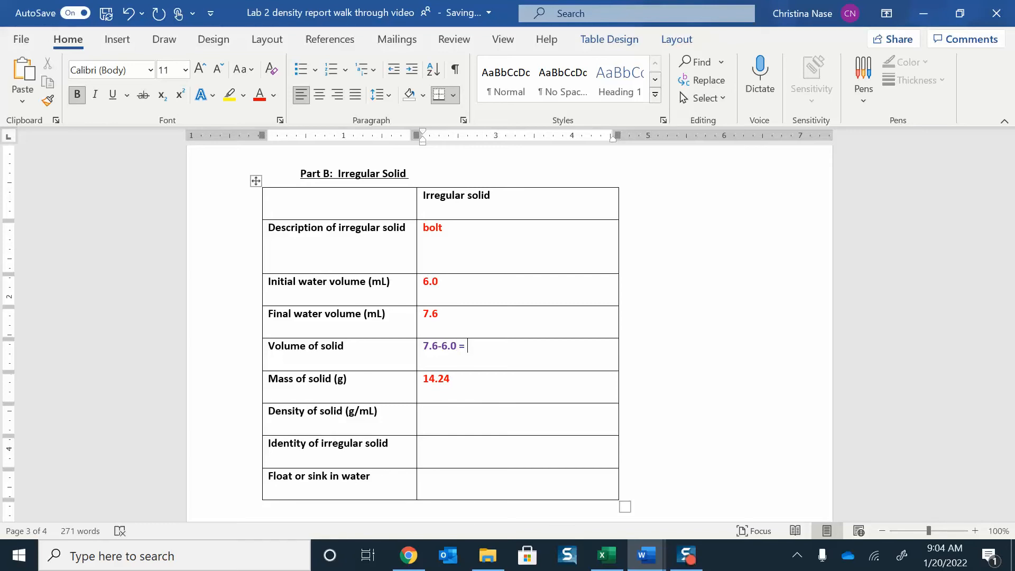
text(1.6)
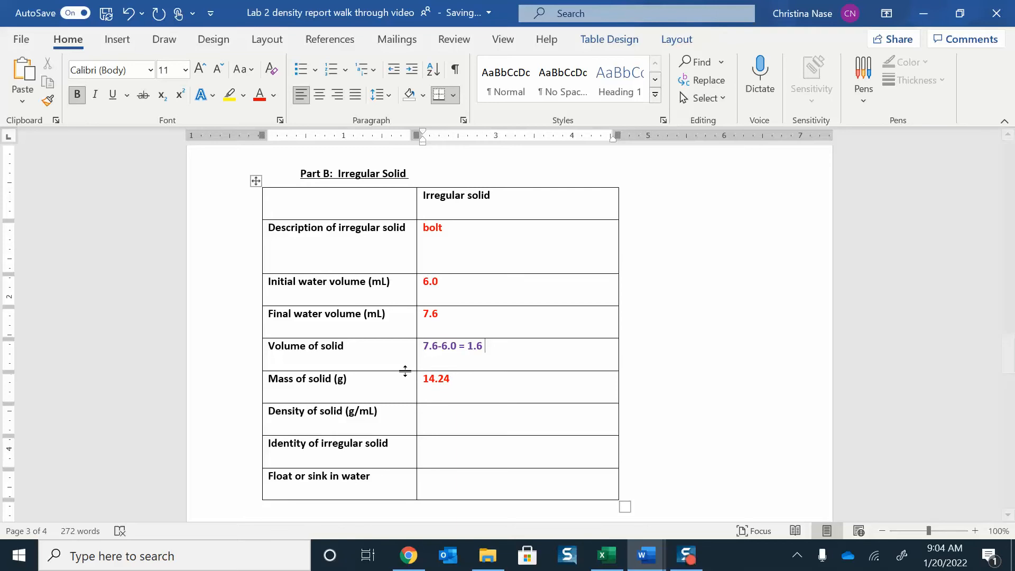
text(mL)
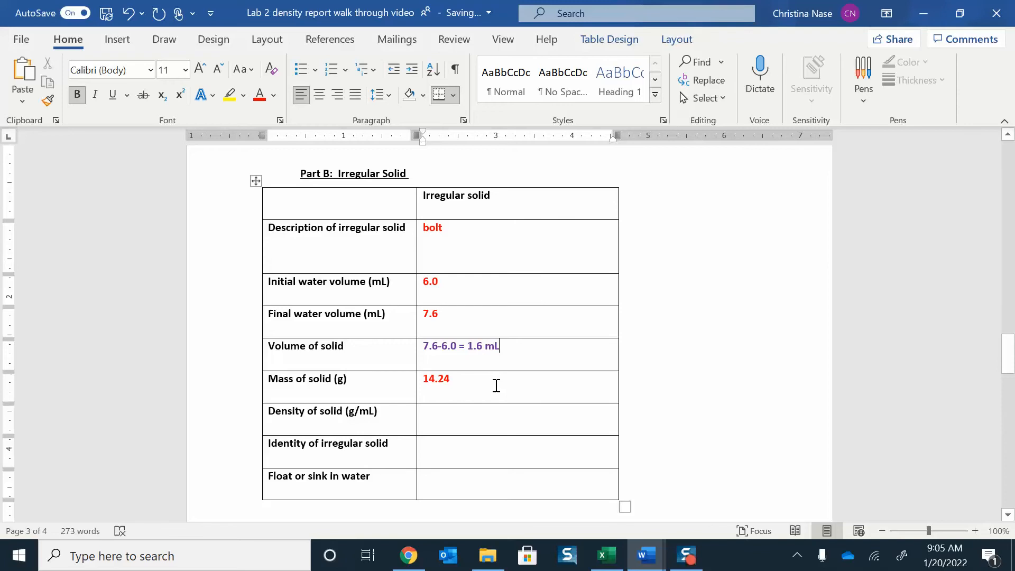
mouse_move(398, 382)
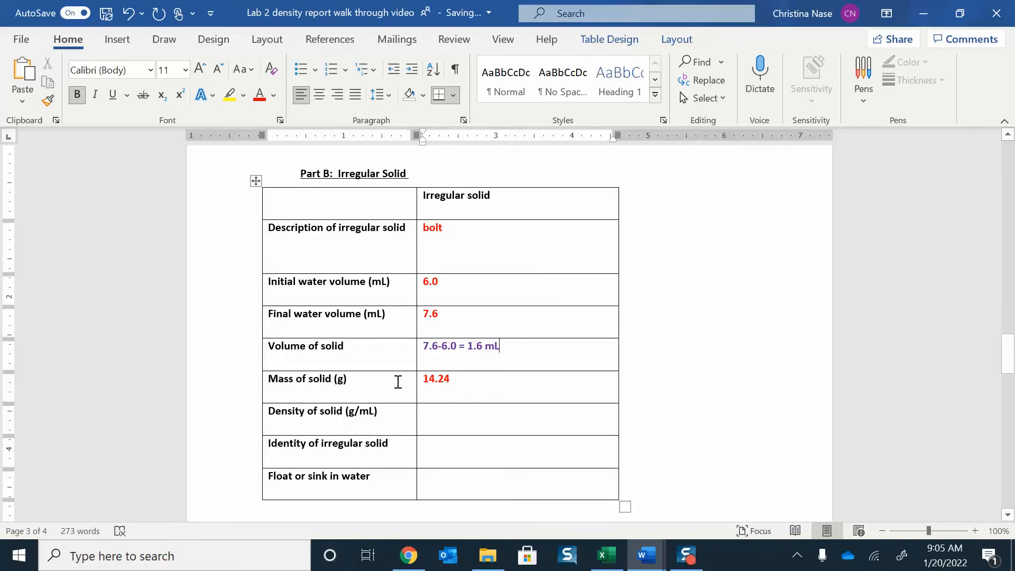
mouse_move(463, 390)
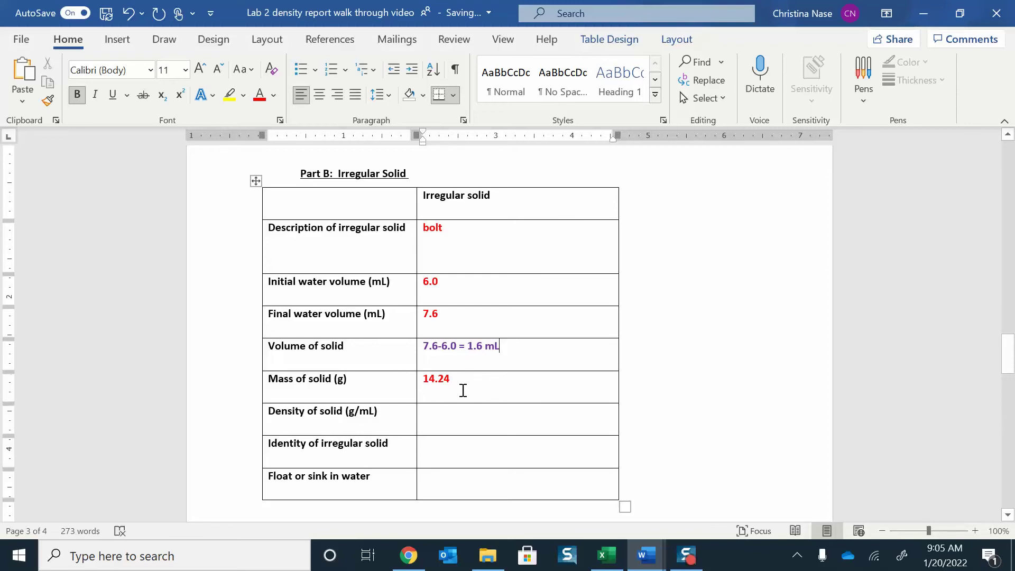
click(489, 414)
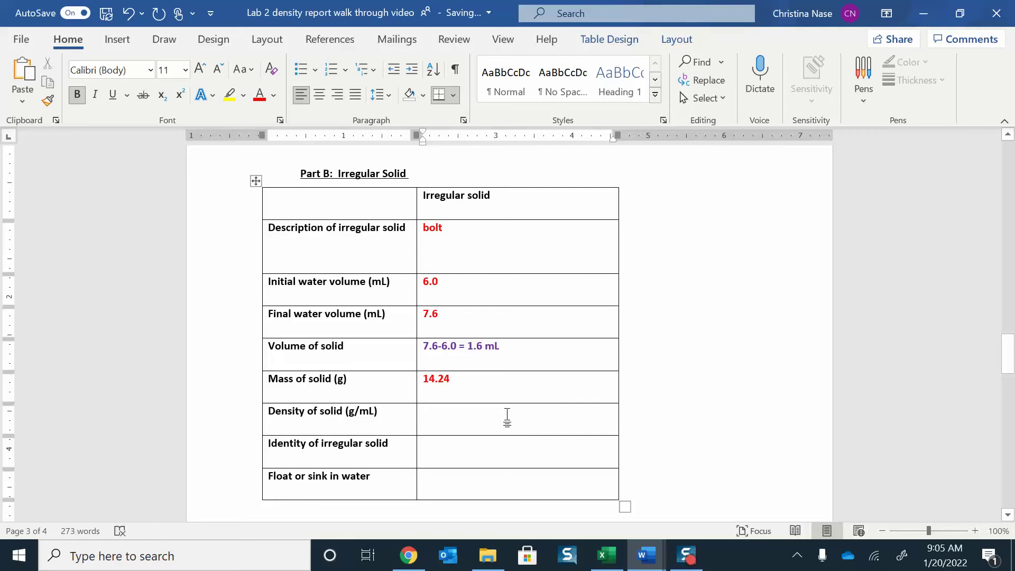
Step: Enter 14.24/1.6 = 8.9 as the solid's density, then show the open Word documents
text(1)
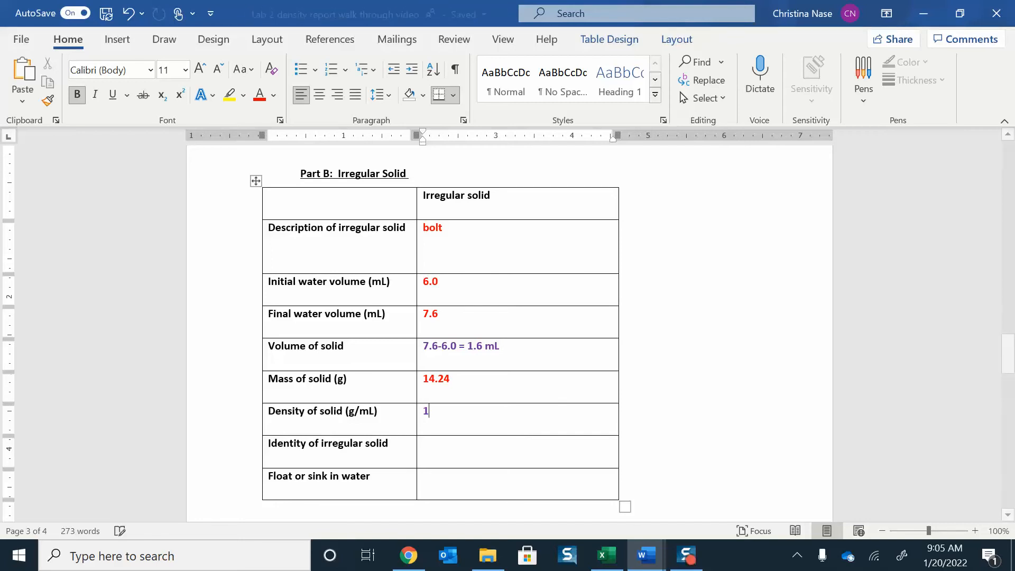
text(4.24/1.6 =)
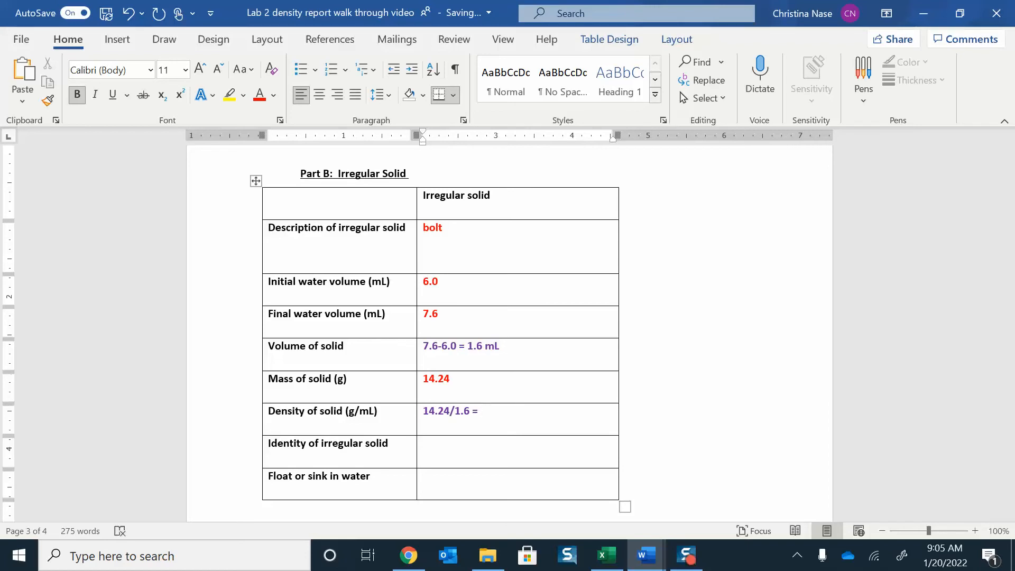
text(8.)
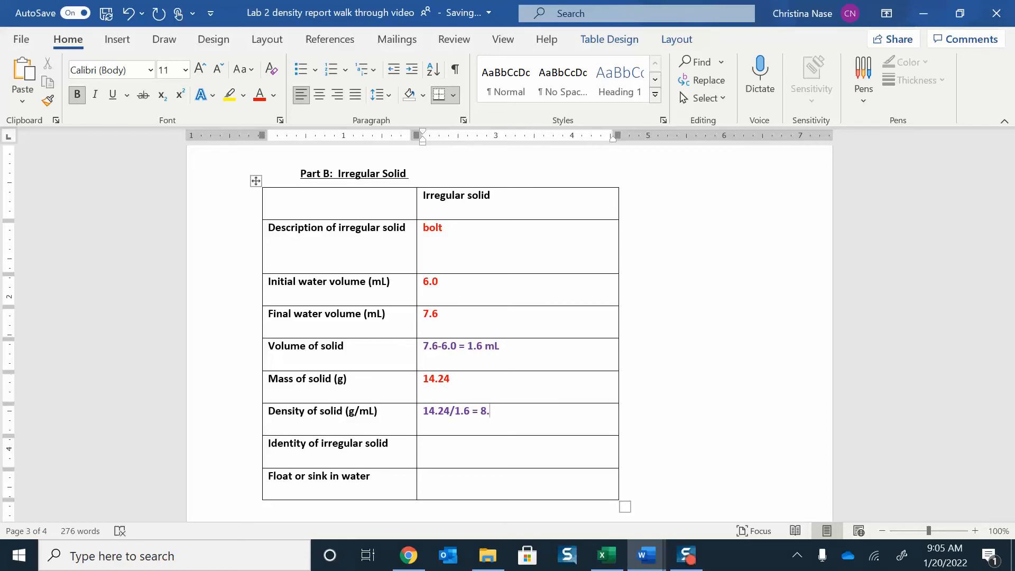
text(9)
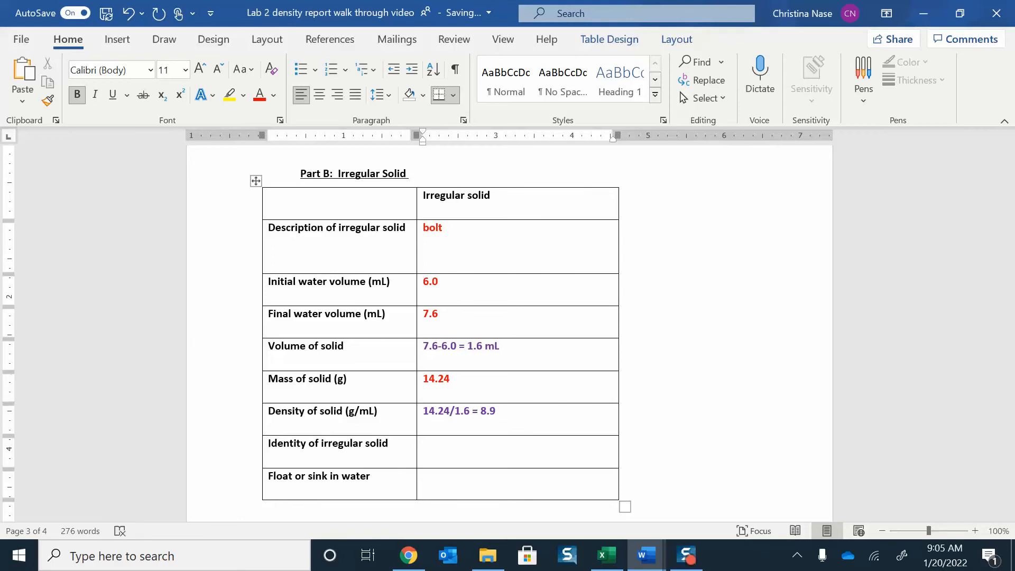
click(497, 410)
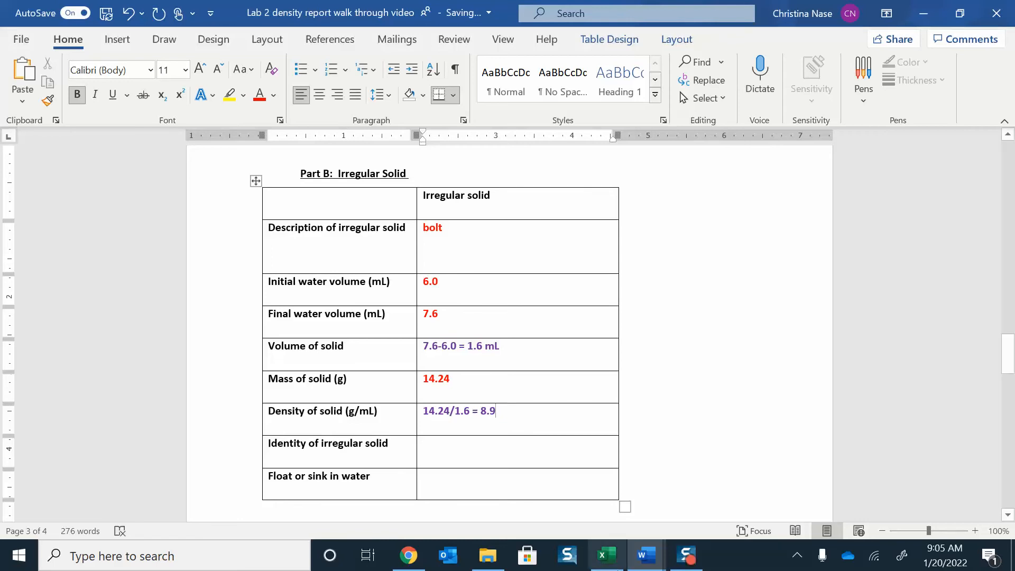
mouse_move(644, 555)
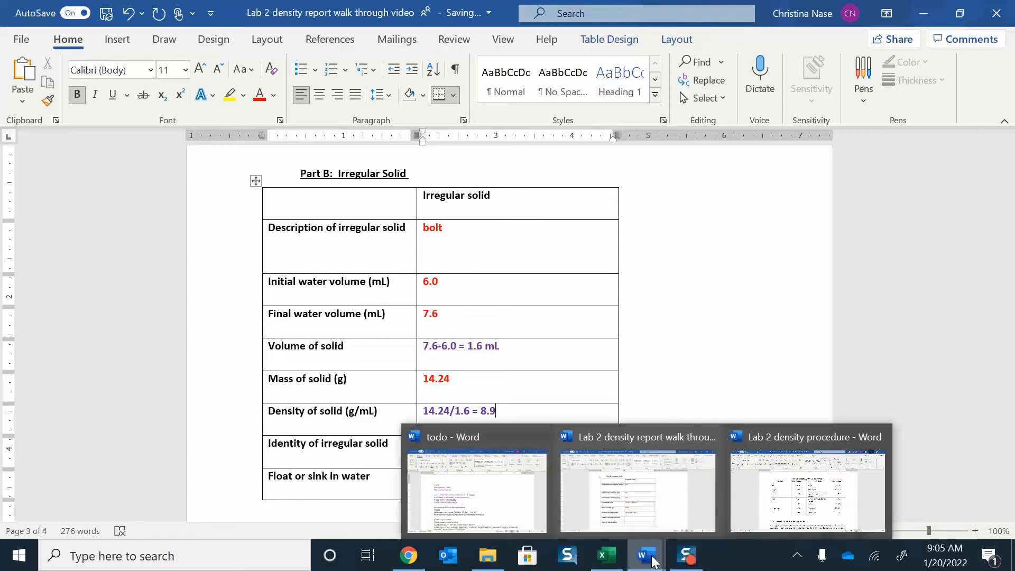
click(807, 491)
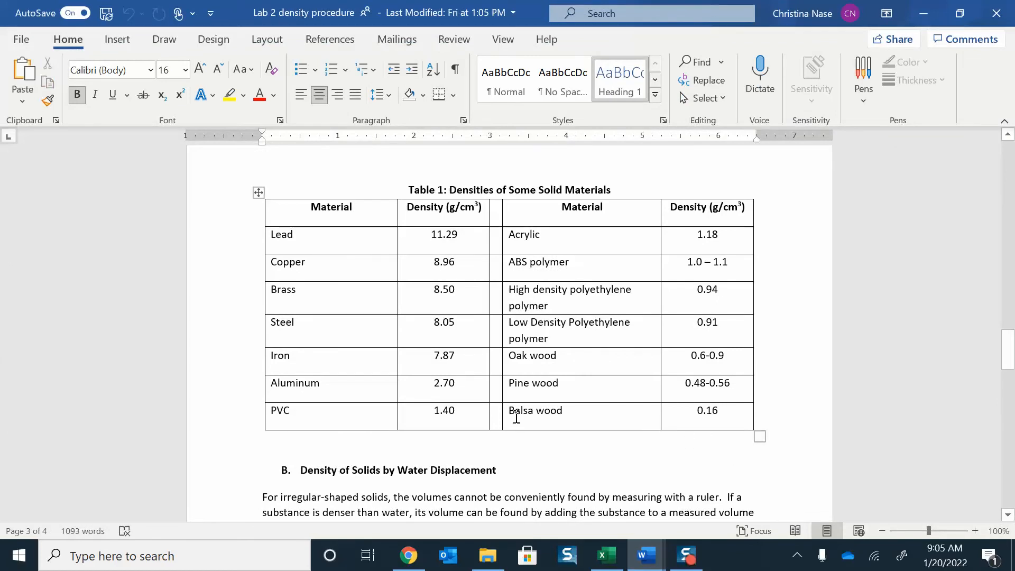
mouse_move(460, 303)
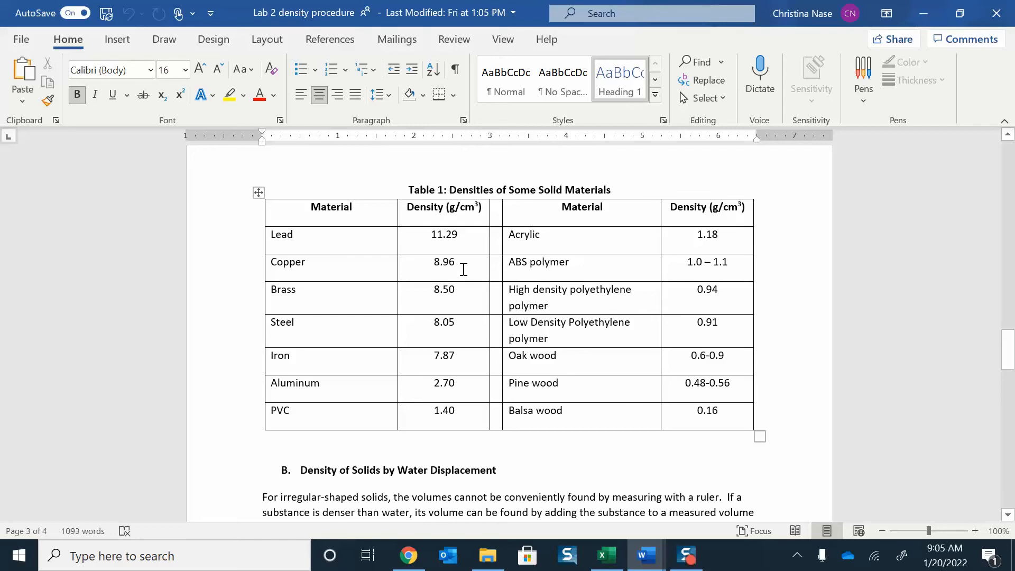
mouse_move(459, 263)
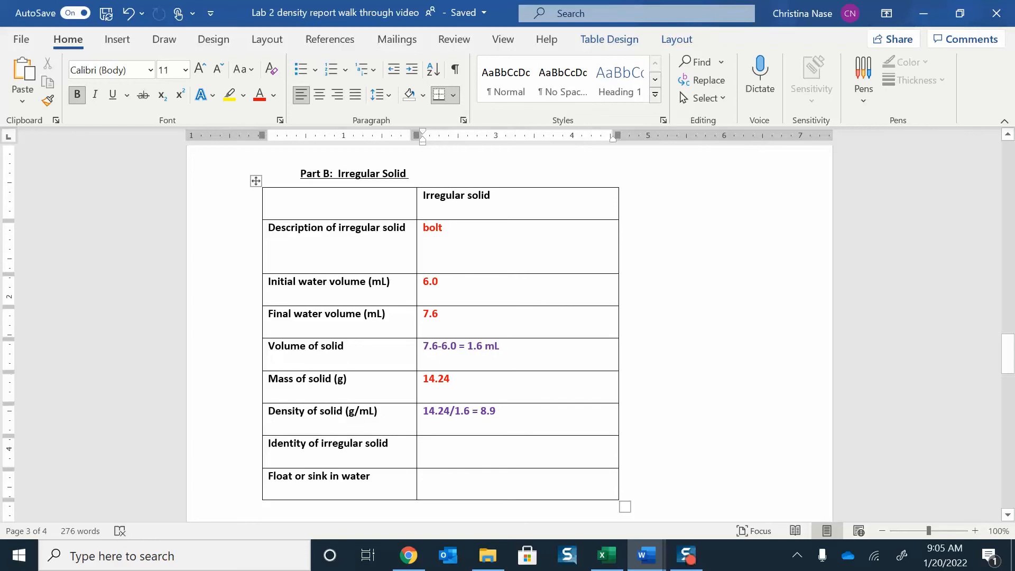
Step: Record the irregular solid's identity as copper and its float-or-sink result as sink
text(copper)
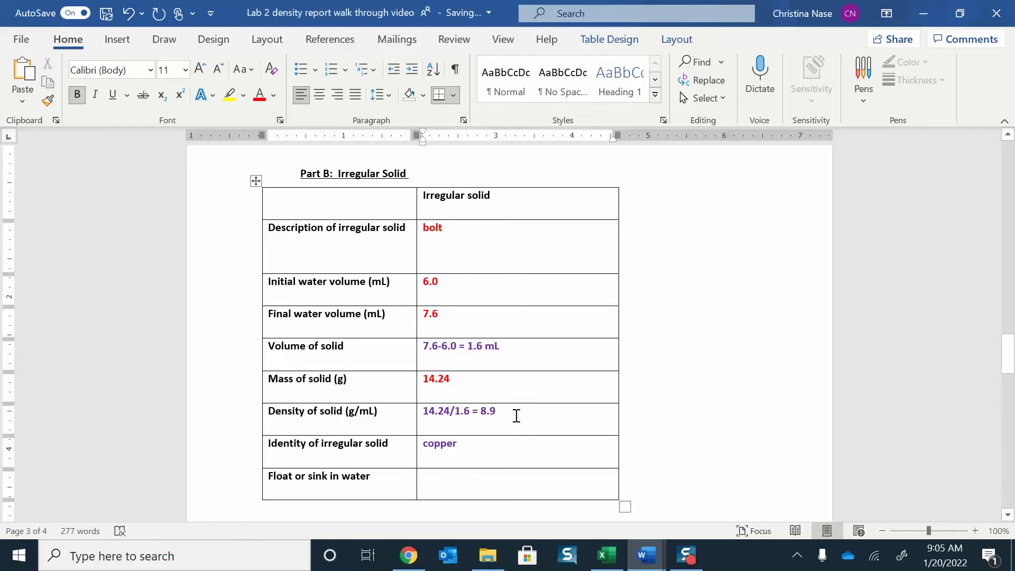
scroll(down, 3)
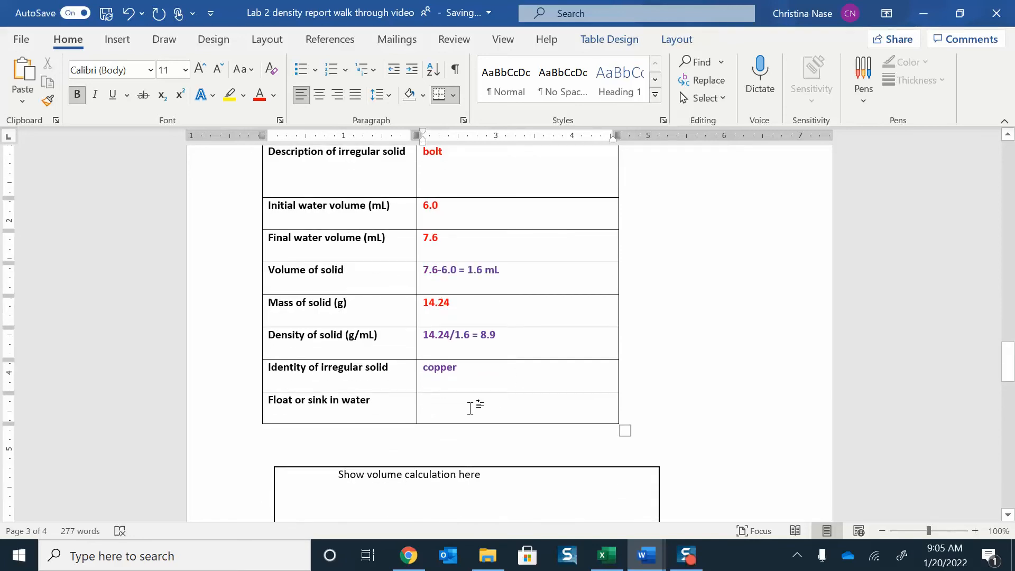
click(454, 400)
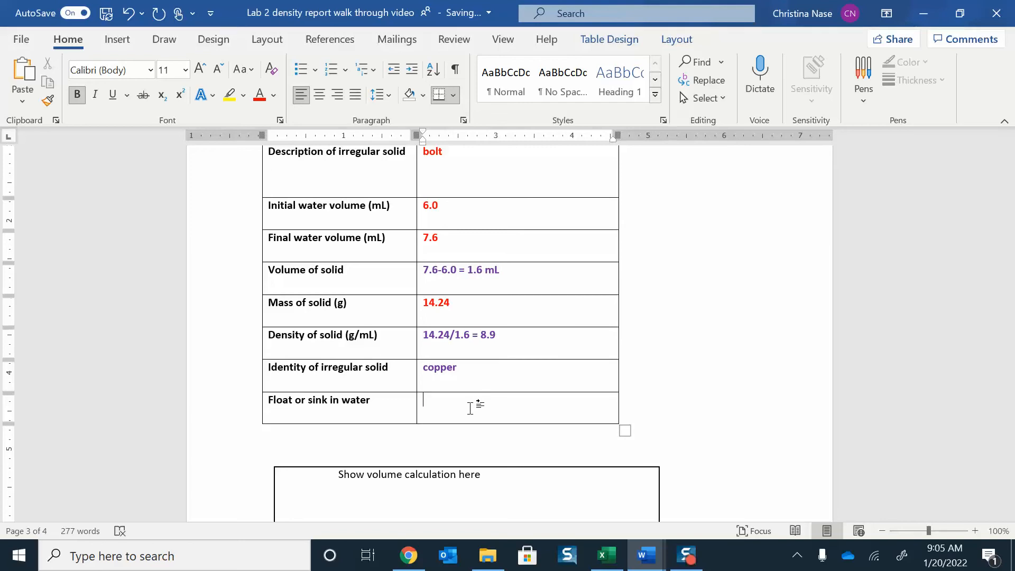
text(sink)
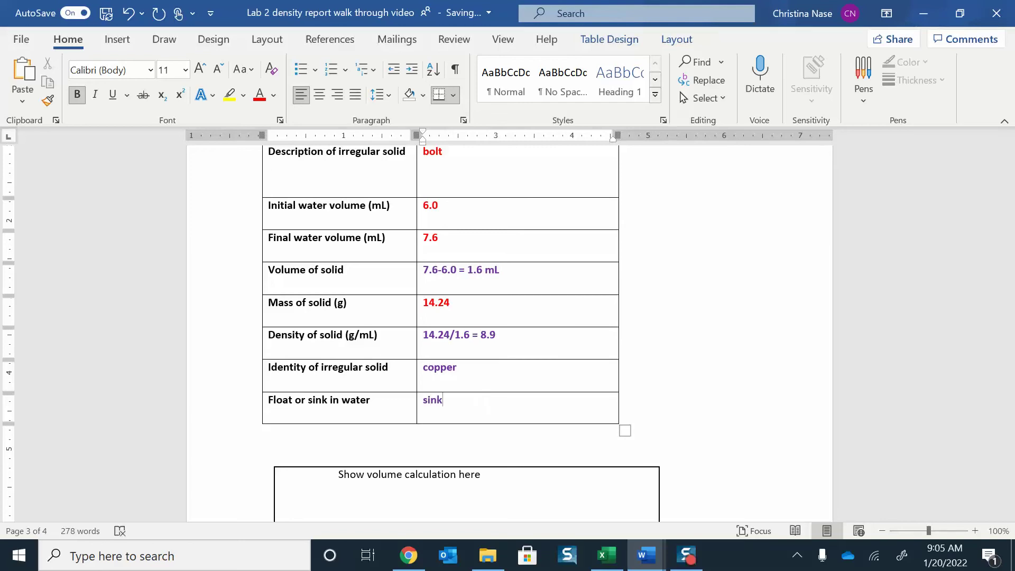
scroll(down, 3)
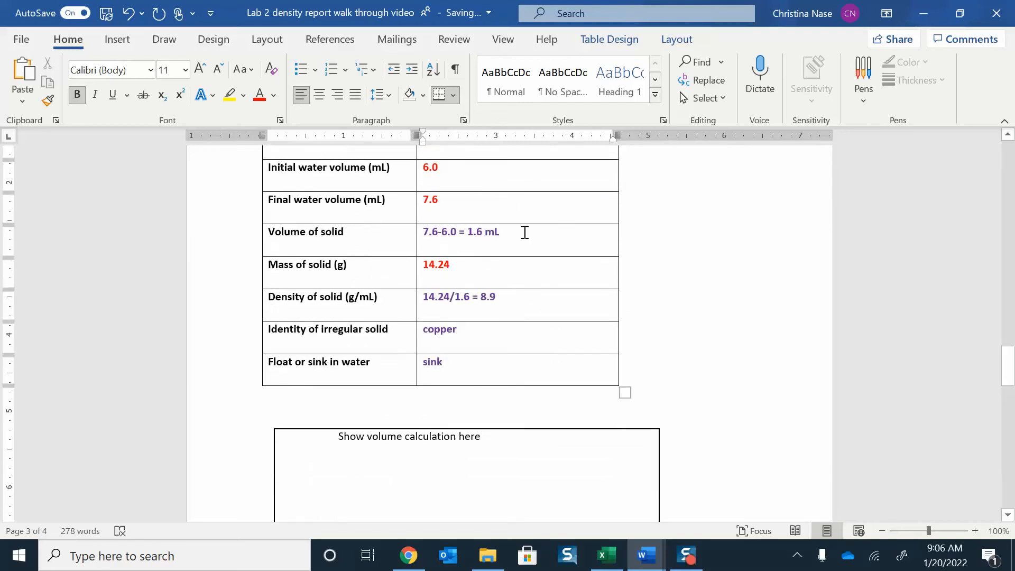
scroll(down, 3)
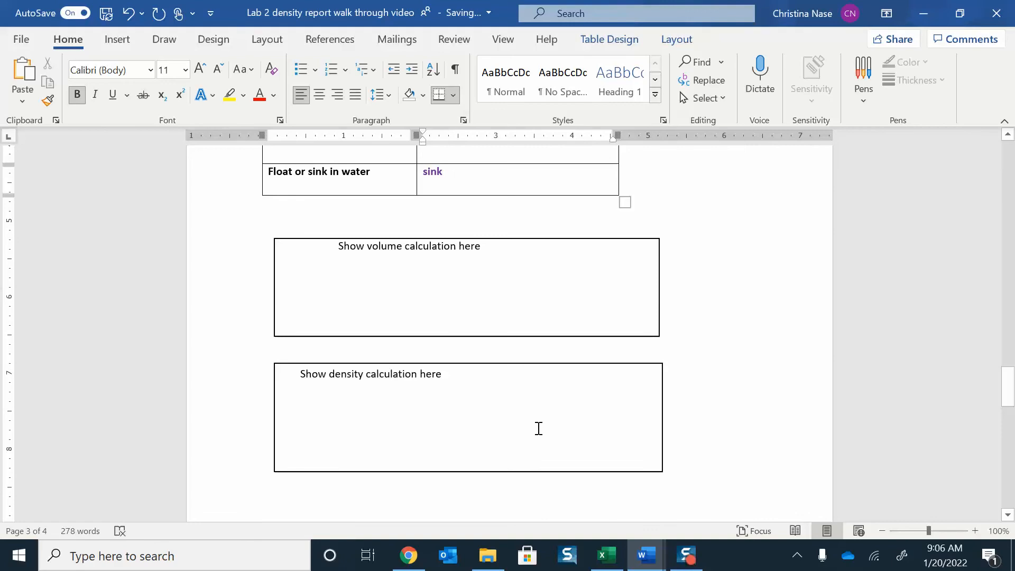
scroll(down, 3)
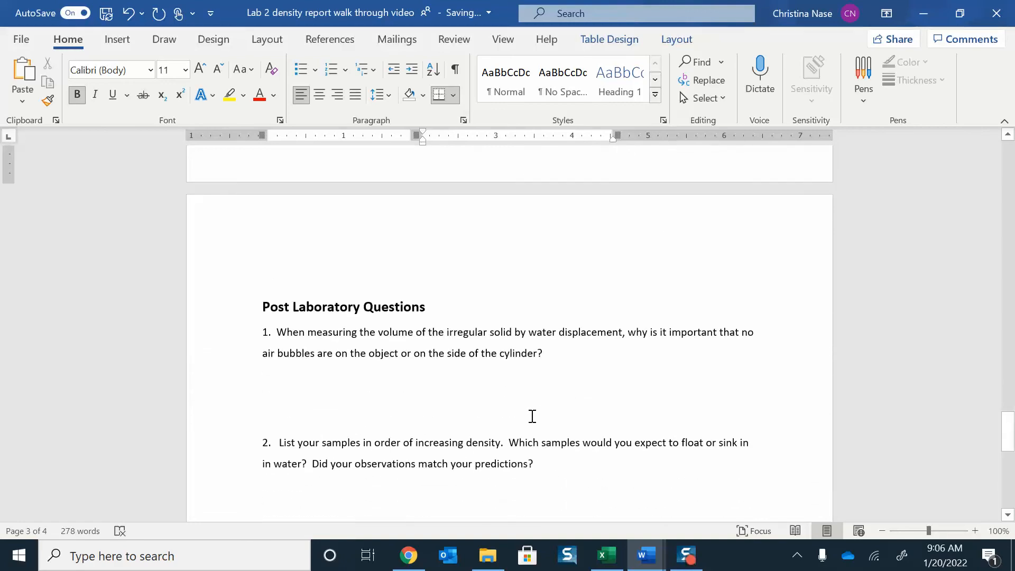
scroll(down, 3)
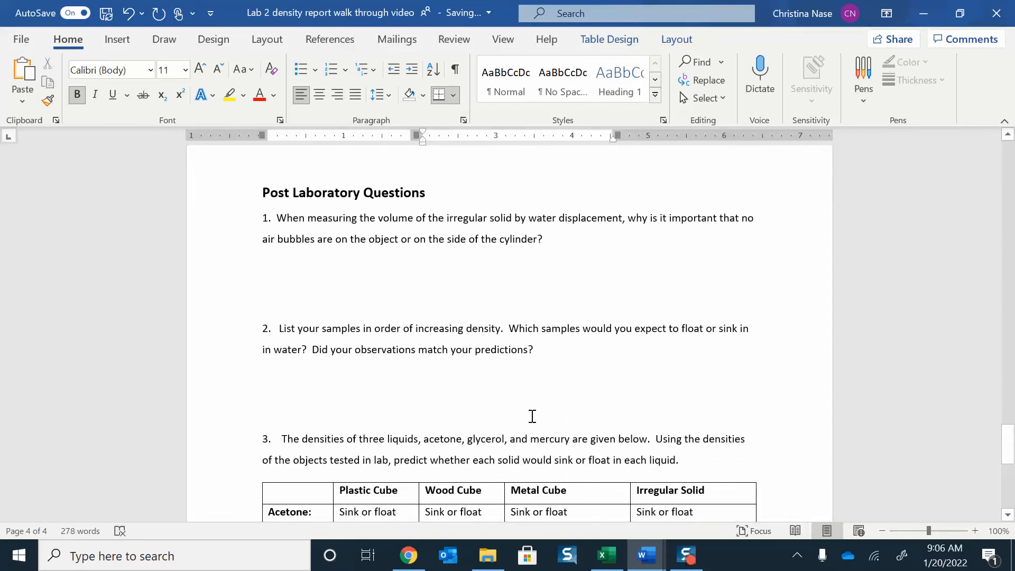
scroll(down, 3)
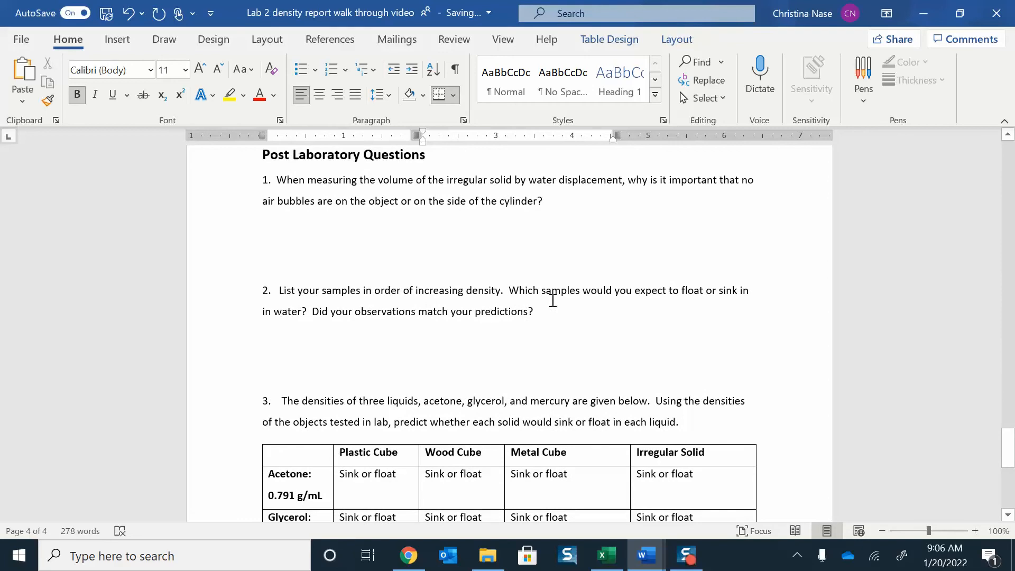
mouse_move(417, 200)
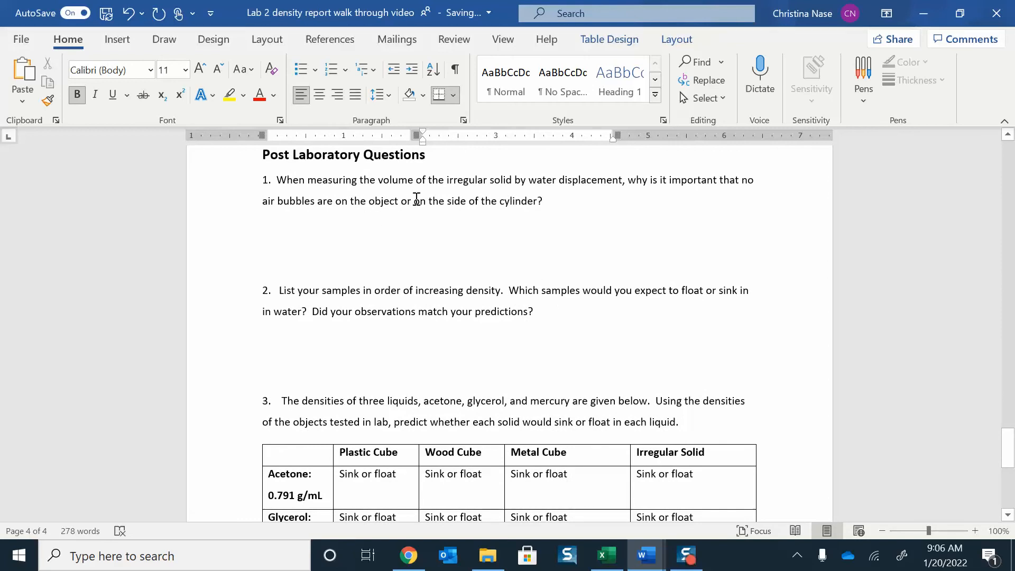
mouse_move(611, 194)
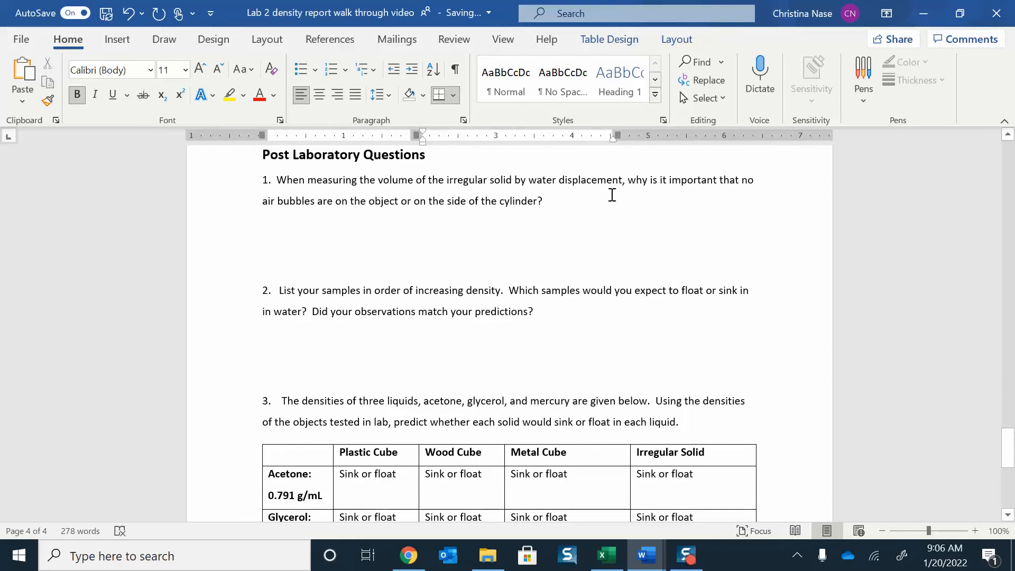
mouse_move(398, 214)
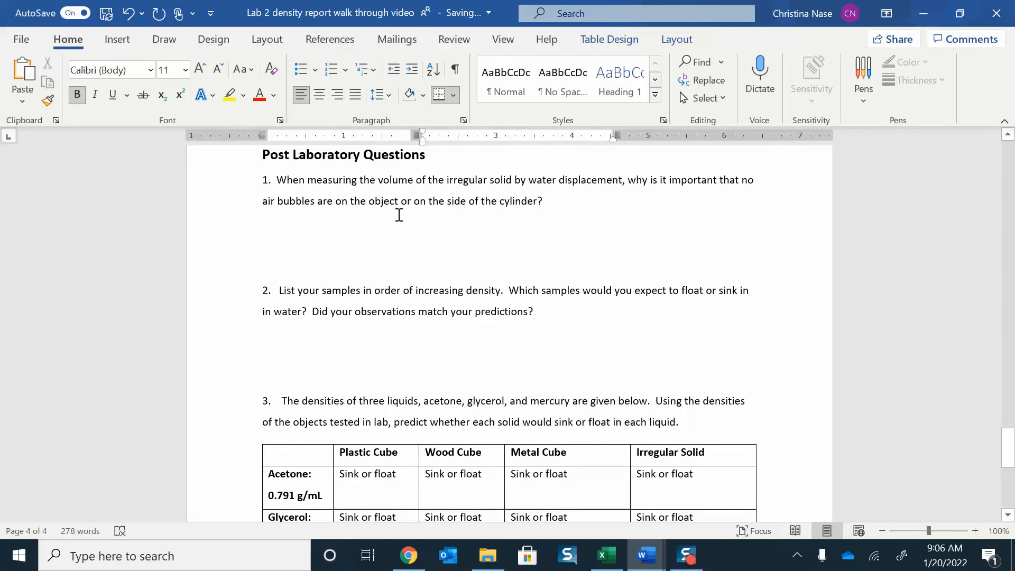
scroll(down, 3)
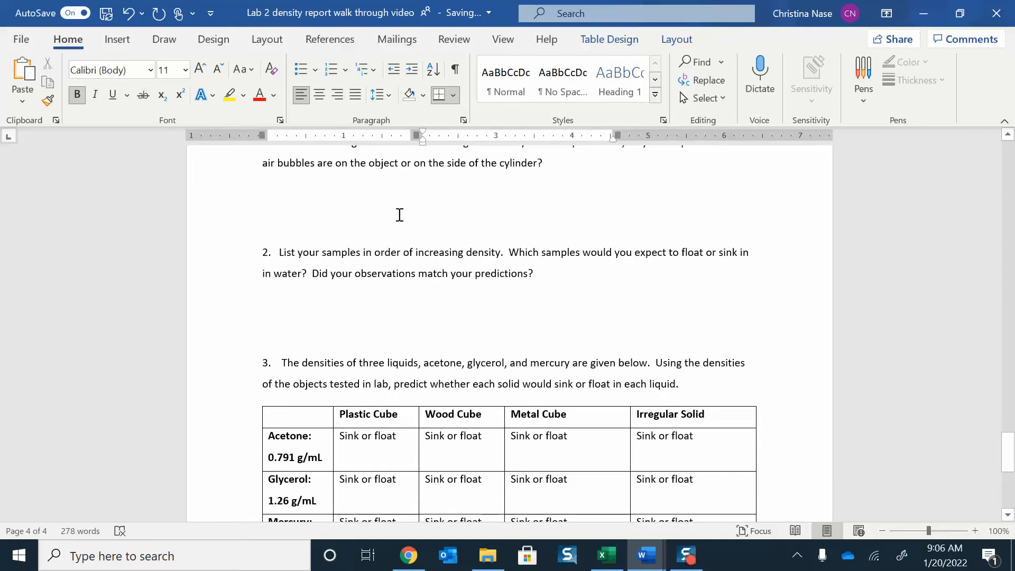
scroll(down, 3)
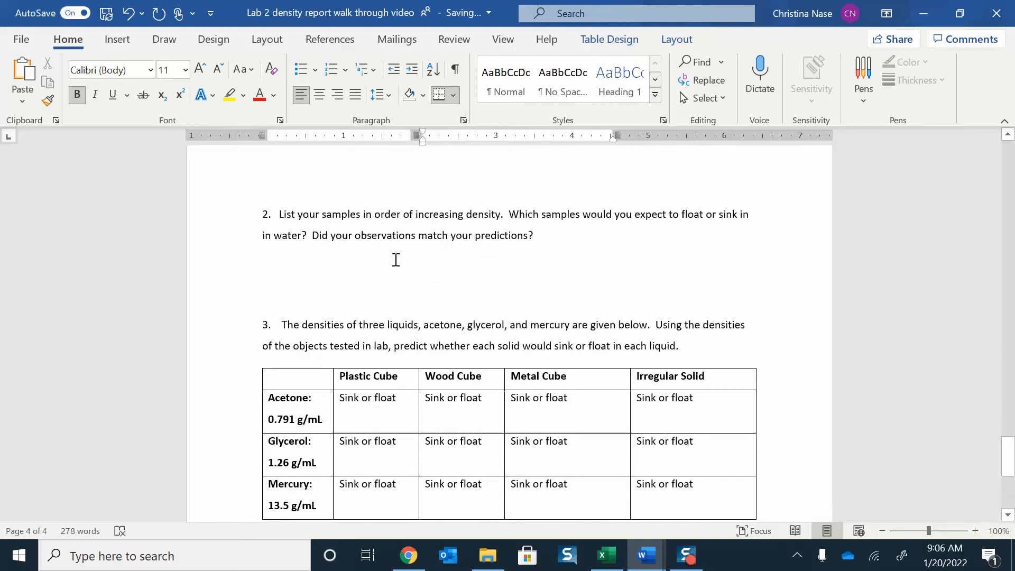
mouse_move(447, 223)
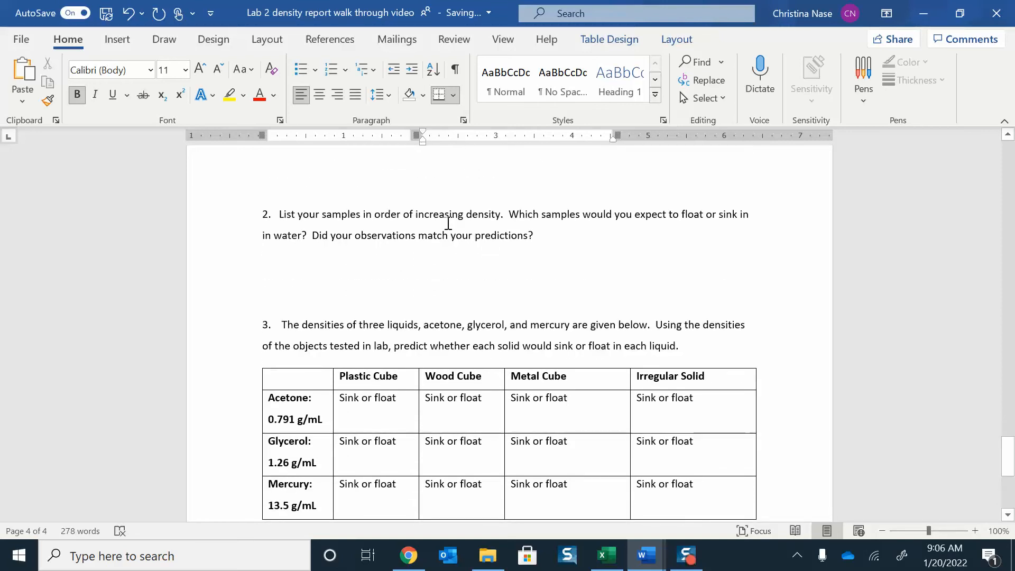
scroll(down, 3)
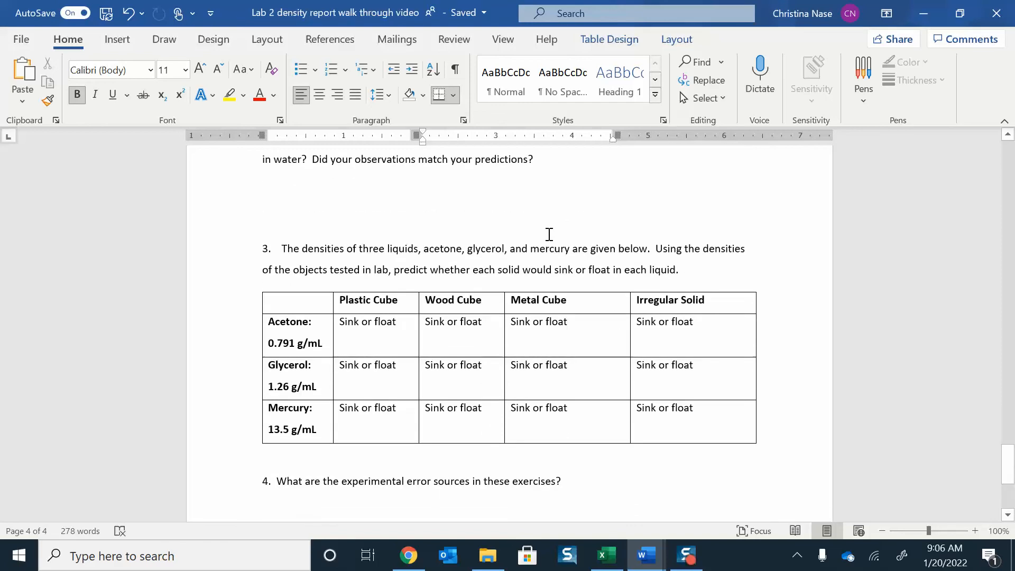
mouse_move(431, 312)
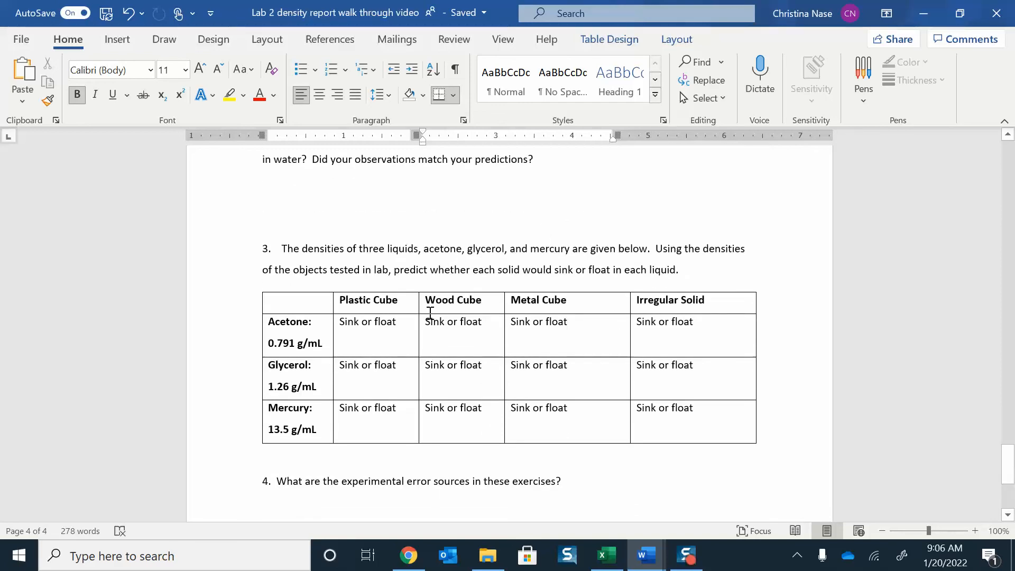
mouse_move(307, 314)
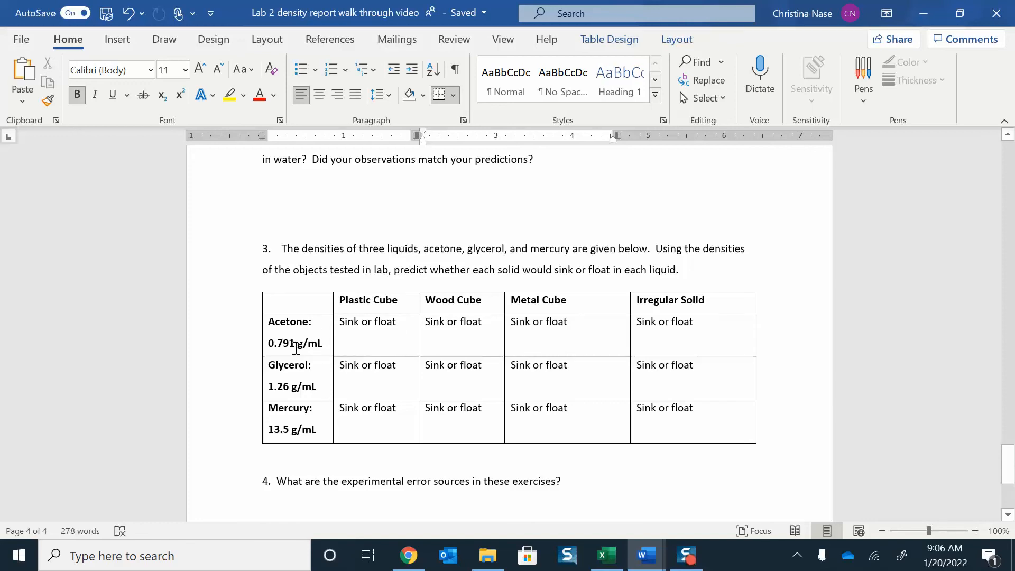
mouse_move(297, 428)
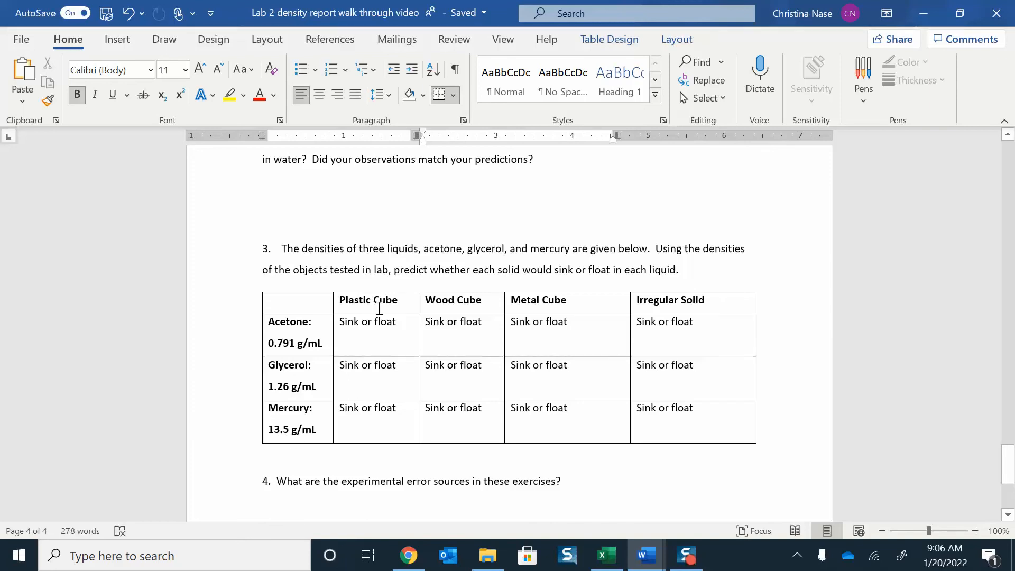
mouse_move(445, 287)
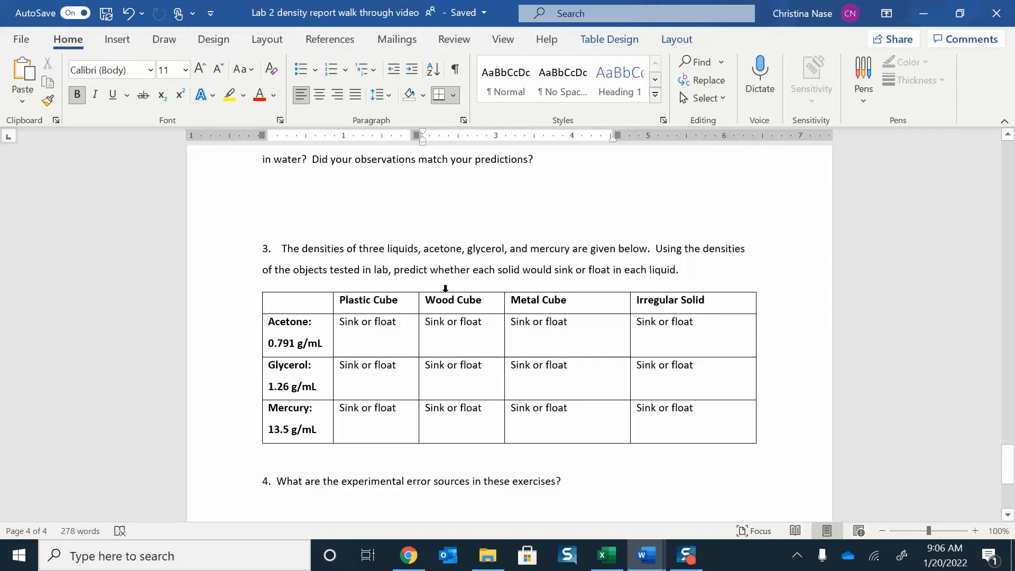
mouse_move(546, 309)
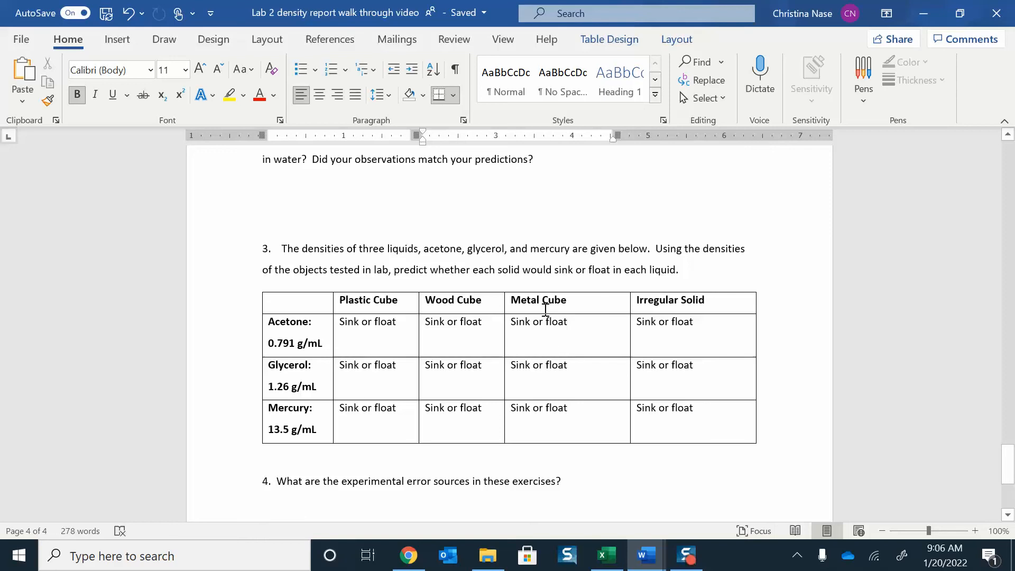
mouse_move(678, 318)
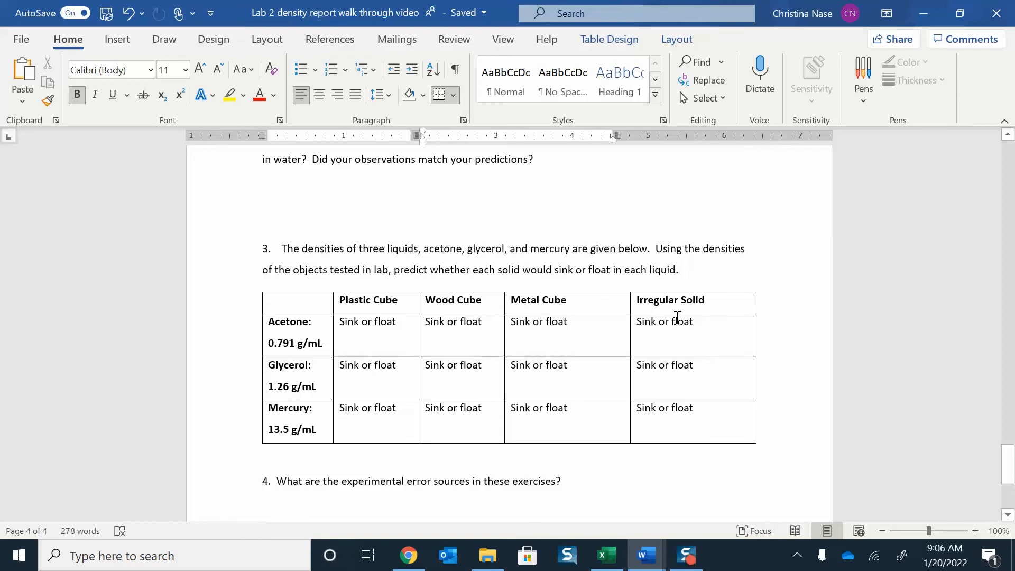
mouse_move(356, 306)
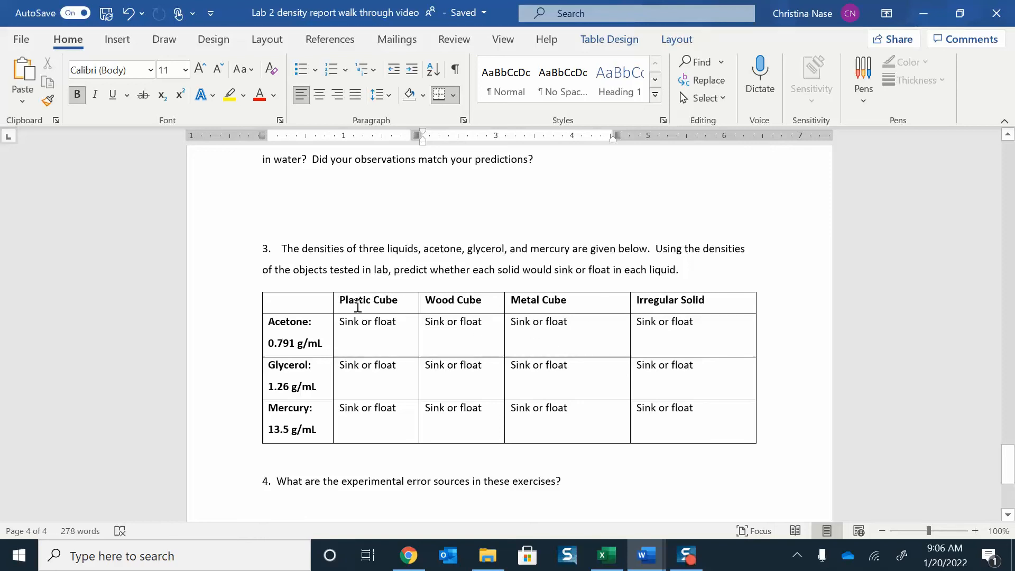
mouse_move(298, 428)
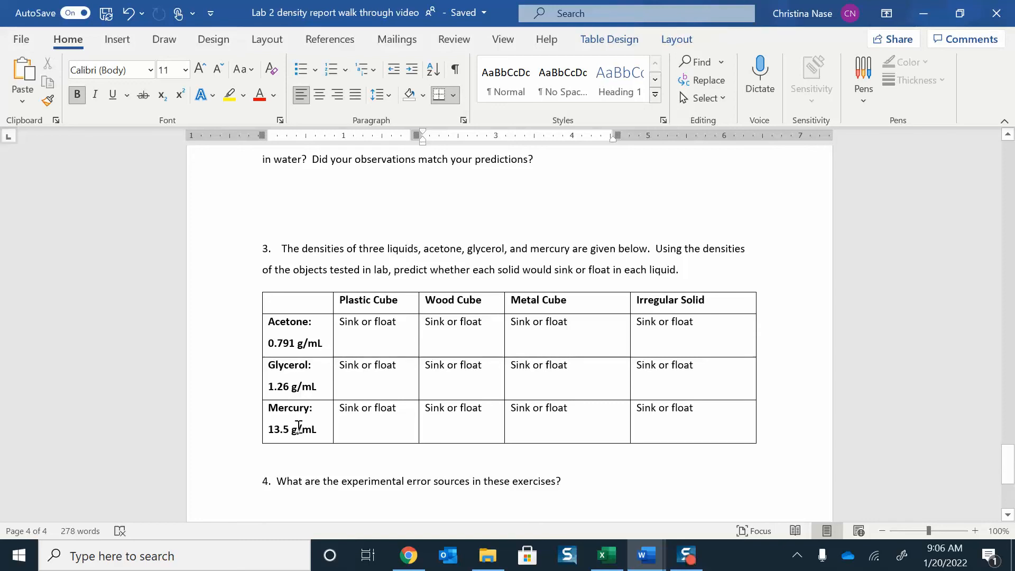
scroll(up, 3)
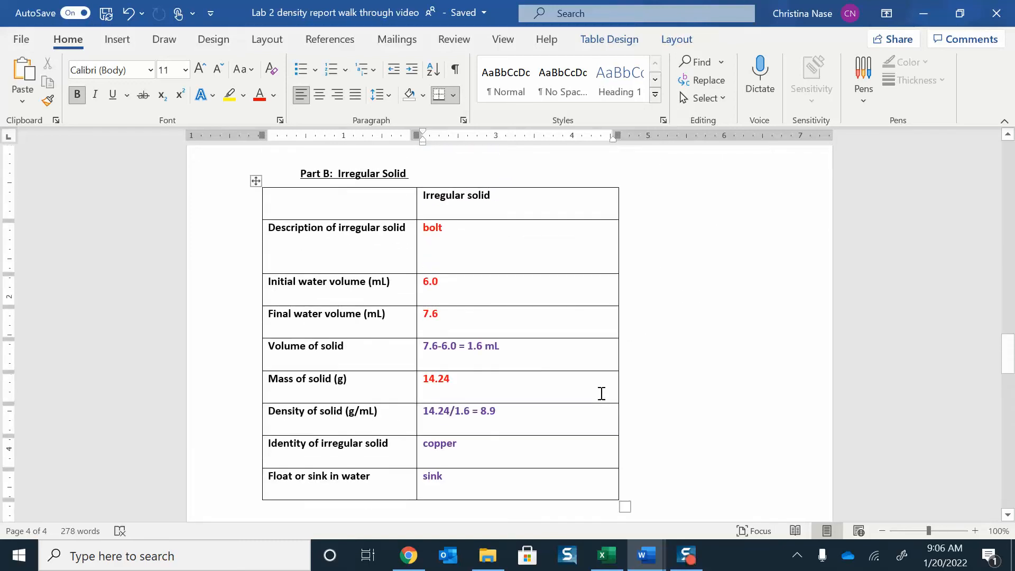
scroll(up, 3)
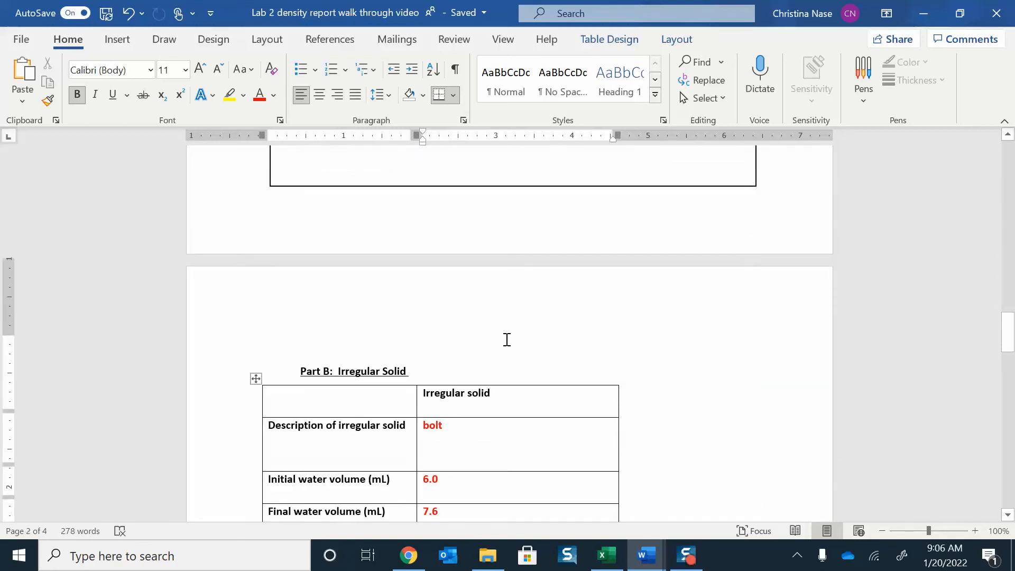
scroll(down, 3)
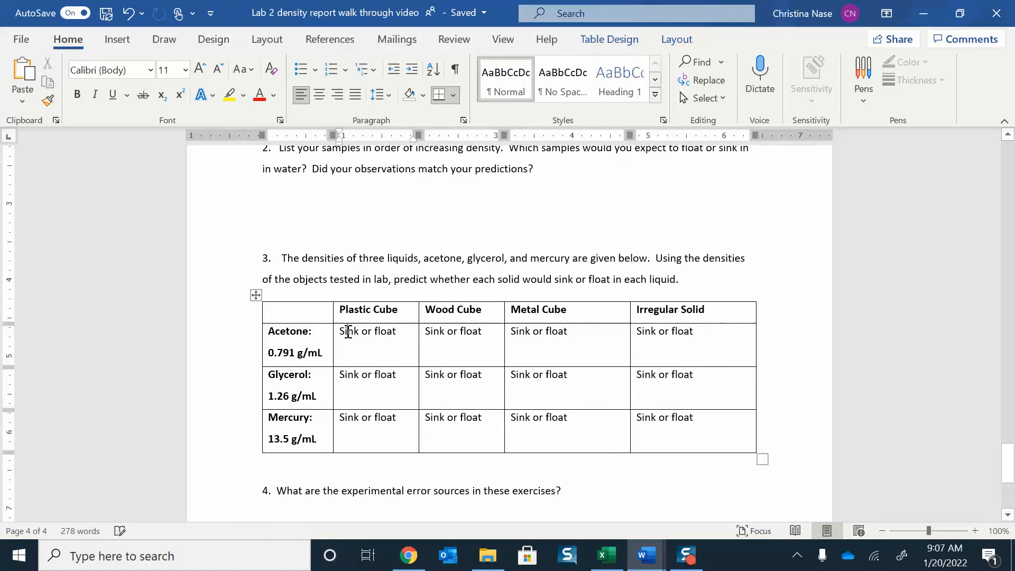
Step: Mark the Plastic Cube's acetone and glycerol Sink answers in red
double_click(348, 331)
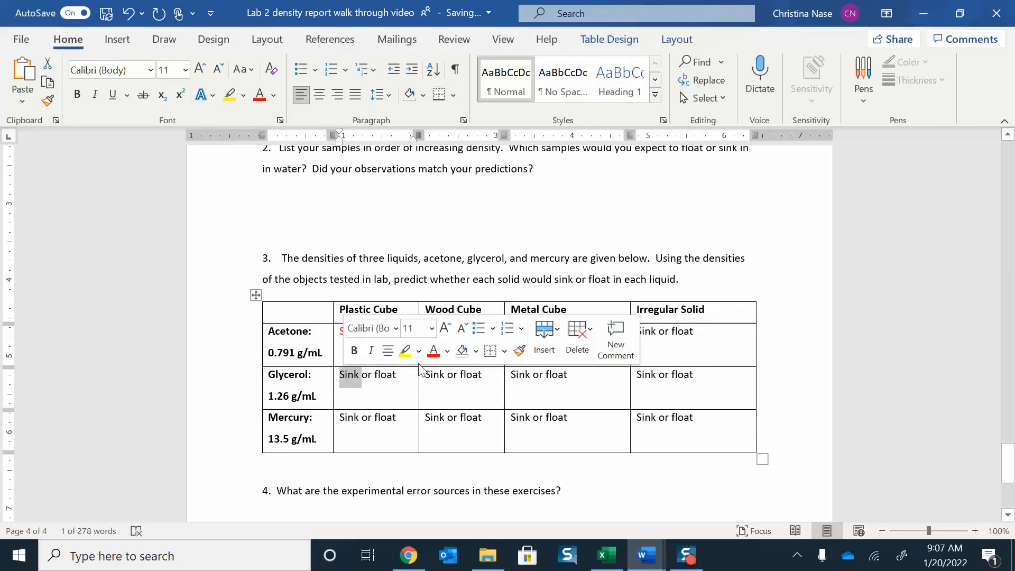
click(433, 350)
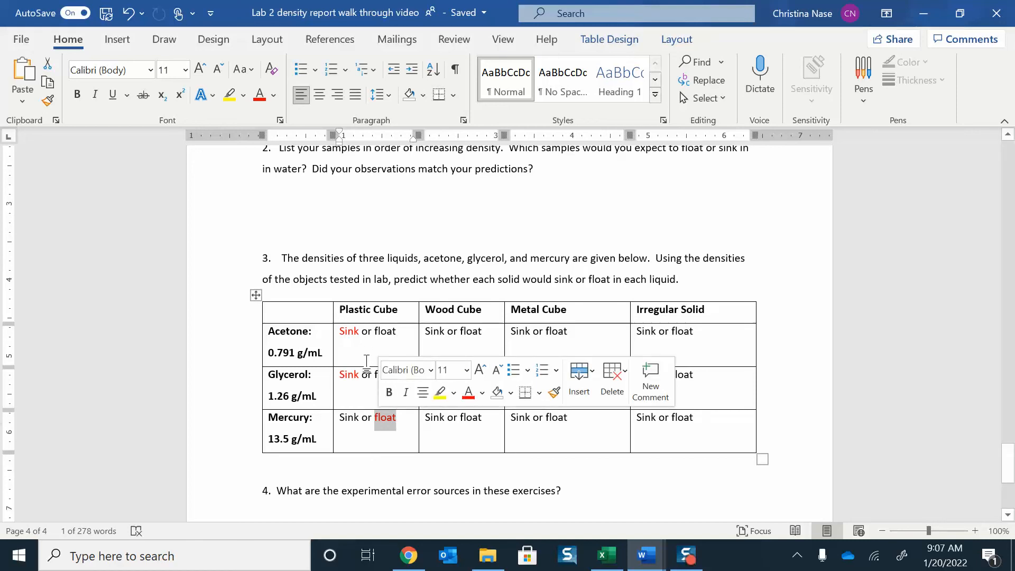
scroll(down, 3)
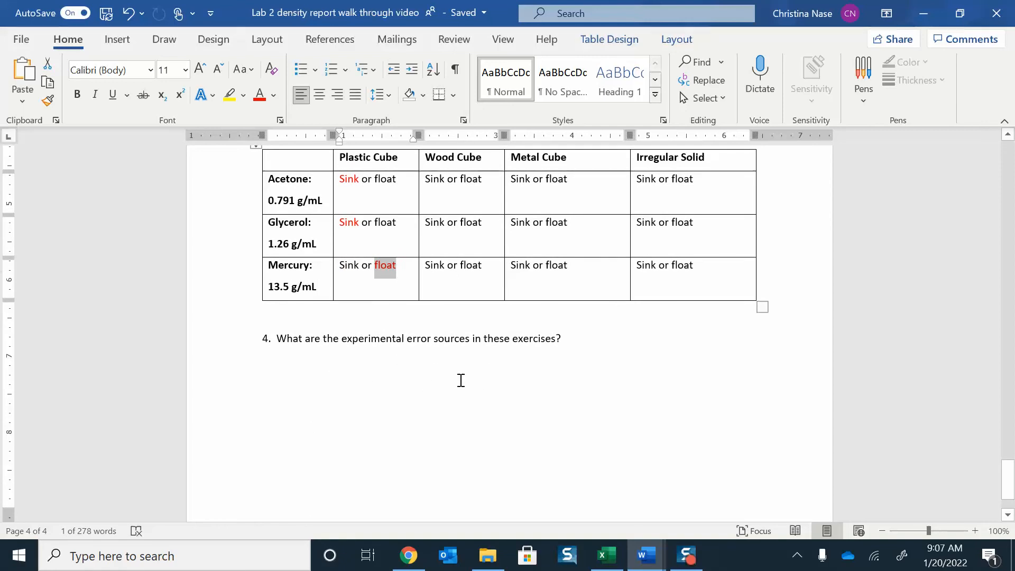
scroll(down, 3)
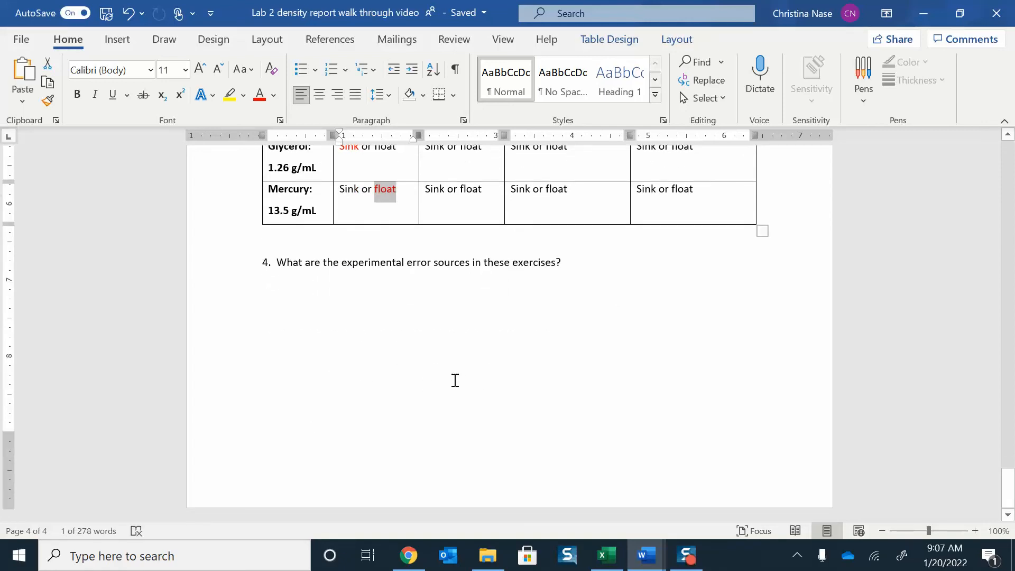
scroll(up, 3)
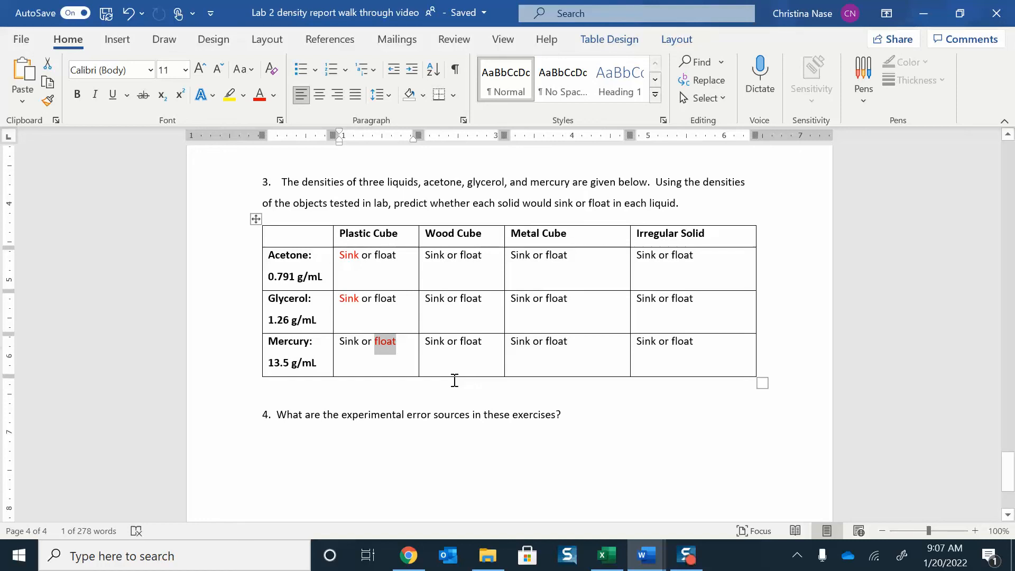
mouse_move(475, 418)
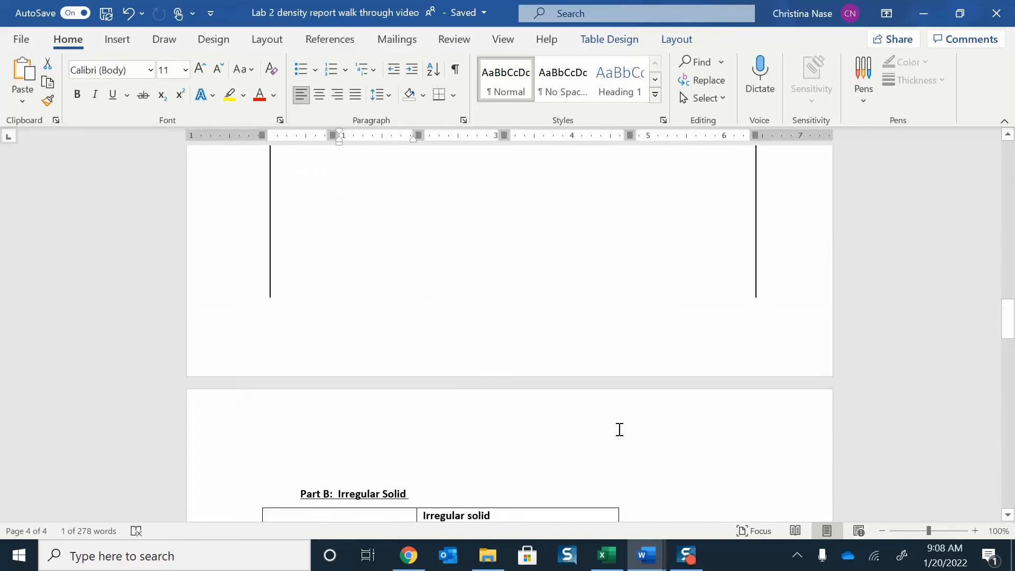
Step: Scroll page 1 to show the Abstract, Introduction, Objective, Experimental and Conclusions headings
scroll(up, 3)
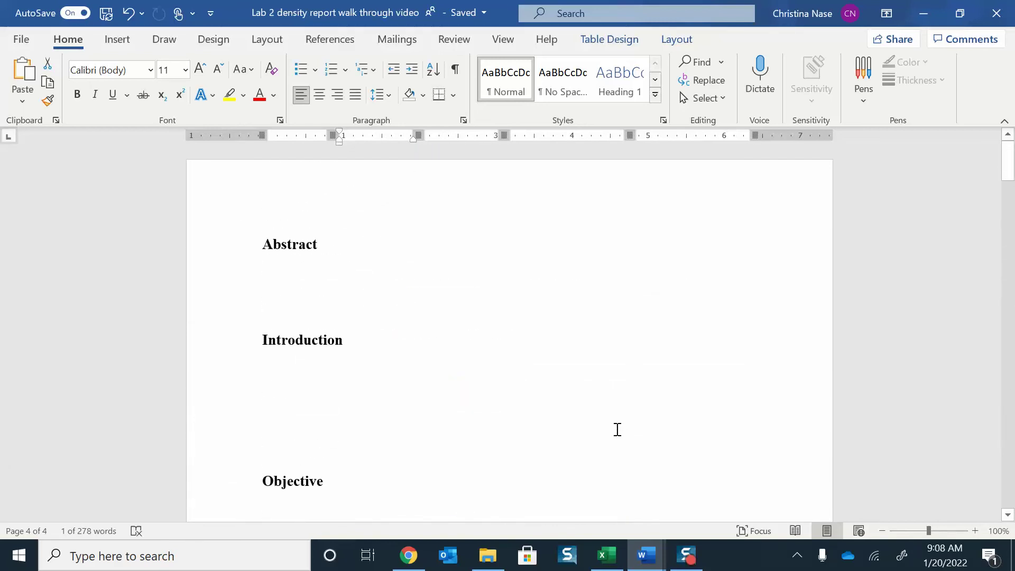
click(287, 270)
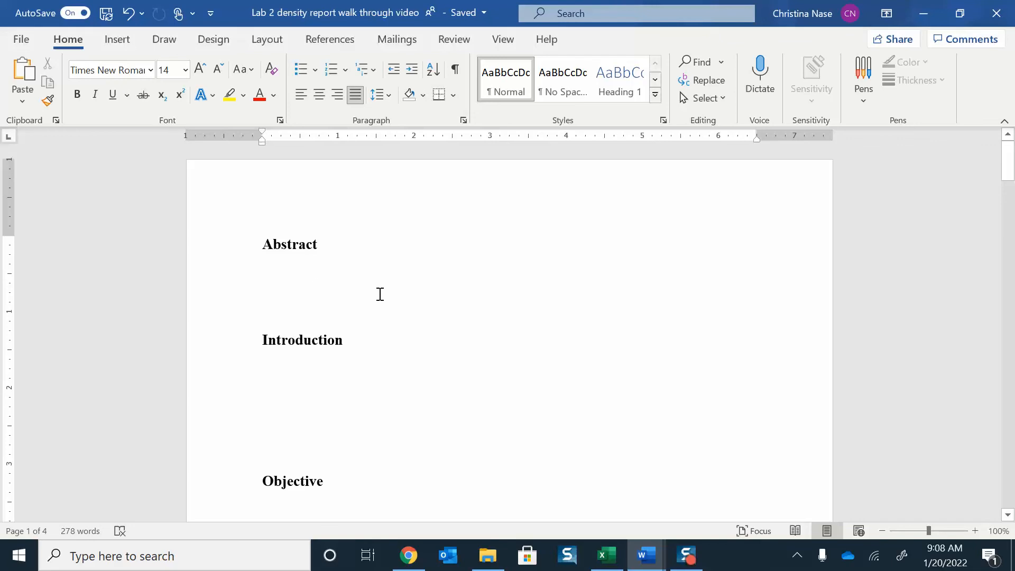
scroll(down, 3)
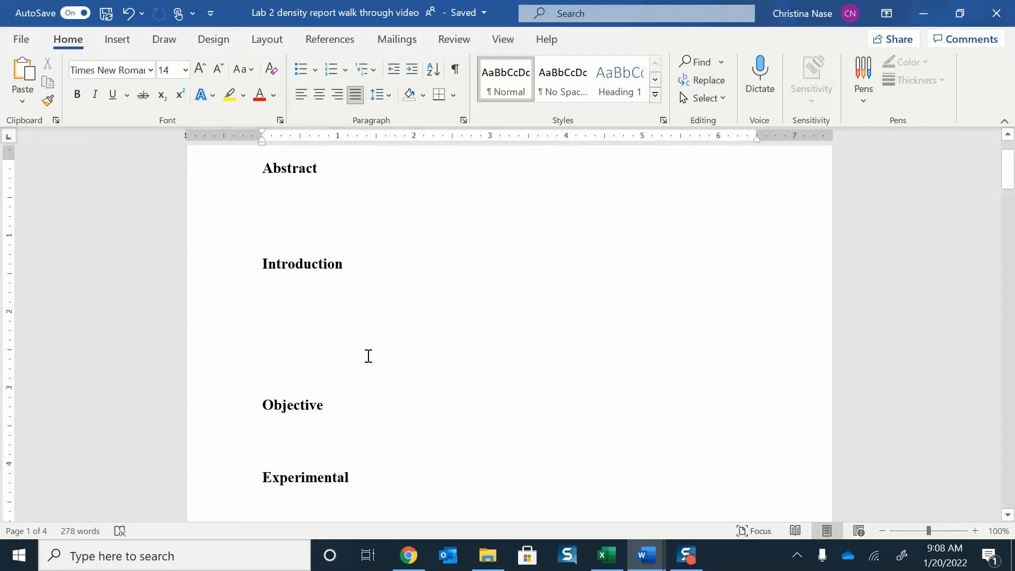
scroll(down, 3)
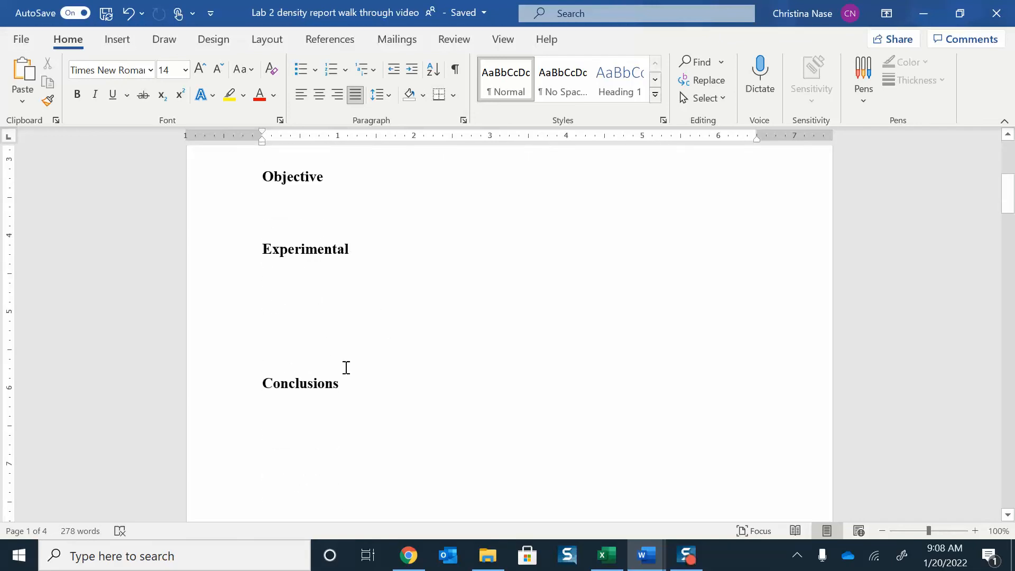
mouse_move(338, 412)
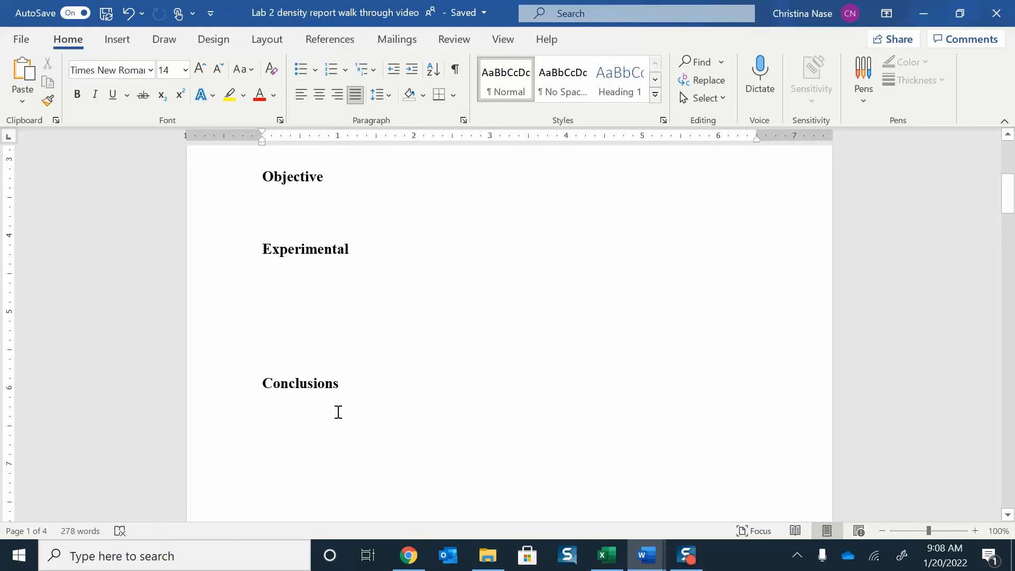
mouse_move(345, 432)
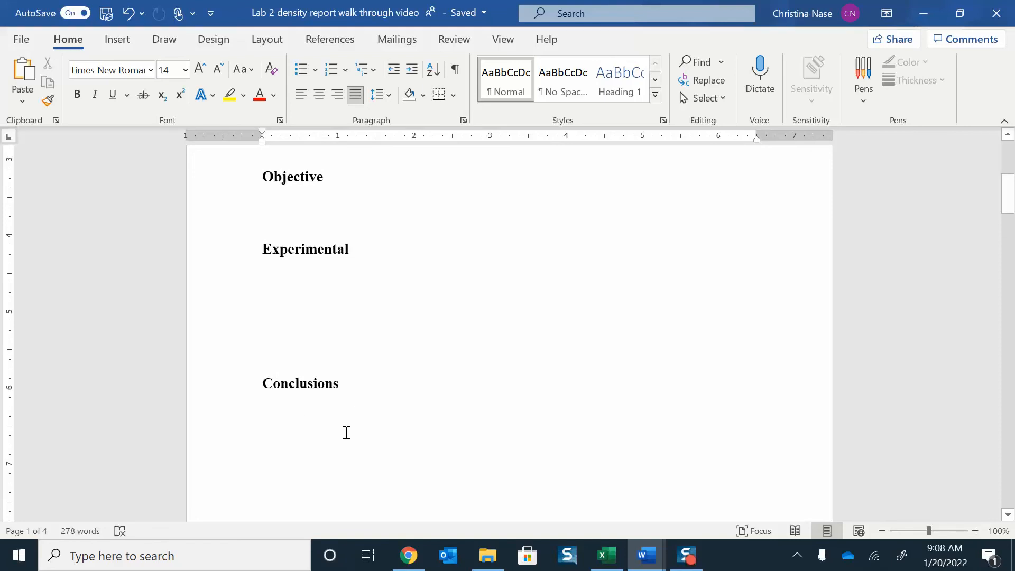
Step: Scroll down through the data sheet tables and back up to the Part A Regular Solids table
scroll(down, 3)
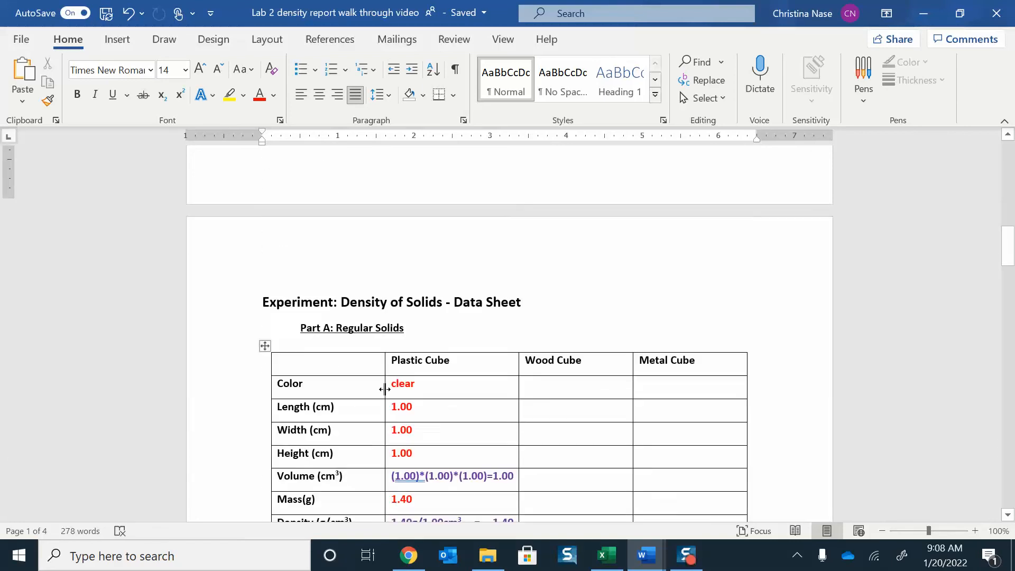
scroll(down, 3)
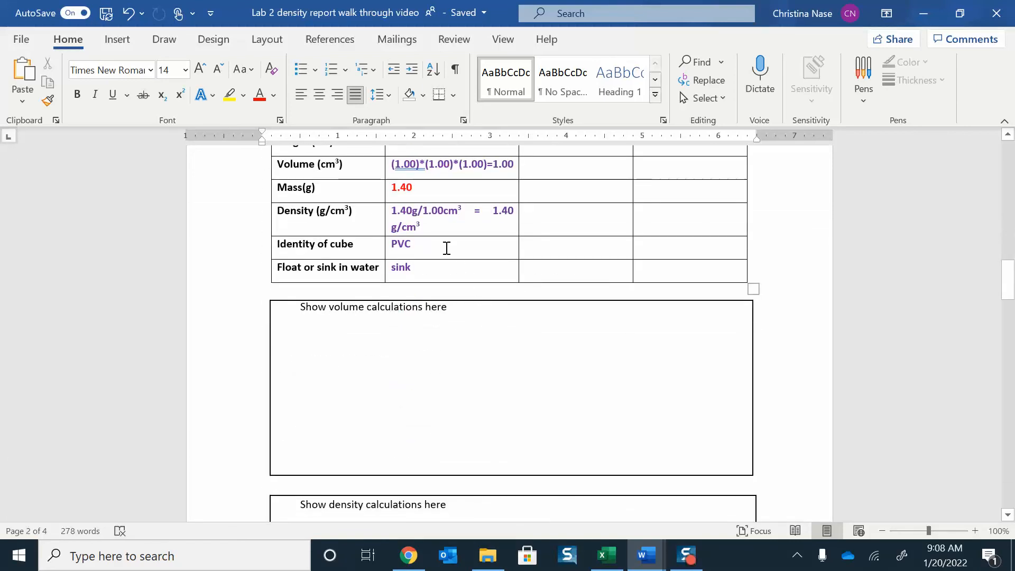
scroll(up, 3)
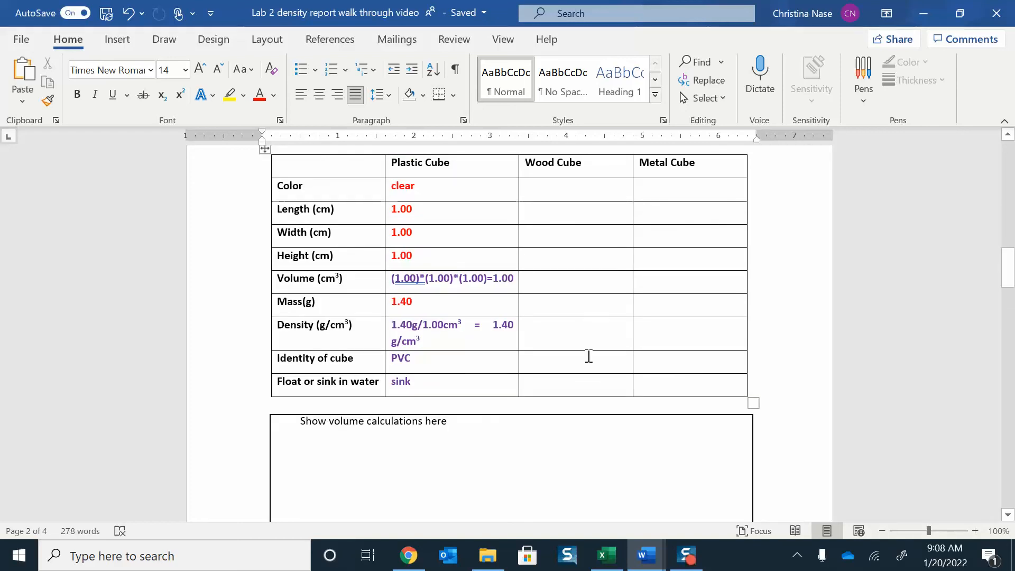
scroll(down, 3)
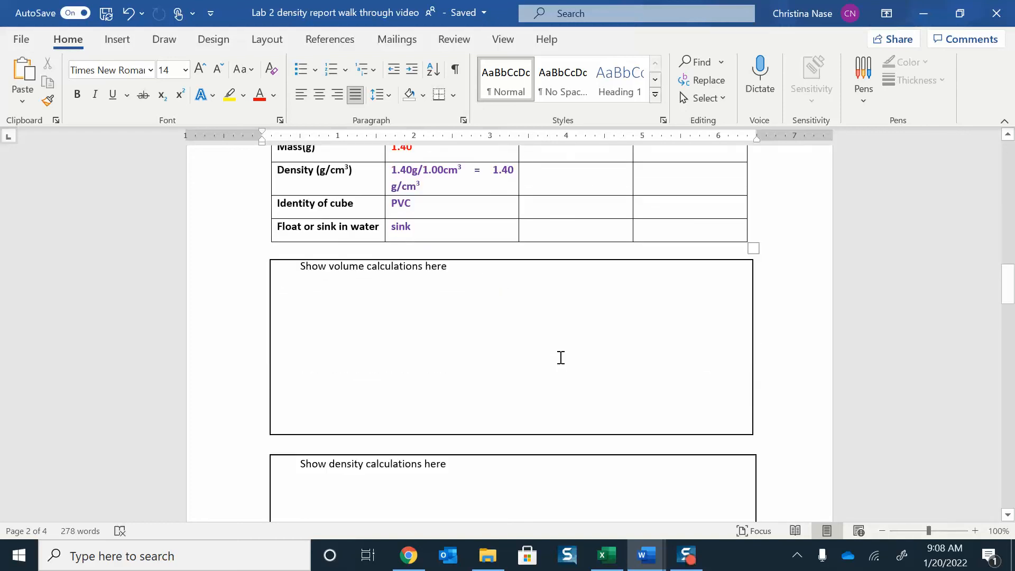
scroll(down, 3)
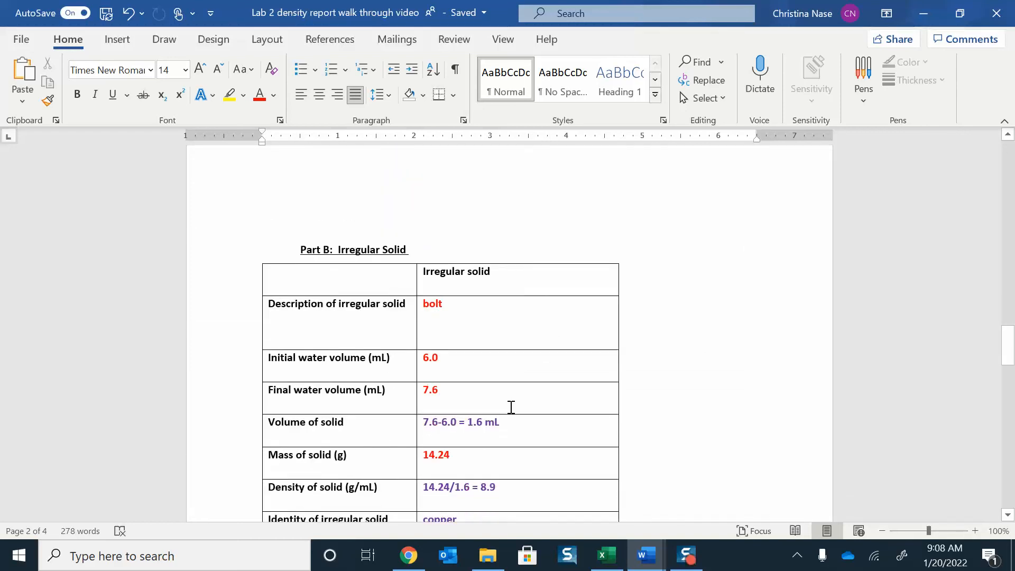
scroll(down, 3)
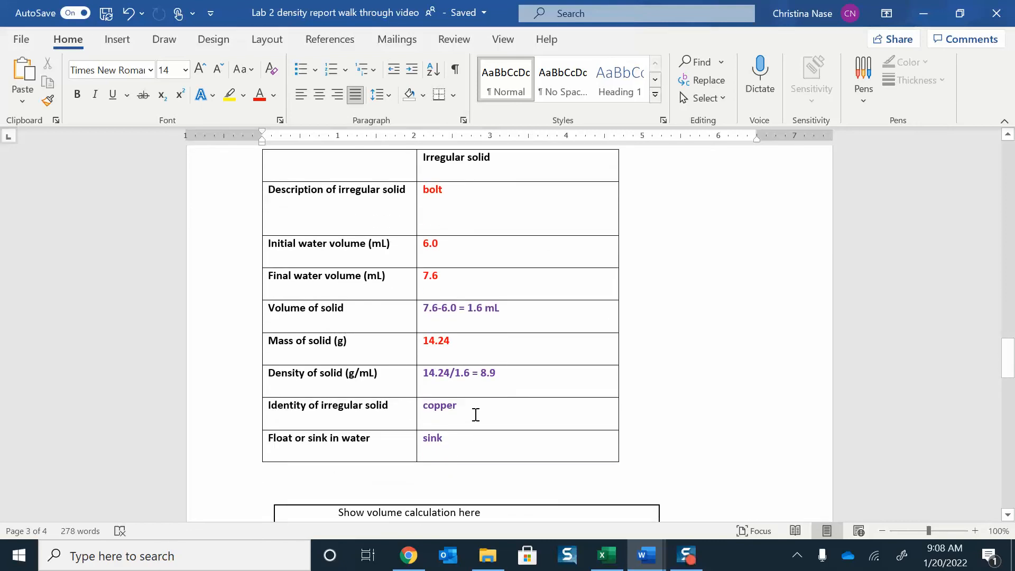
scroll(up, 3)
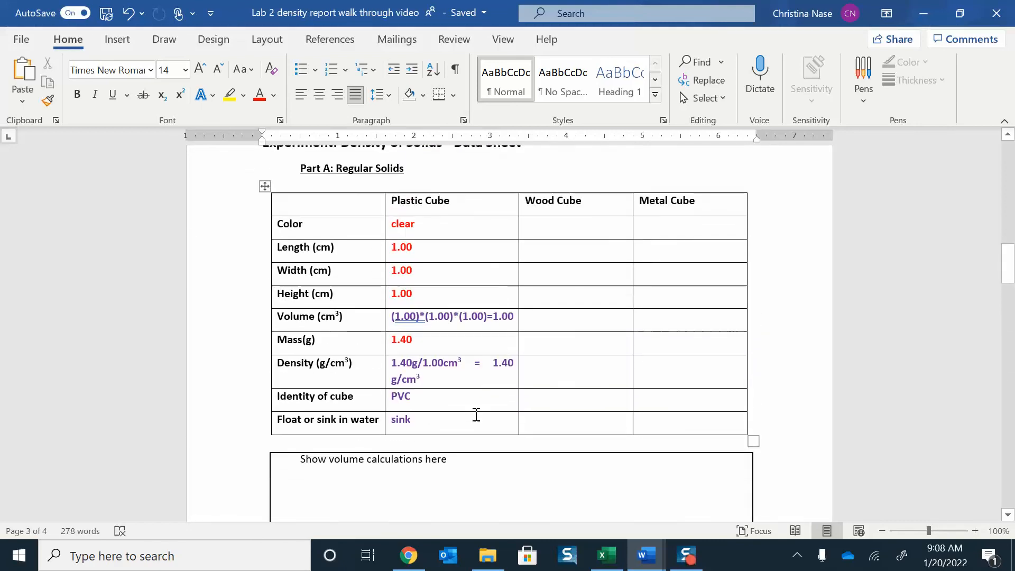
scroll(up, 3)
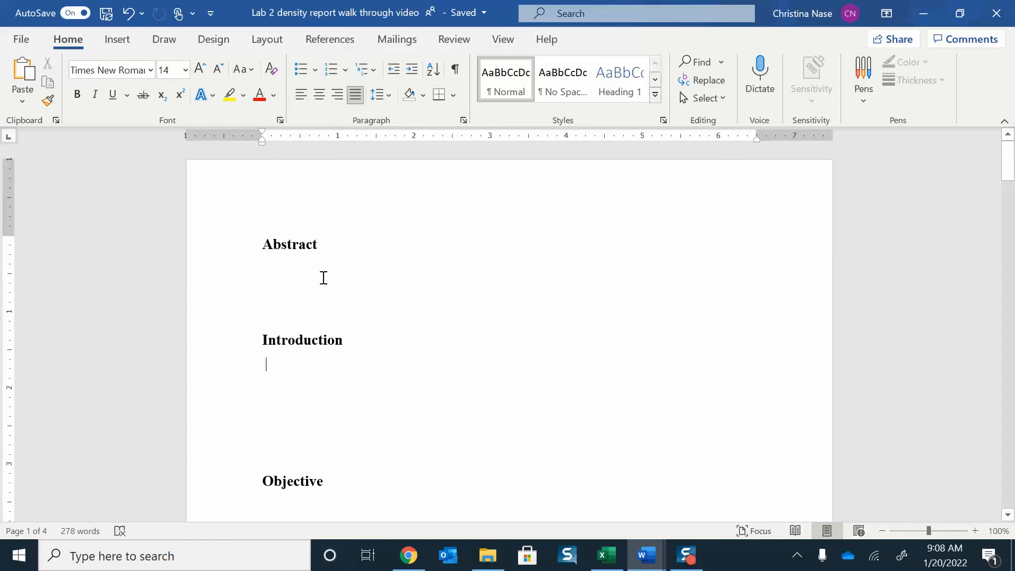
mouse_move(305, 255)
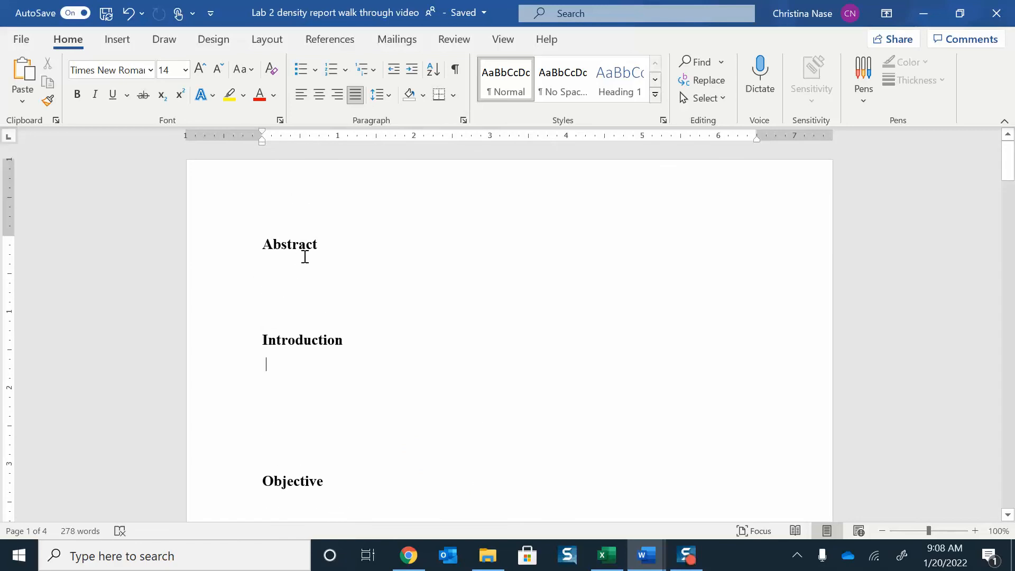
mouse_move(372, 247)
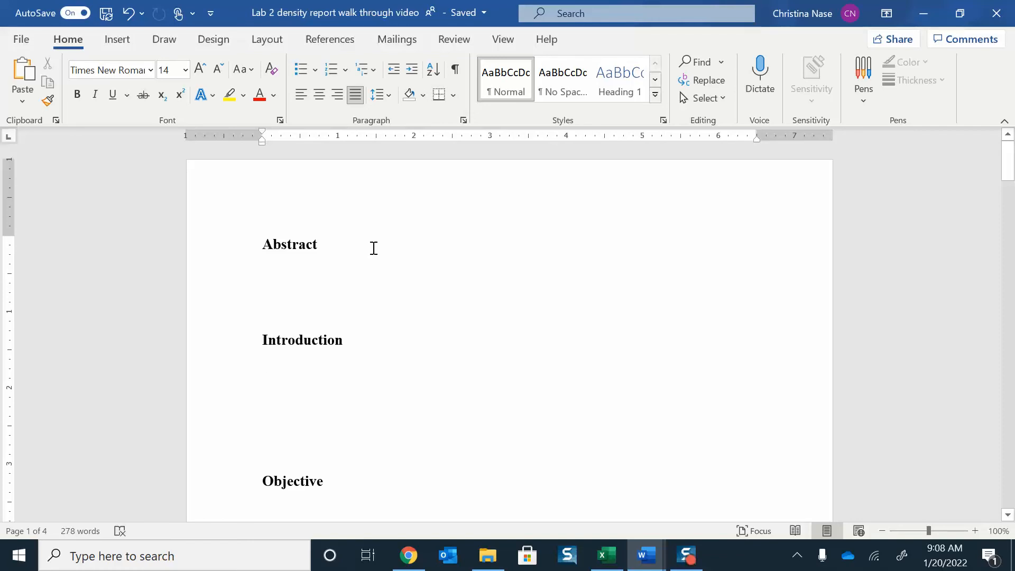
Step: Place the cursor on the empty line under the Introduction heading of the report
click(265, 365)
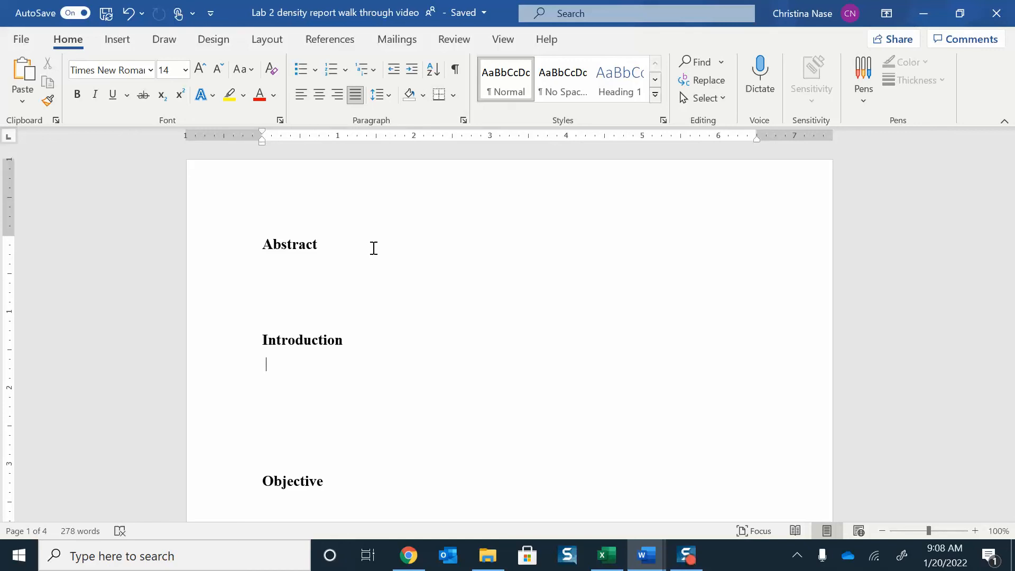
mouse_move(422, 308)
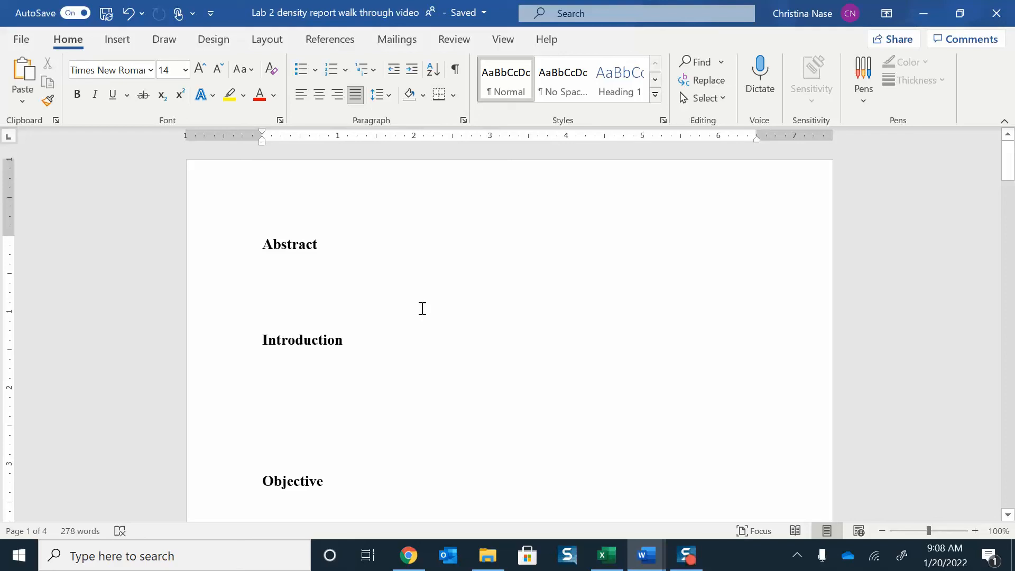
click(265, 364)
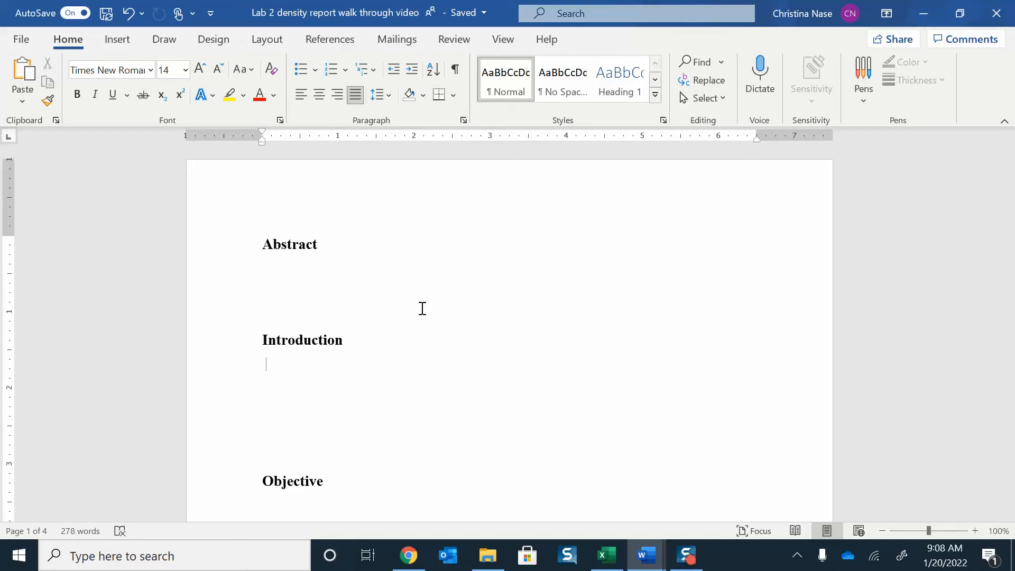
scroll(down, 3)
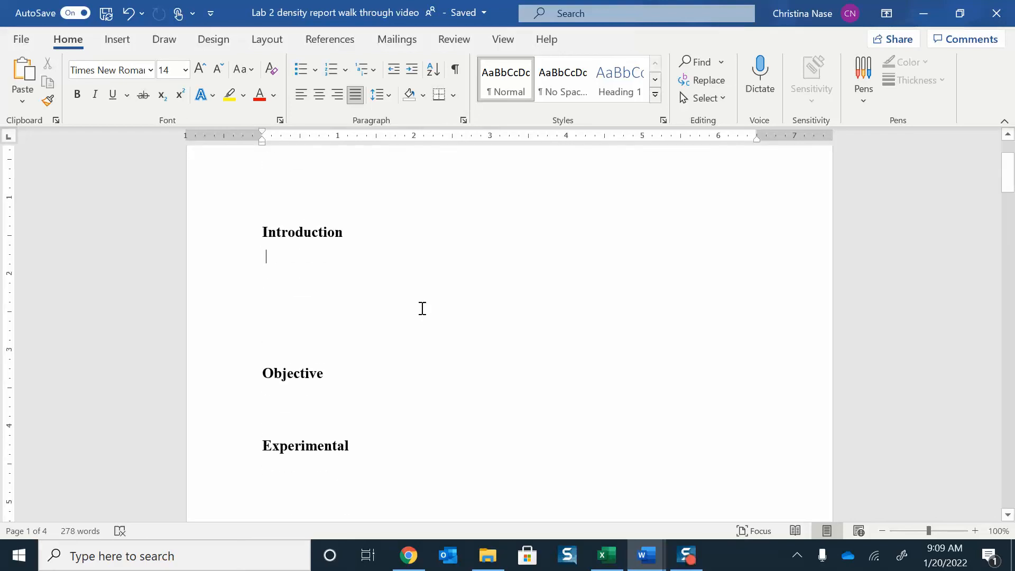